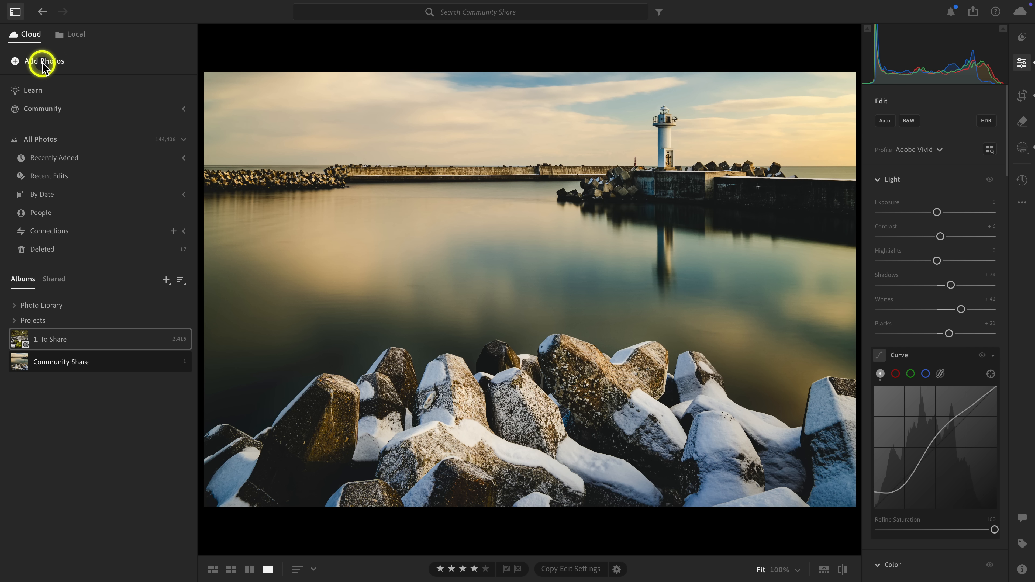
{"action": "mouse_move", "coordinate": [46, 157]}
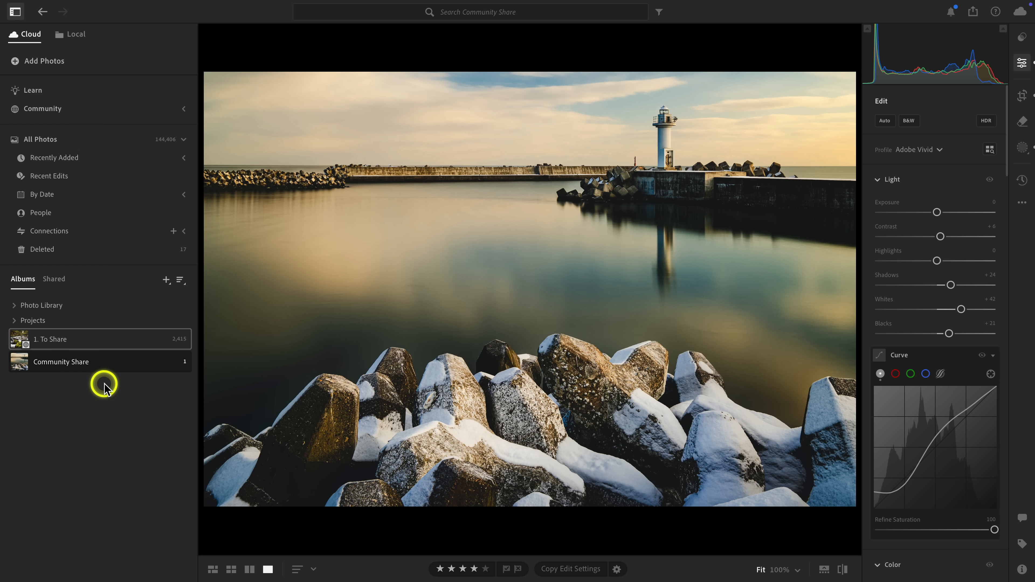
{"action": "mouse_move", "coordinate": [78, 112]}
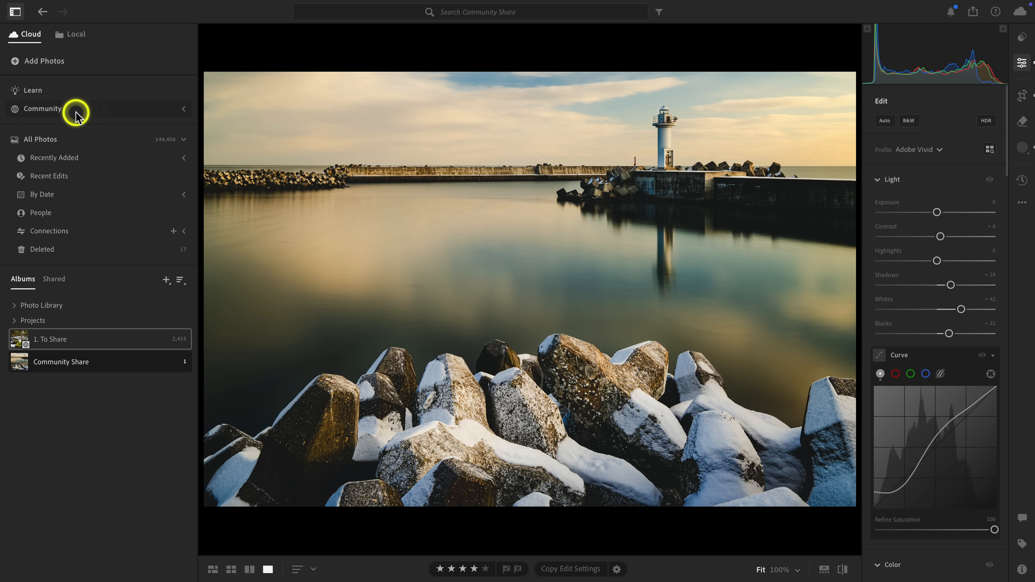
{"action": "mouse_move", "coordinate": [100, 92]}
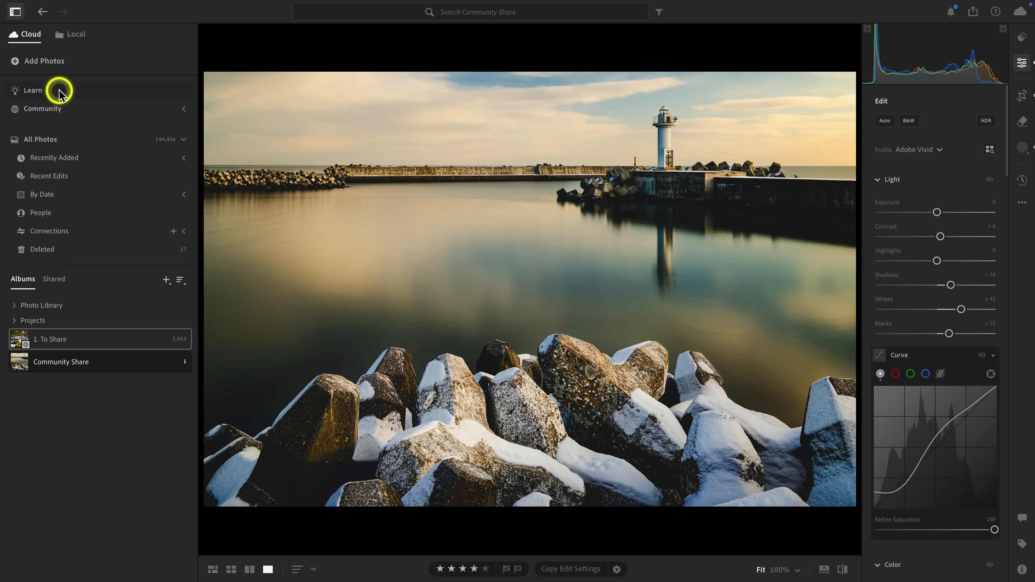
Go to the Learn page and bring up the Rock a Rock & Roll Photo! tutorial details.
{"action": "left_click", "coordinate": [31, 90]}
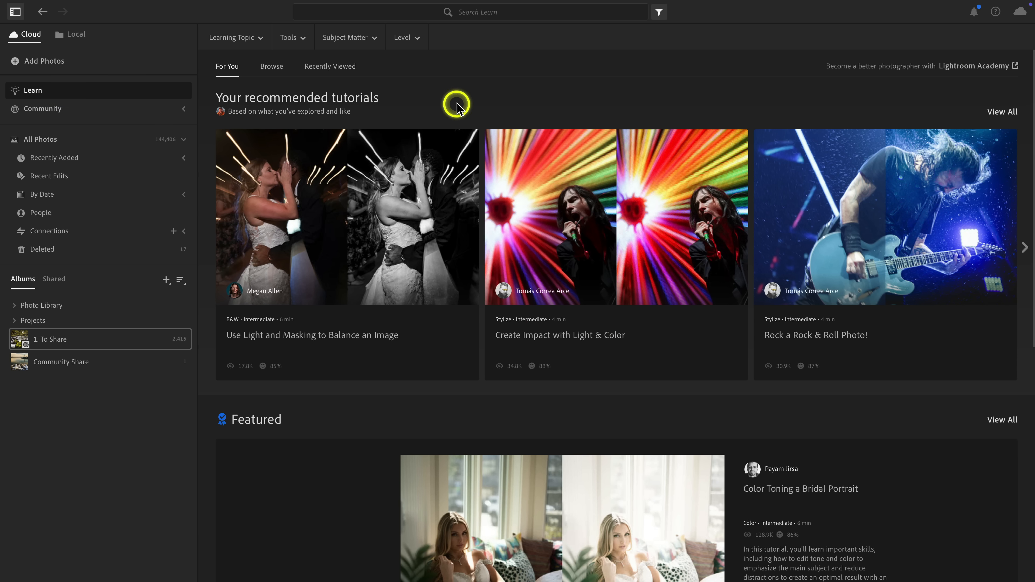
{"action": "mouse_move", "coordinate": [458, 105]}
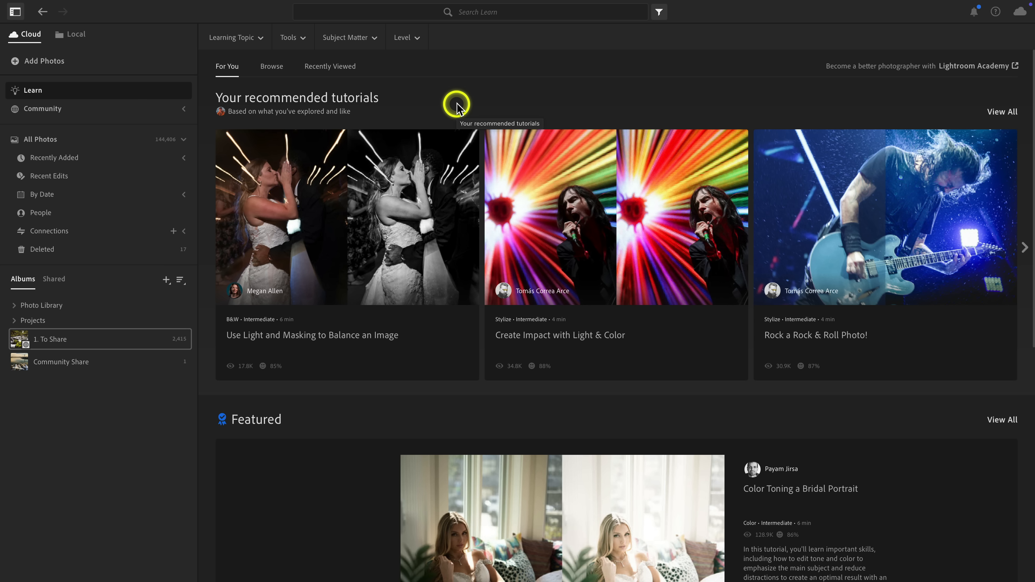
{"action": "mouse_move", "coordinate": [537, 98]}
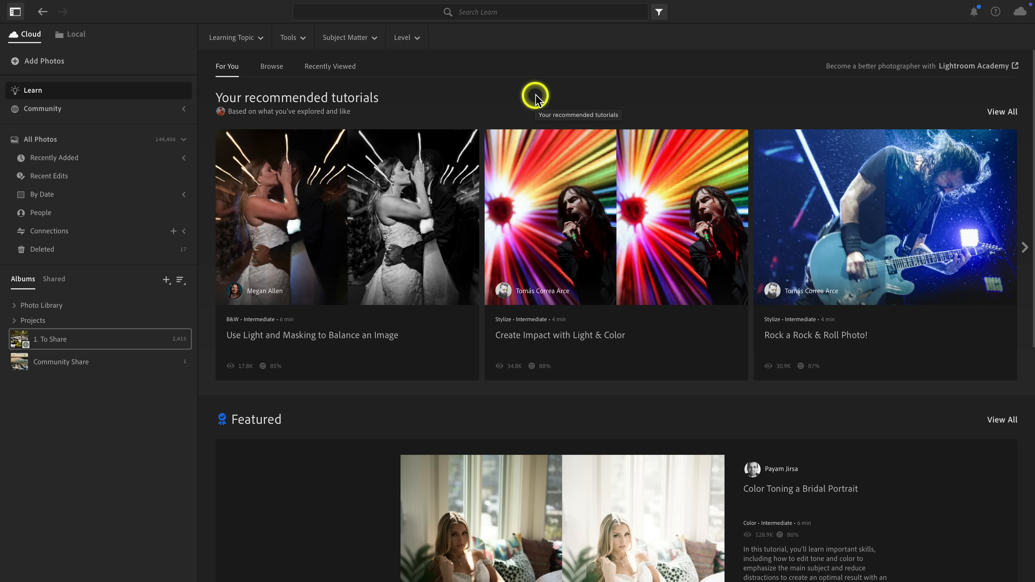
{"action": "mouse_move", "coordinate": [611, 63]}
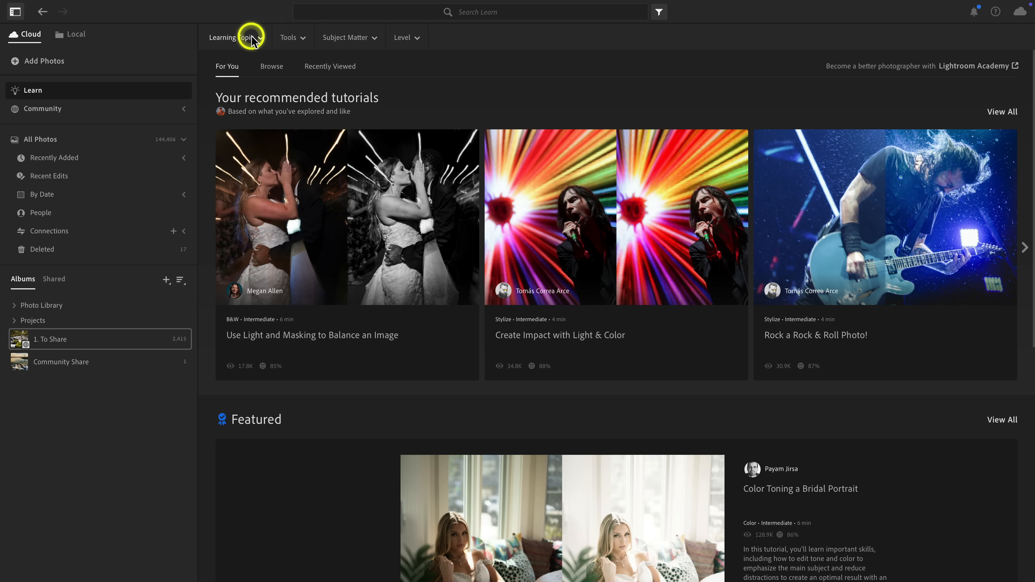
{"action": "left_click", "coordinate": [347, 37]}
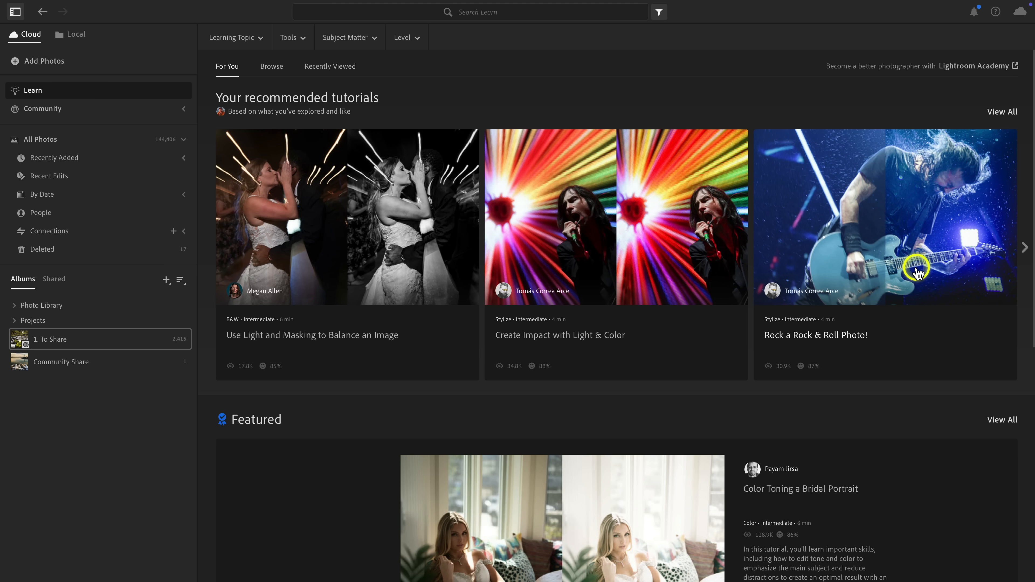
{"action": "mouse_move", "coordinate": [901, 258]}
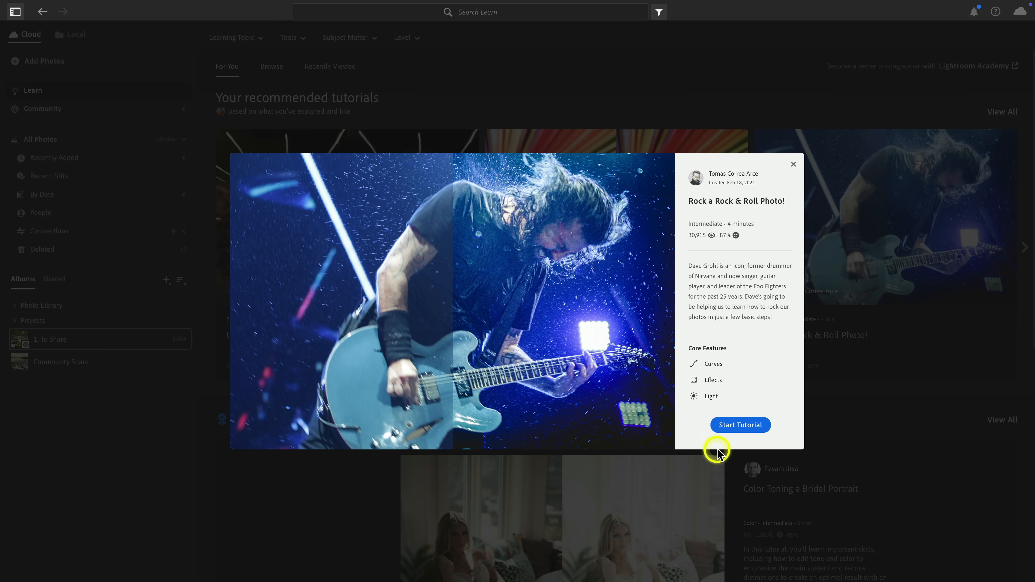
Start the rock-and-roll tutorial and move past the Light chapter introduction.
{"action": "left_click", "coordinate": [740, 424]}
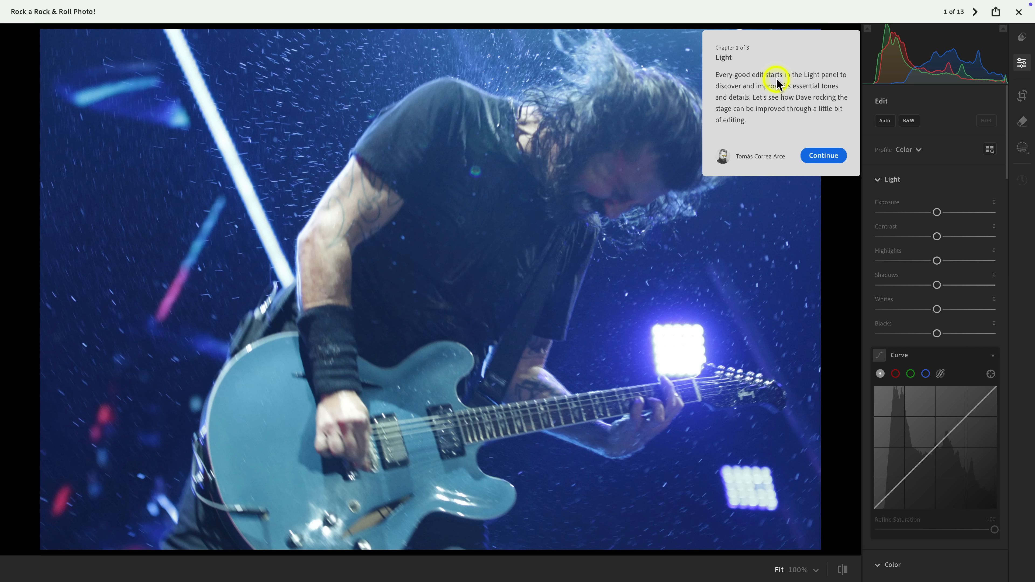
{"action": "left_click", "coordinate": [823, 156]}
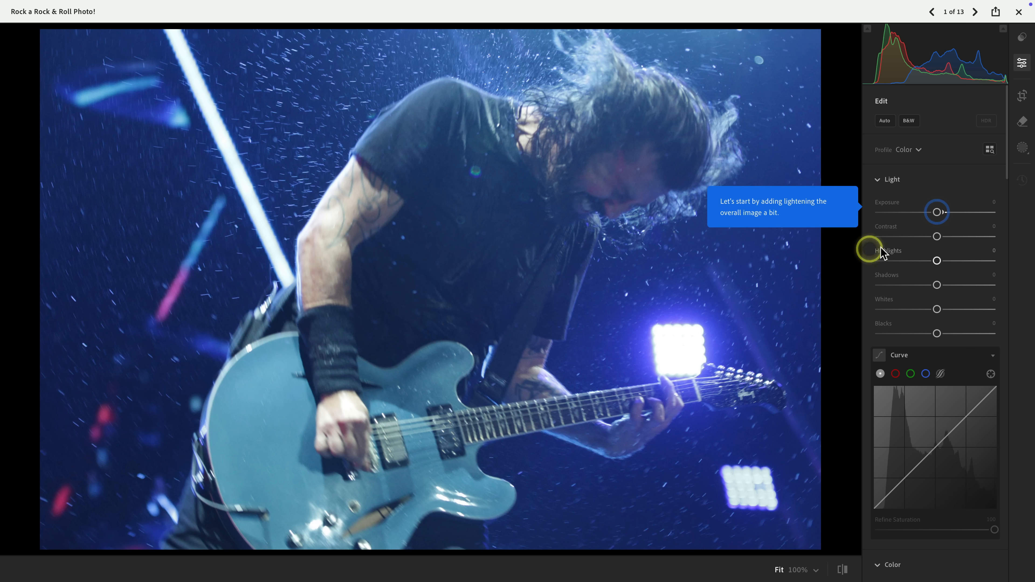
Raise Exposure and Contrast and lower Highlights on the concert photo as prompted.
{"action": "left_click_drag", "start_coordinate": [937, 212], "coordinate": [941, 212]}
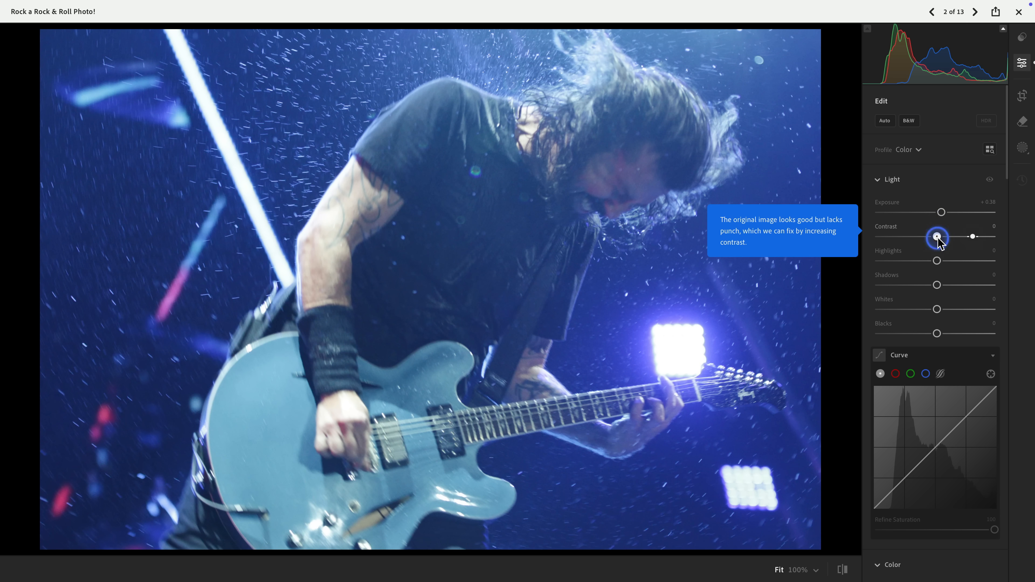
{"action": "left_click_drag", "start_coordinate": [937, 236], "coordinate": [929, 236]}
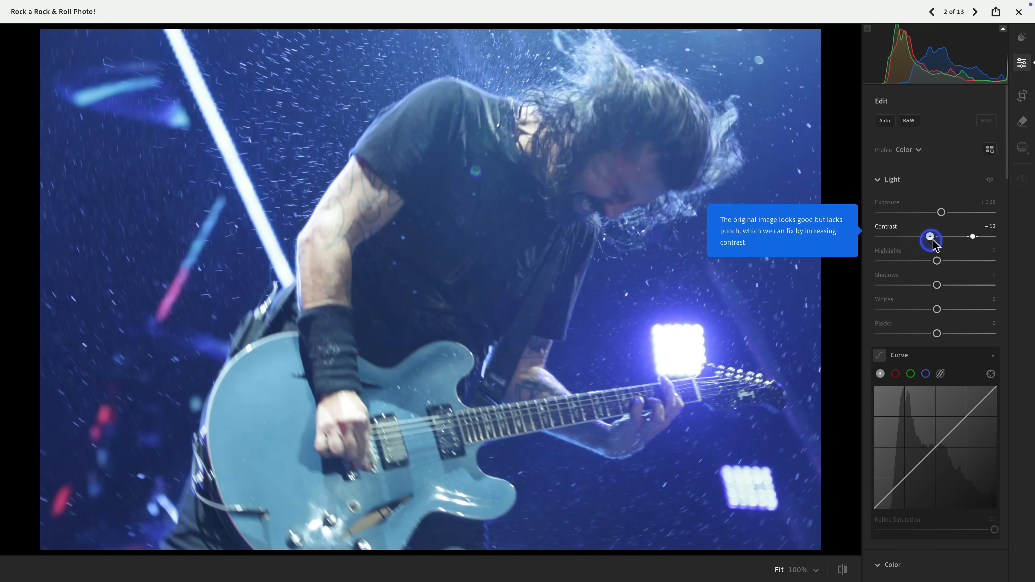
{"action": "left_click_drag", "start_coordinate": [932, 237], "coordinate": [972, 238]}
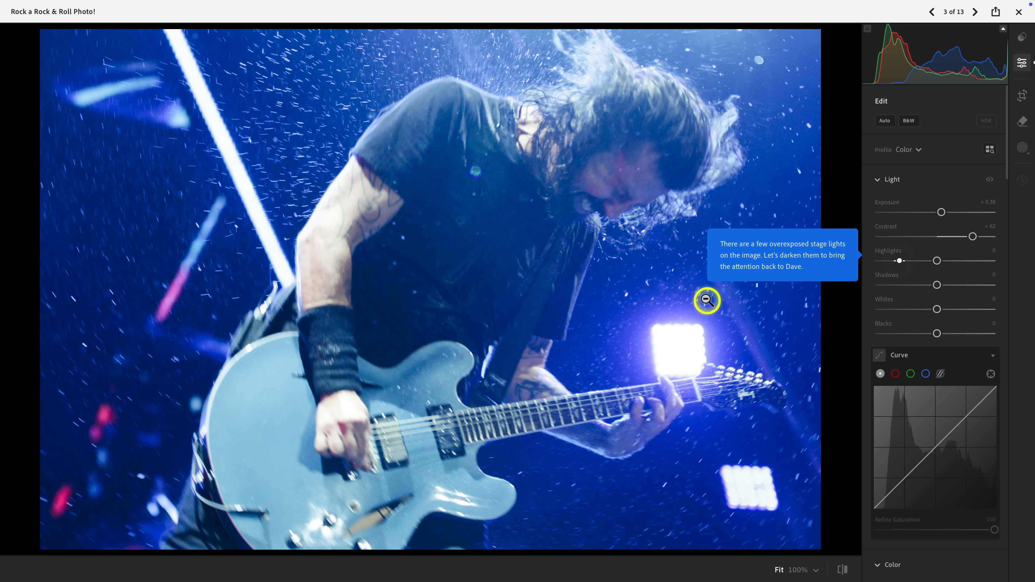
{"action": "left_click", "coordinate": [935, 260]}
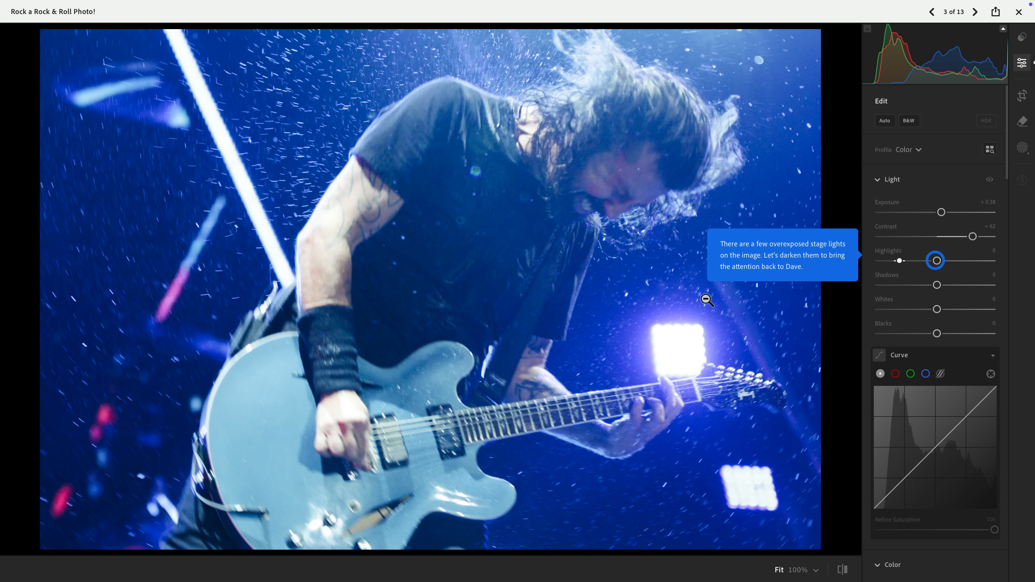
{"action": "left_click_drag", "start_coordinate": [935, 260], "coordinate": [906, 260]}
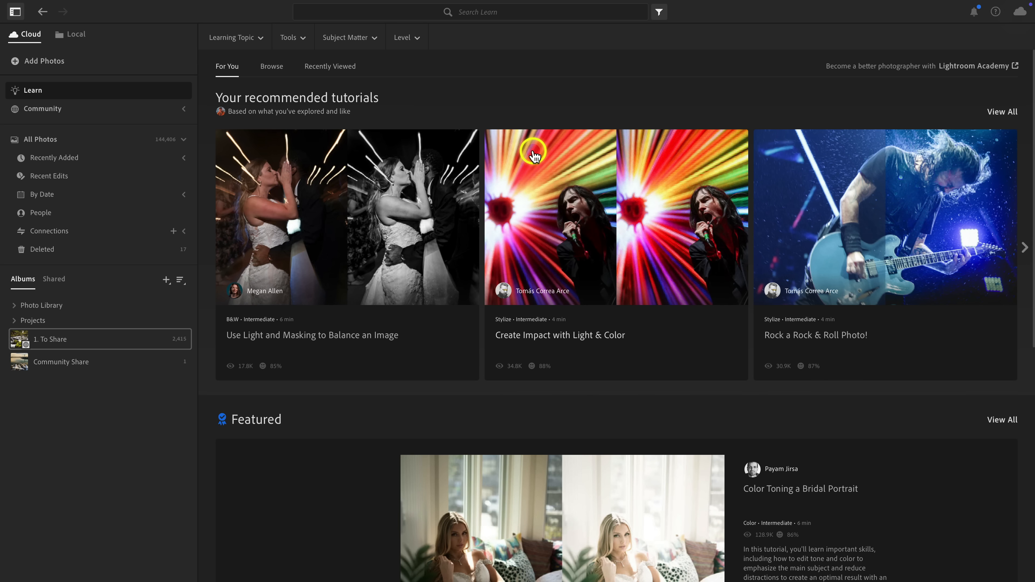
Scroll the left sidebar to reveal the Community subsections.
{"action": "scroll", "scroll_direction": "down", "scroll_amount": 3}
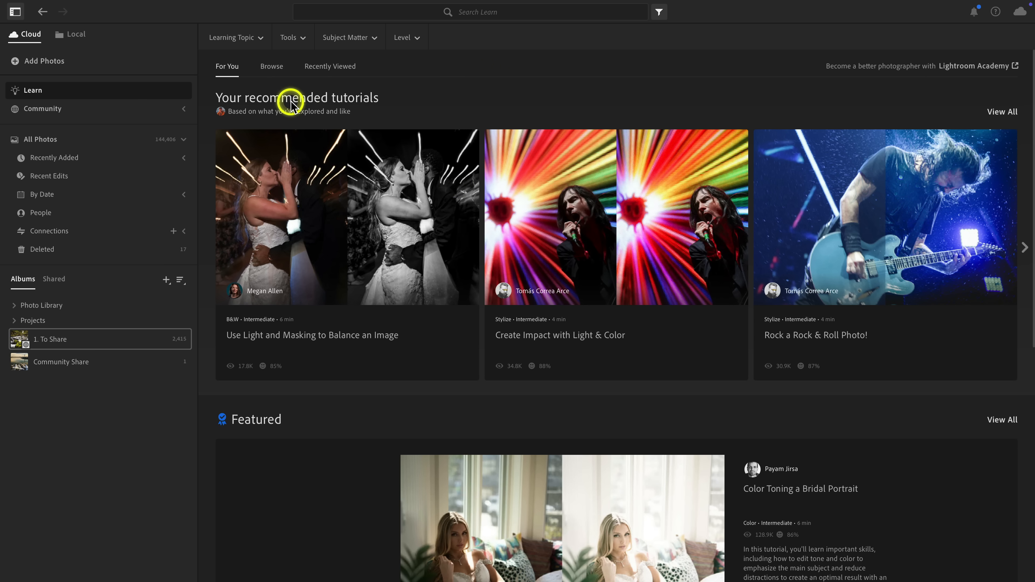
{"action": "mouse_move", "coordinate": [58, 109]}
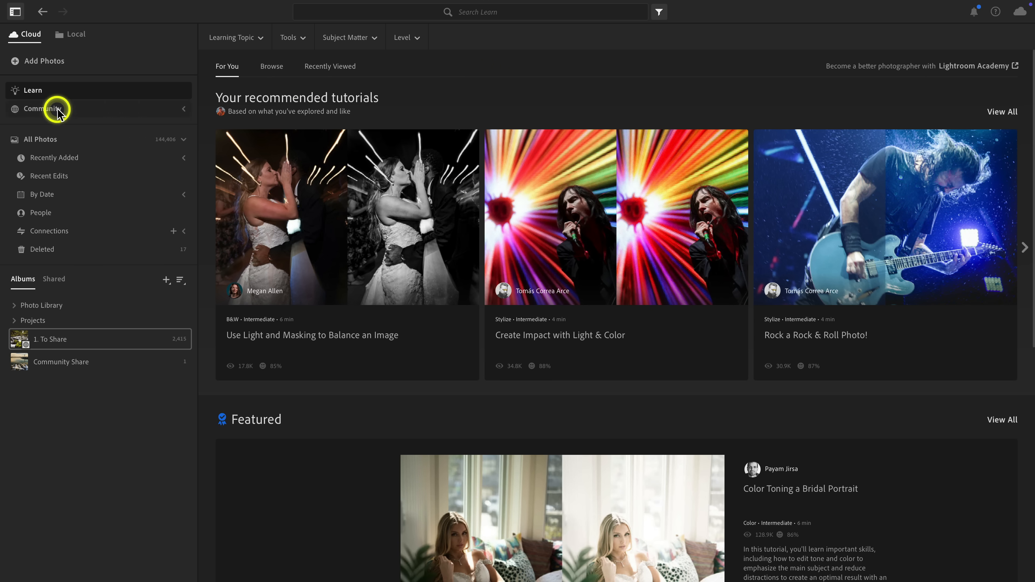
{"action": "mouse_move", "coordinate": [84, 114]}
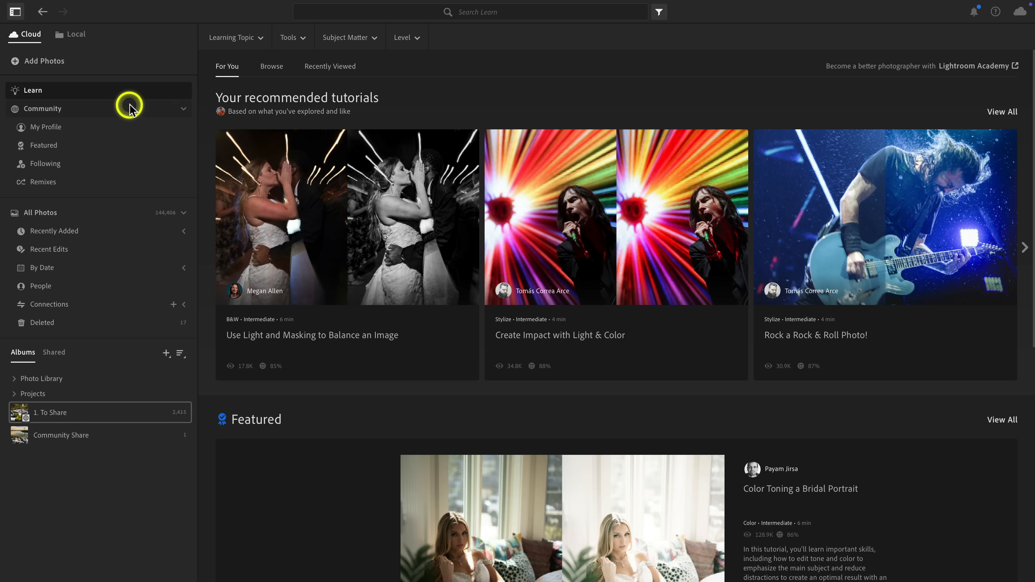
Open the Community For You feed and scroll through the daily inspiration edits.
{"action": "left_click", "coordinate": [42, 109]}
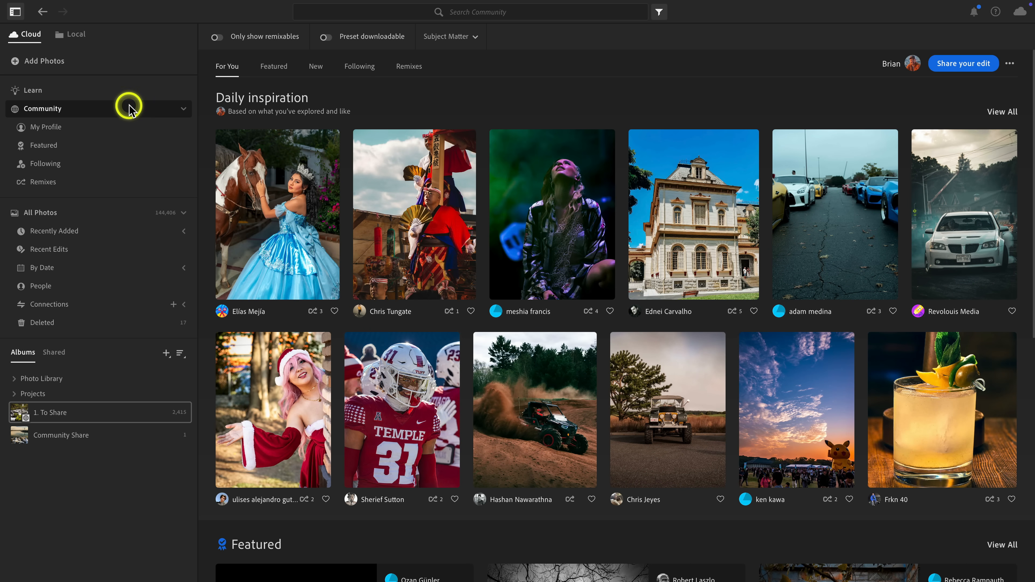
{"action": "mouse_move", "coordinate": [130, 109]}
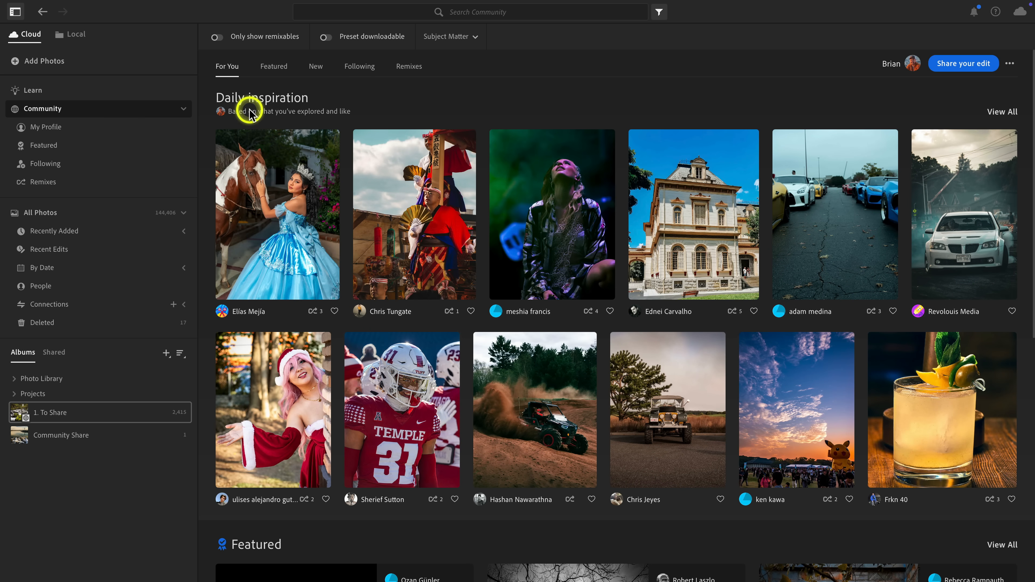
{"action": "mouse_move", "coordinate": [379, 112]}
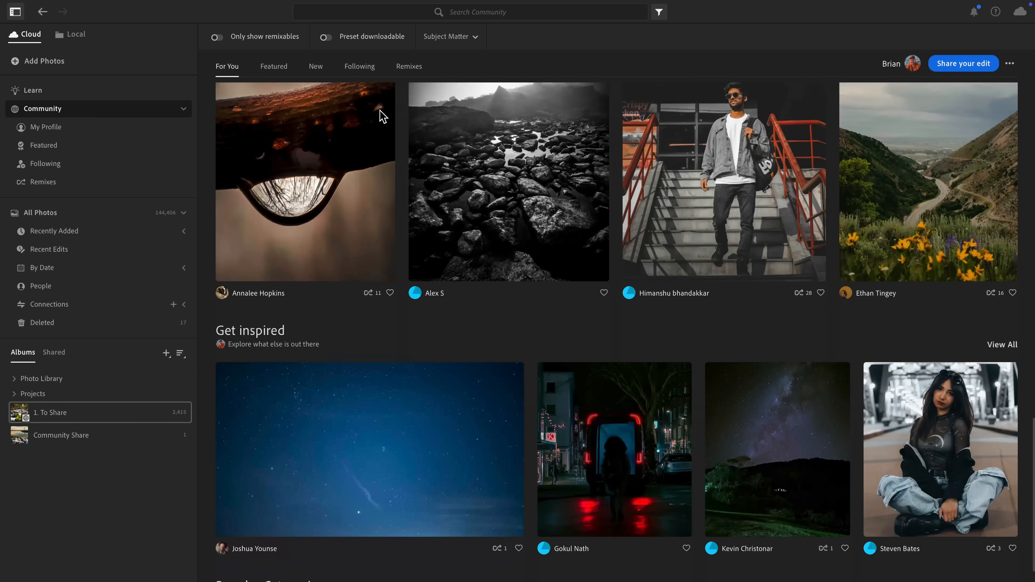
{"action": "scroll", "scroll_direction": "down", "scroll_amount": 3}
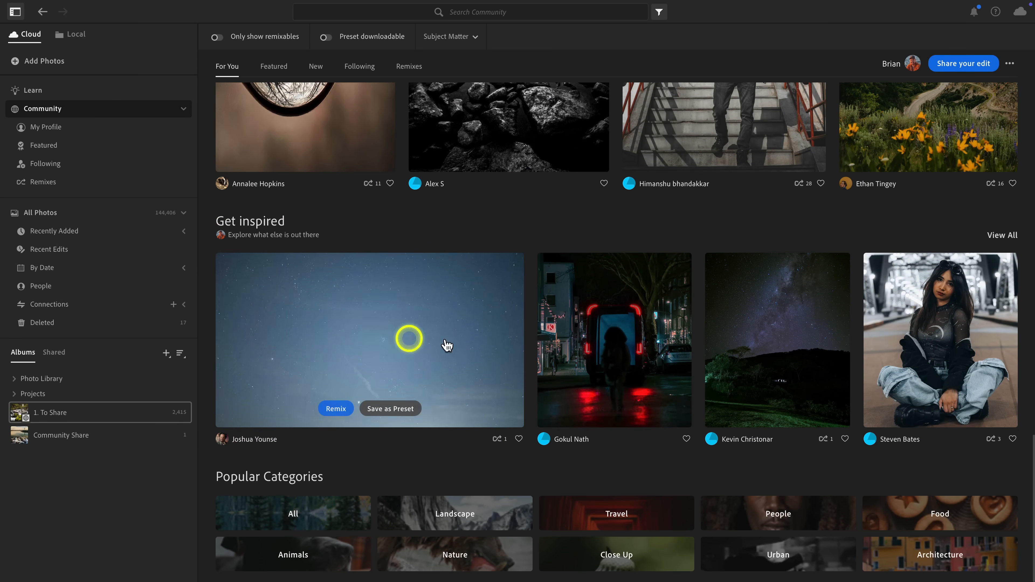
{"action": "scroll", "scroll_direction": "down", "scroll_amount": 3}
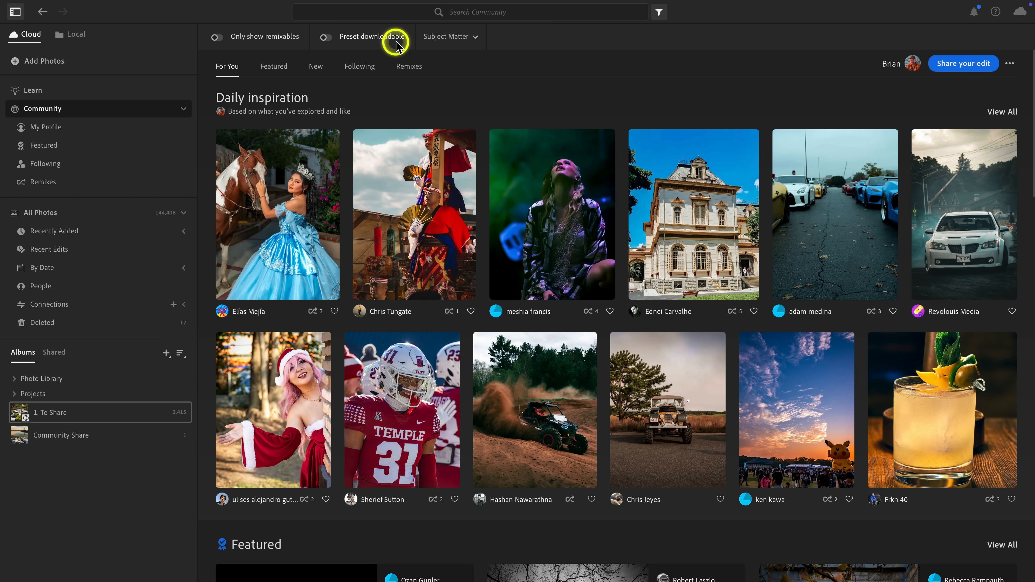
Peek at the Subject Matter categories, then go to My Profile.
{"action": "left_click", "coordinate": [448, 36]}
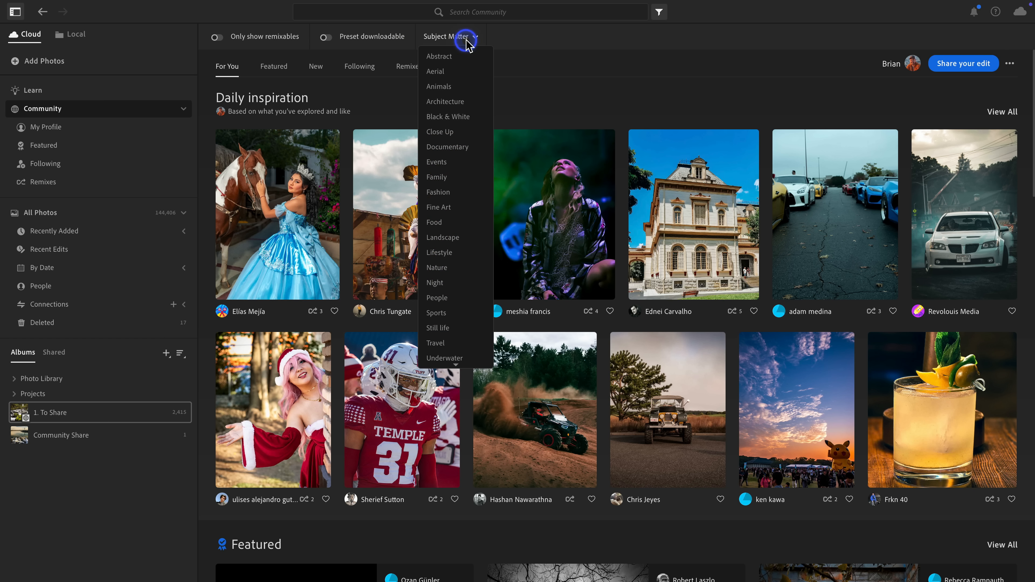
{"action": "left_click", "coordinate": [450, 36]}
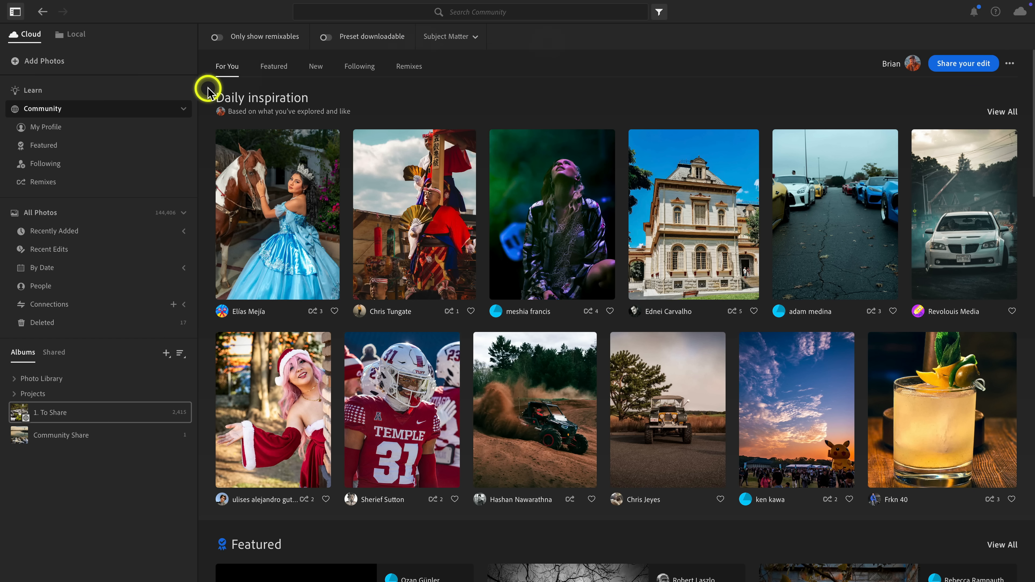
{"action": "left_click", "coordinate": [45, 127]}
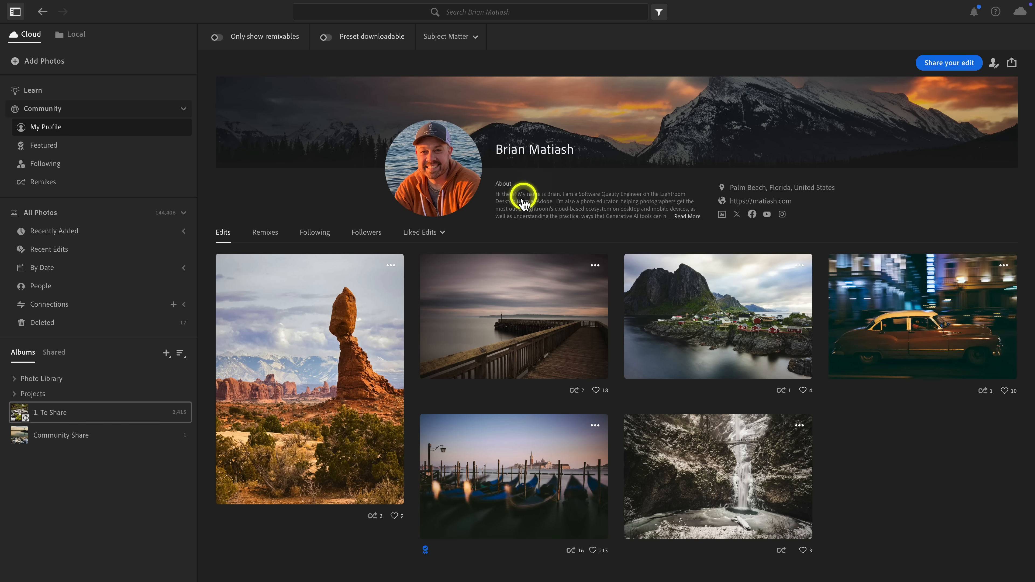
Read the profile's full About text, then switch to the Featured community feed.
{"action": "left_click", "coordinate": [686, 217]}
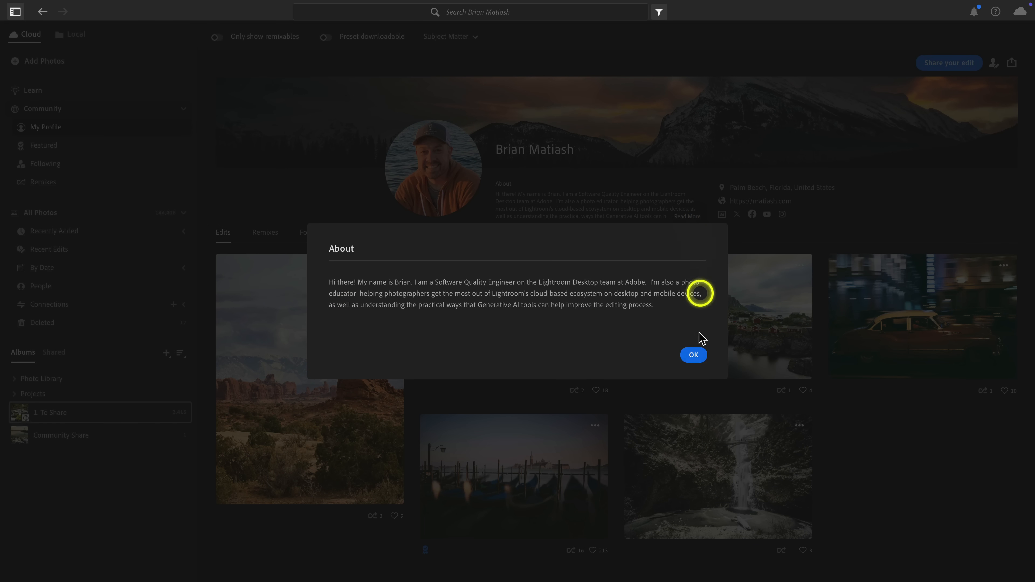
{"action": "left_click", "coordinate": [693, 354]}
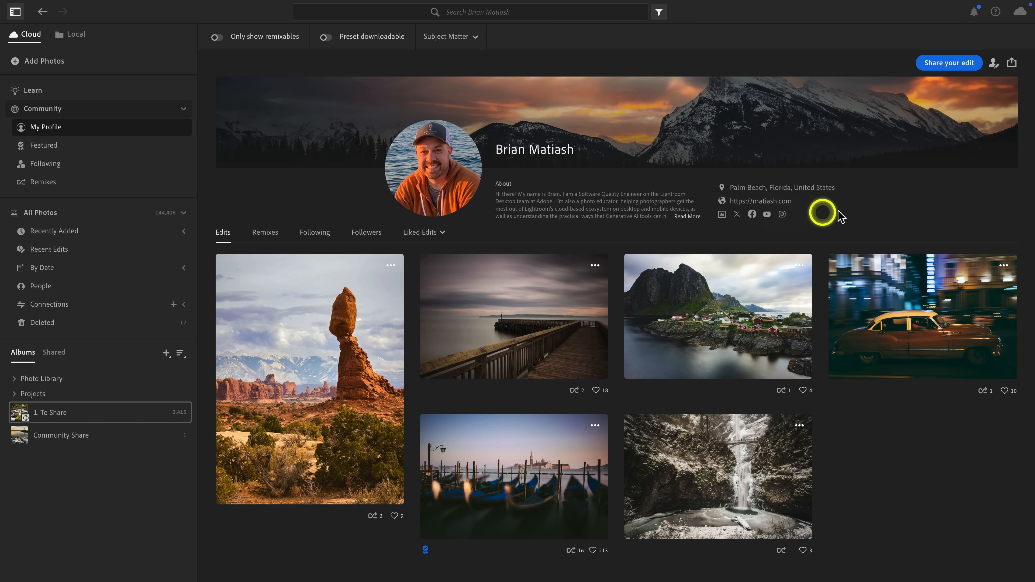
{"action": "mouse_move", "coordinate": [828, 167]}
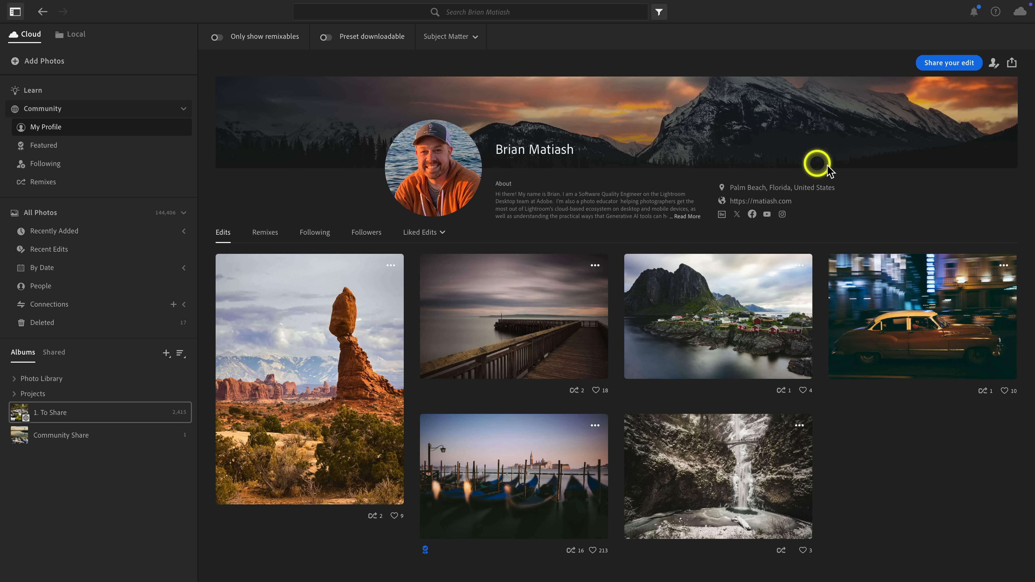
{"action": "mouse_move", "coordinate": [896, 184]}
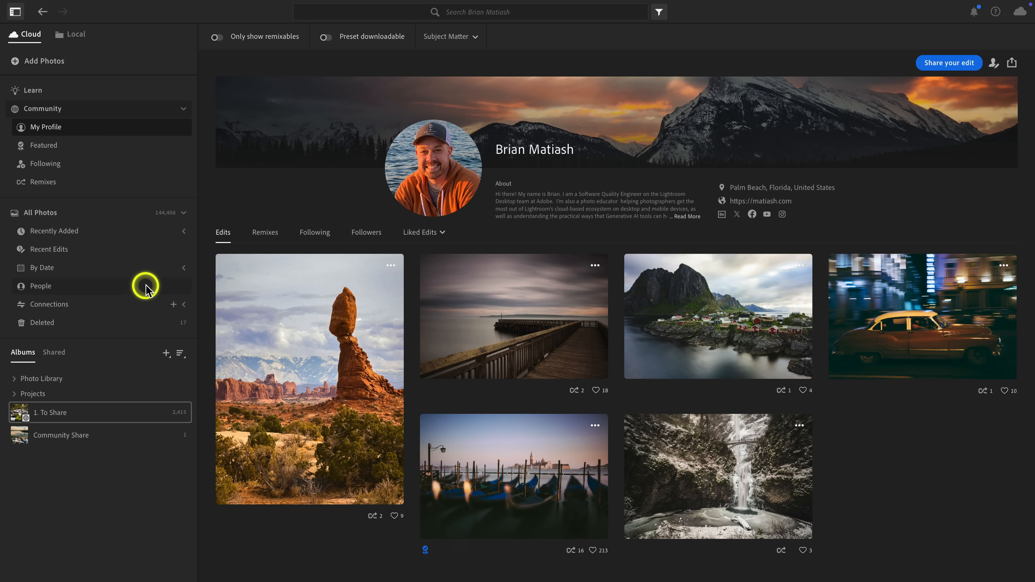
{"action": "left_click", "coordinate": [42, 145]}
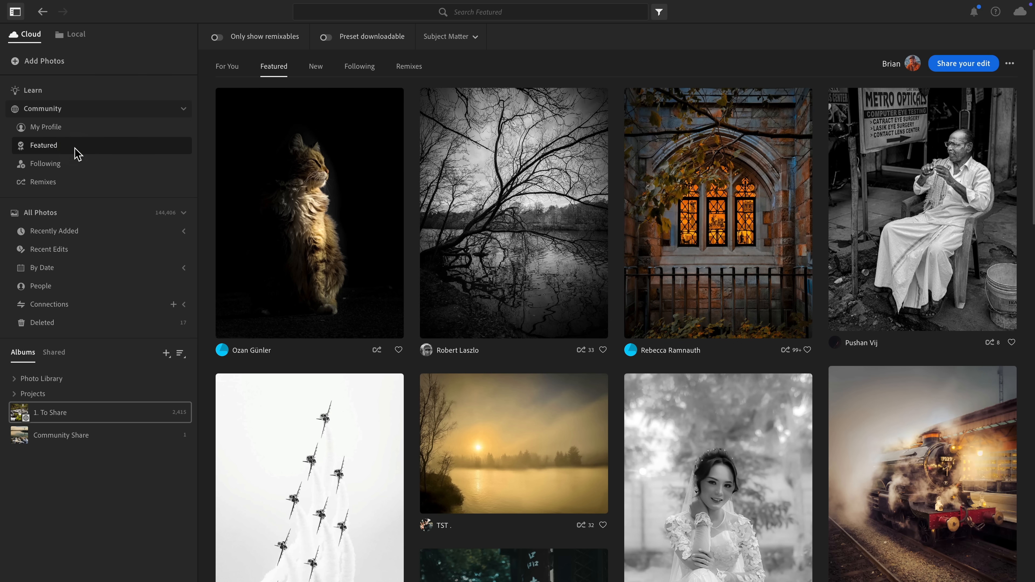
Open the Following feed and scroll through edits from followed photographers.
{"action": "left_click", "coordinate": [46, 164]}
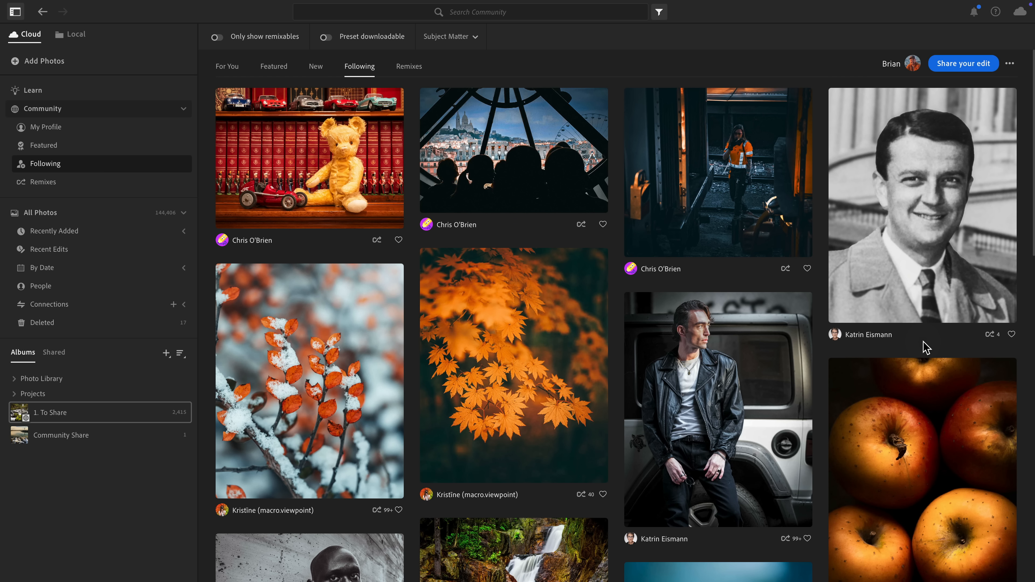
{"action": "scroll", "scroll_direction": "down", "scroll_amount": 3}
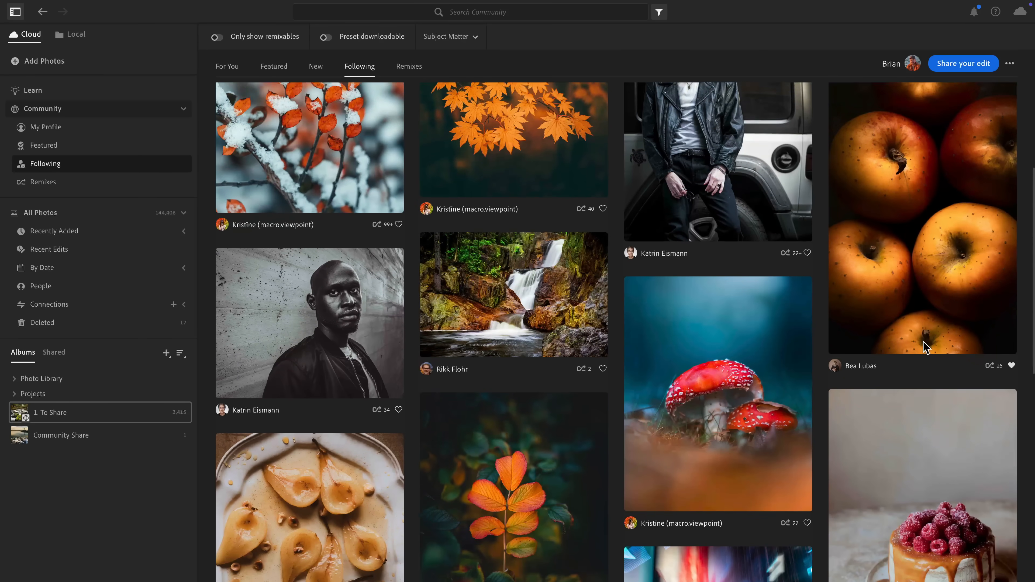
{"action": "scroll", "scroll_direction": "down", "scroll_amount": 3}
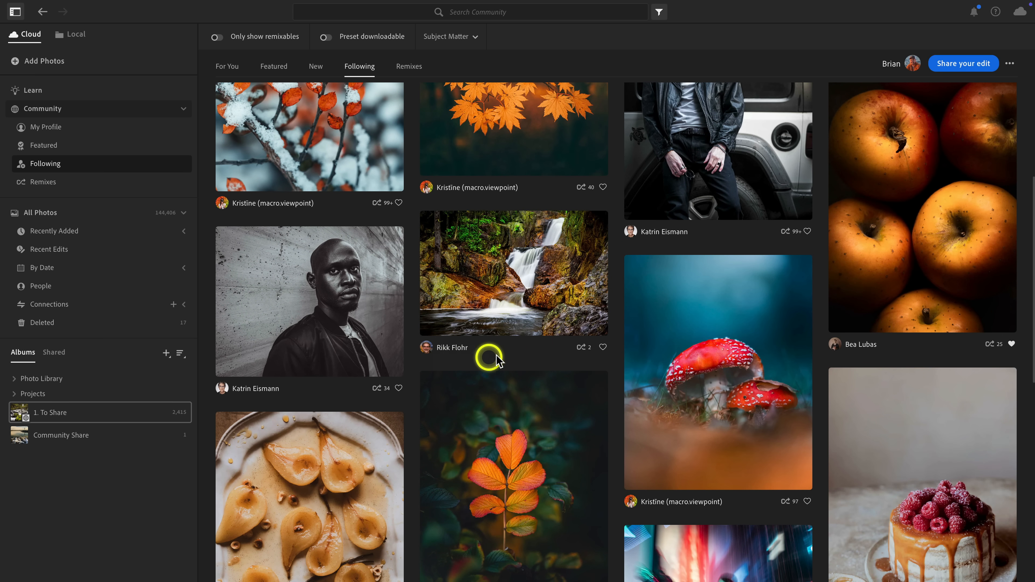
{"action": "mouse_move", "coordinate": [516, 356]}
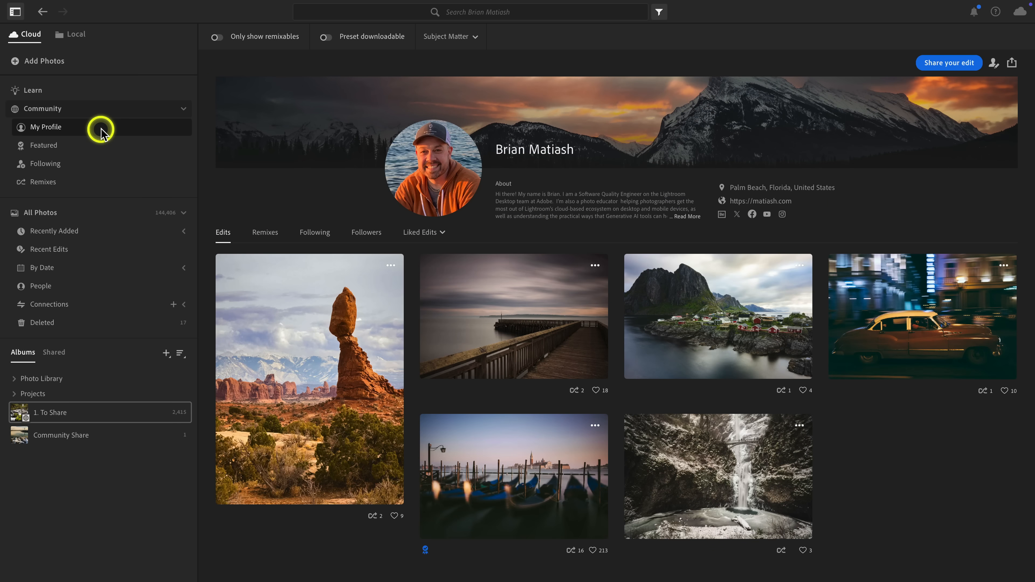
{"action": "mouse_move", "coordinate": [534, 468]}
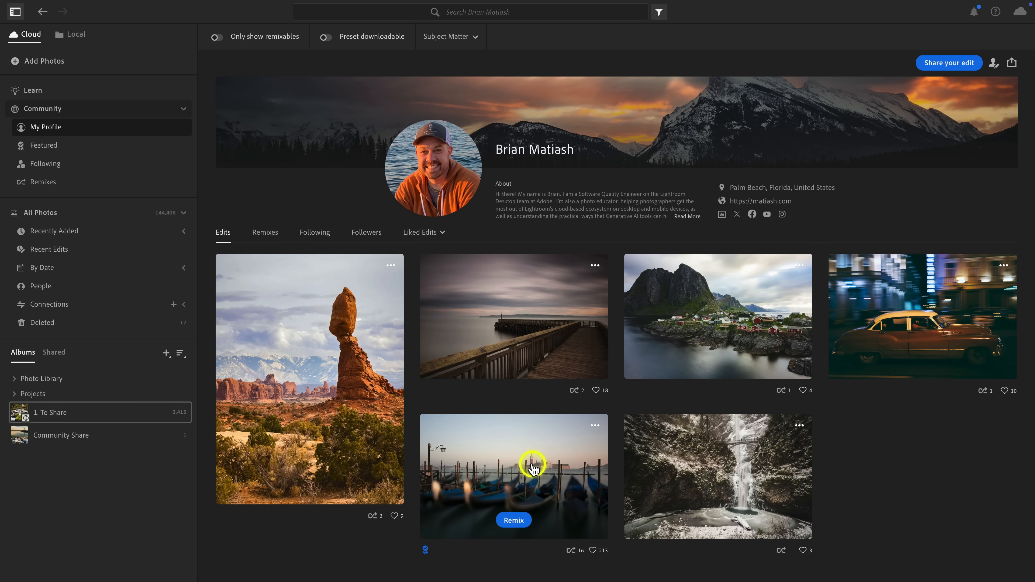
Open the Quintessentially Venice gondola edit and scroll through its full list of adjustments.
{"action": "left_click", "coordinate": [514, 475]}
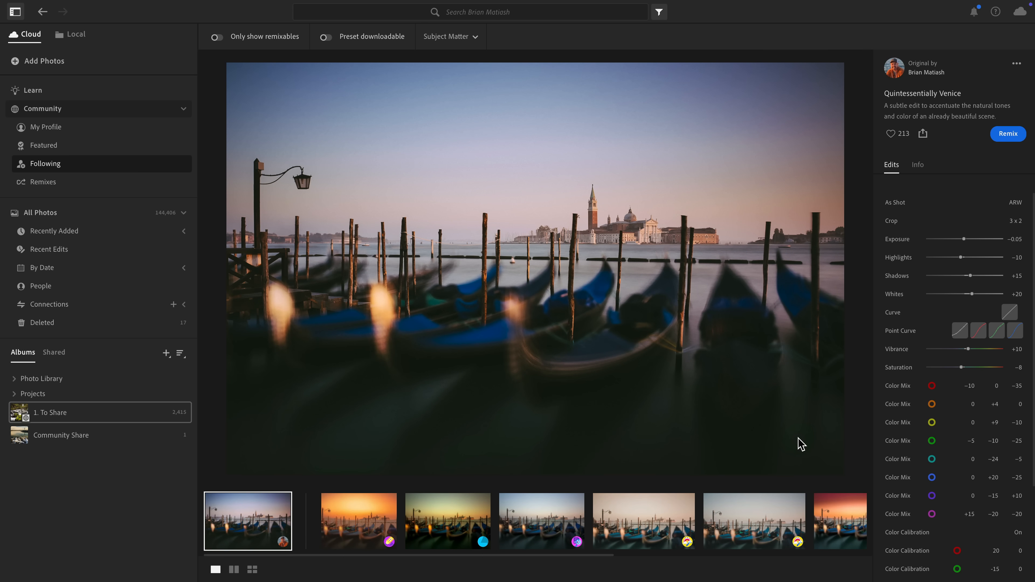
{"action": "scroll", "scroll_direction": "down", "scroll_amount": 3}
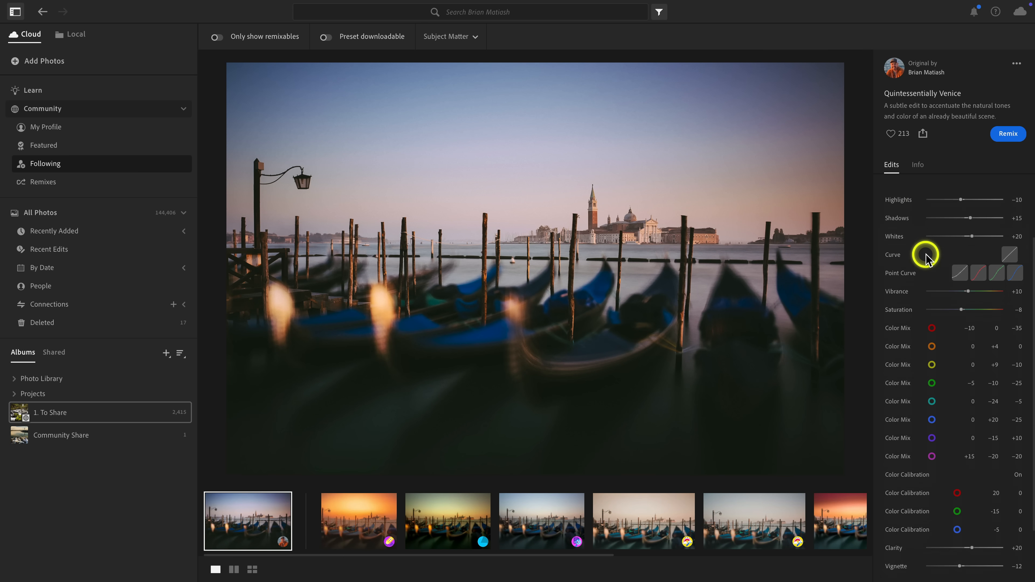
{"action": "scroll", "scroll_direction": "down", "scroll_amount": 3}
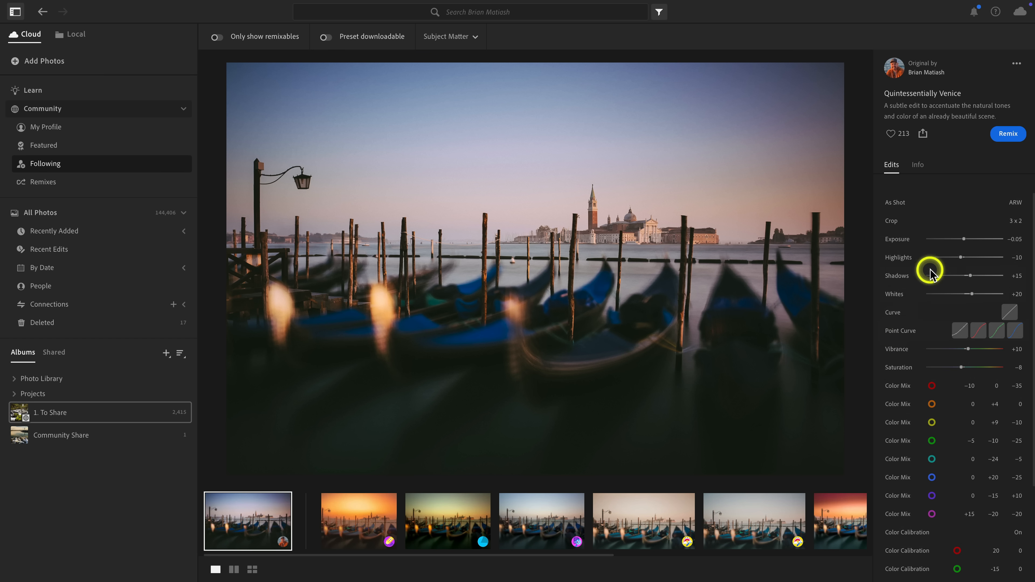
{"action": "scroll", "scroll_direction": "down", "scroll_amount": 3}
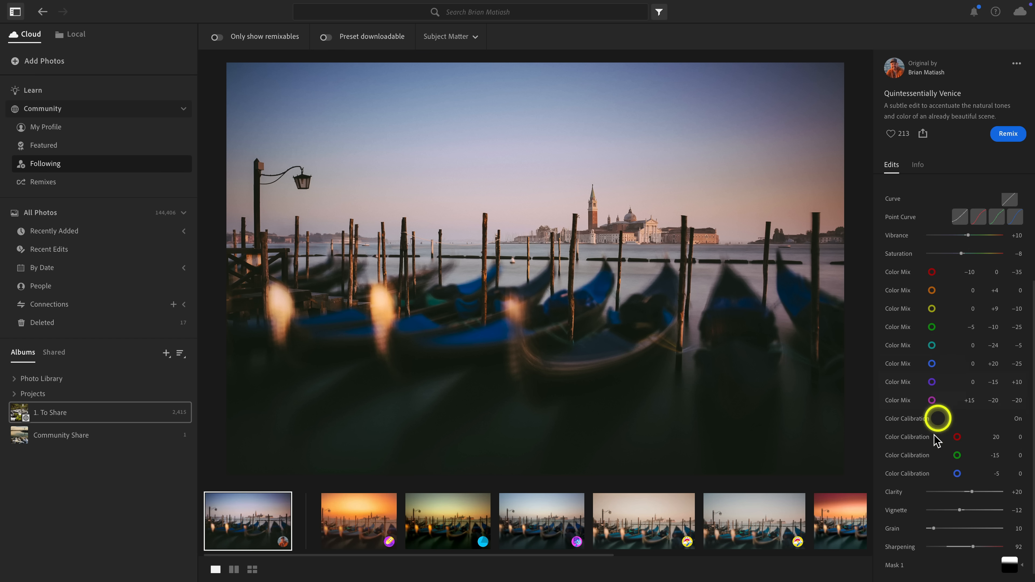
{"action": "scroll", "scroll_direction": "down", "scroll_amount": 3}
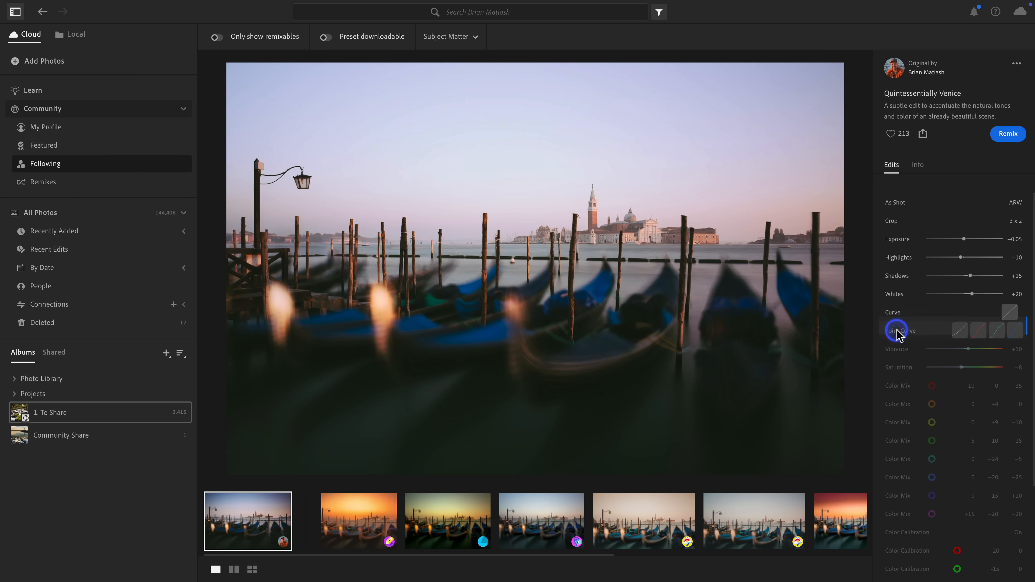
{"action": "left_click", "coordinate": [896, 330]}
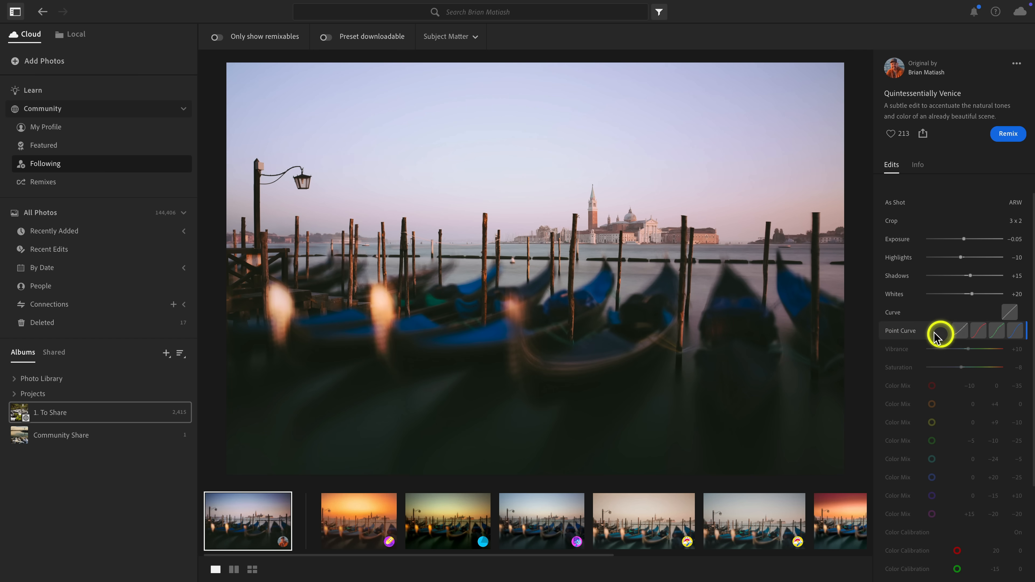
{"action": "mouse_move", "coordinate": [917, 349]}
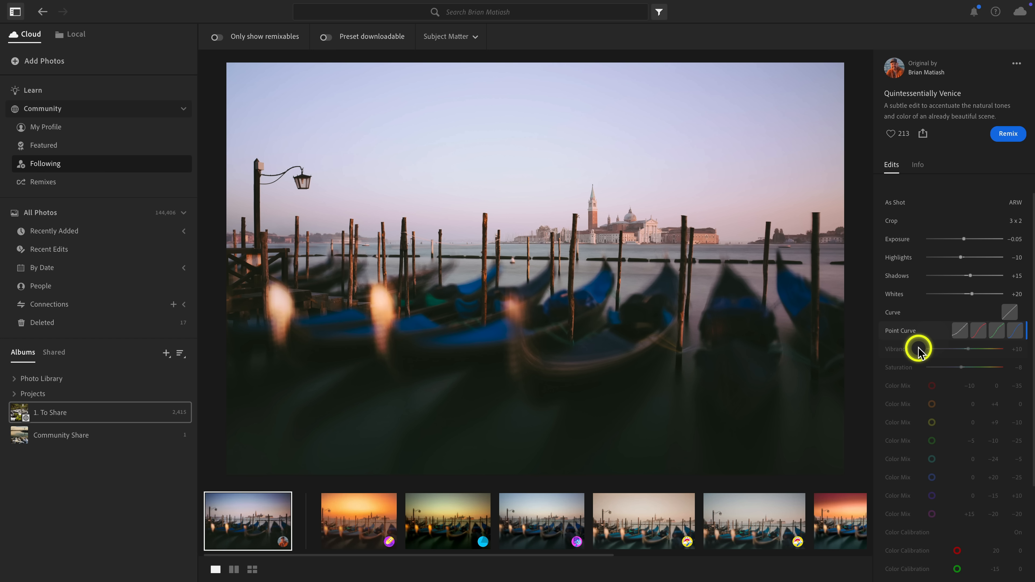
{"action": "scroll", "scroll_direction": "down", "scroll_amount": 3}
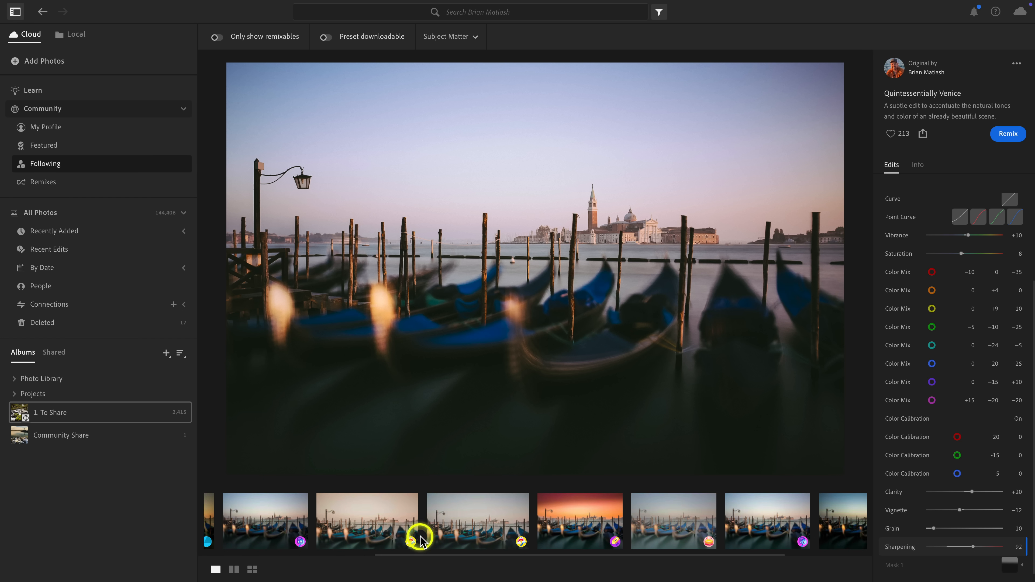
{"action": "scroll", "scroll_direction": "right", "scroll_amount": 3}
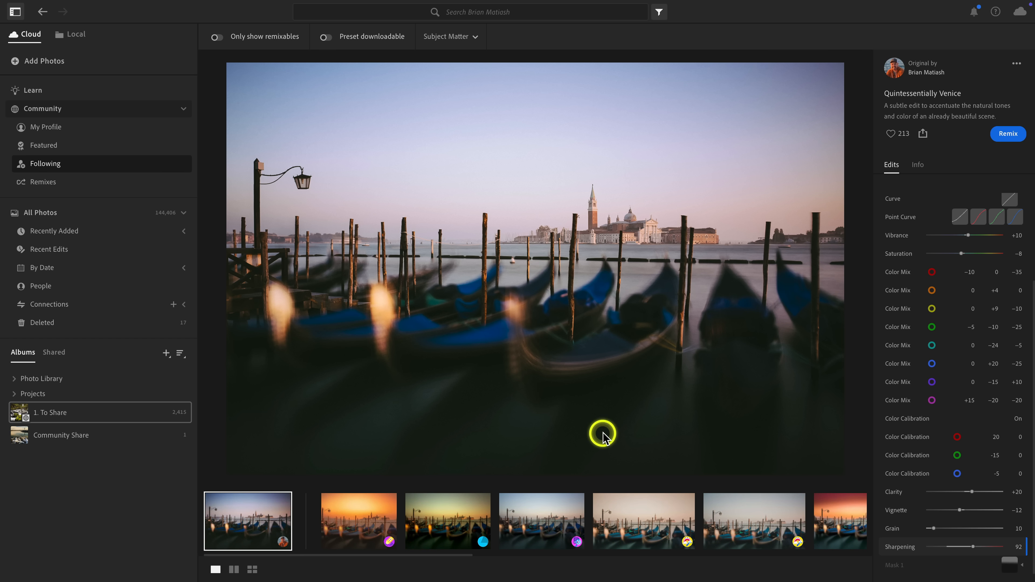
{"action": "mouse_move", "coordinate": [826, 232]}
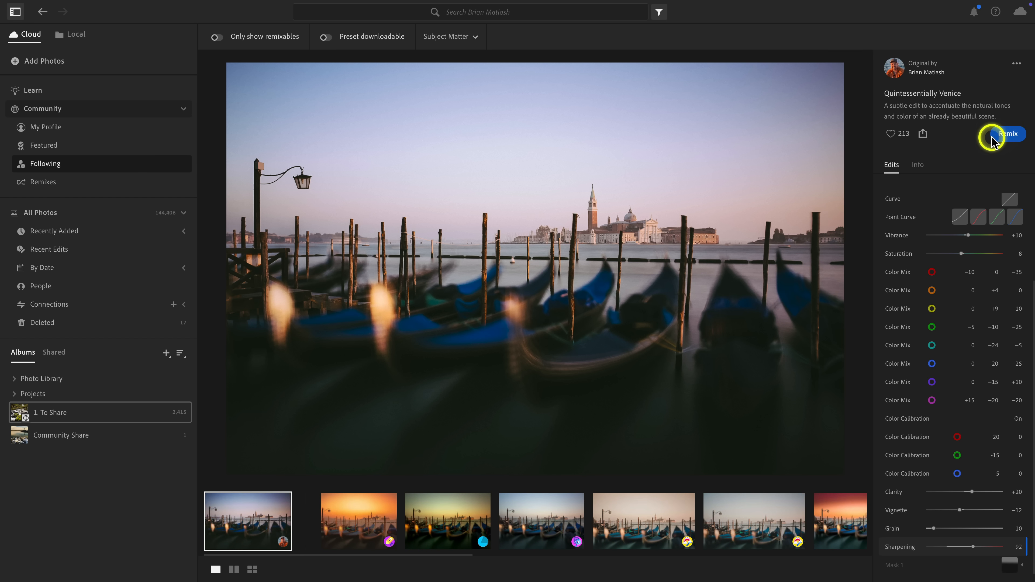
{"action": "mouse_move", "coordinate": [333, 412]}
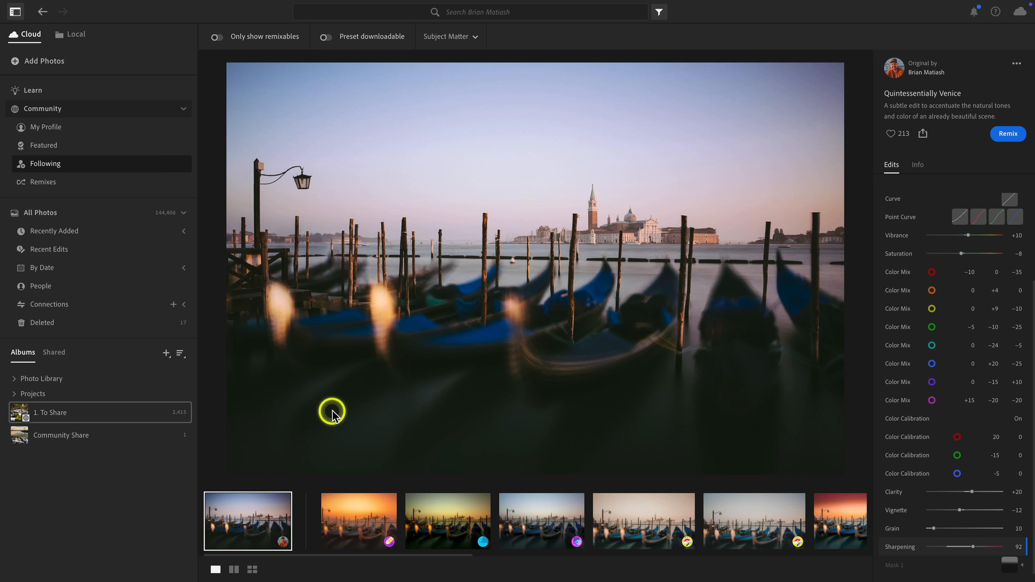
{"action": "left_click", "coordinate": [334, 415]}
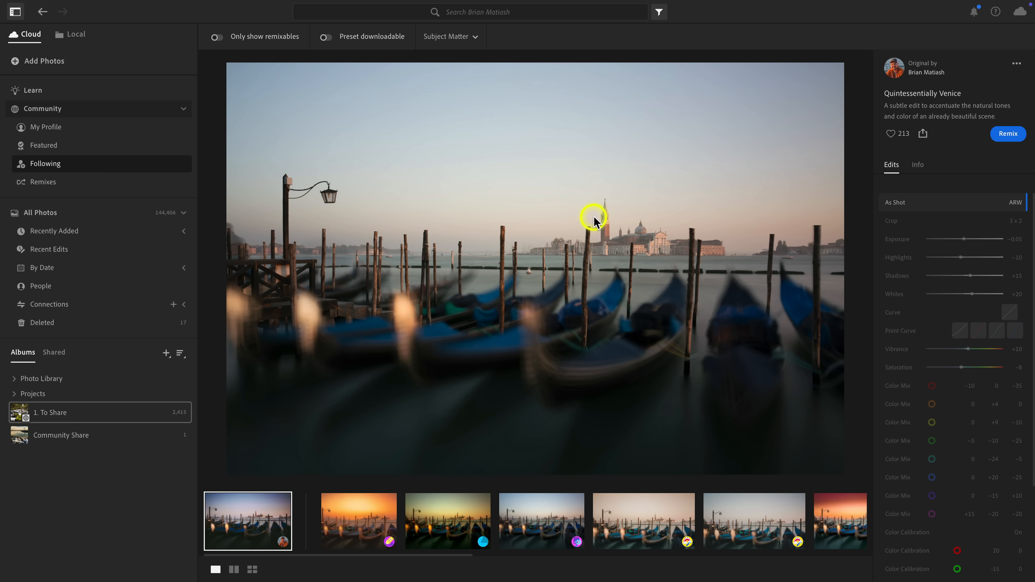
{"action": "mouse_move", "coordinate": [621, 314]}
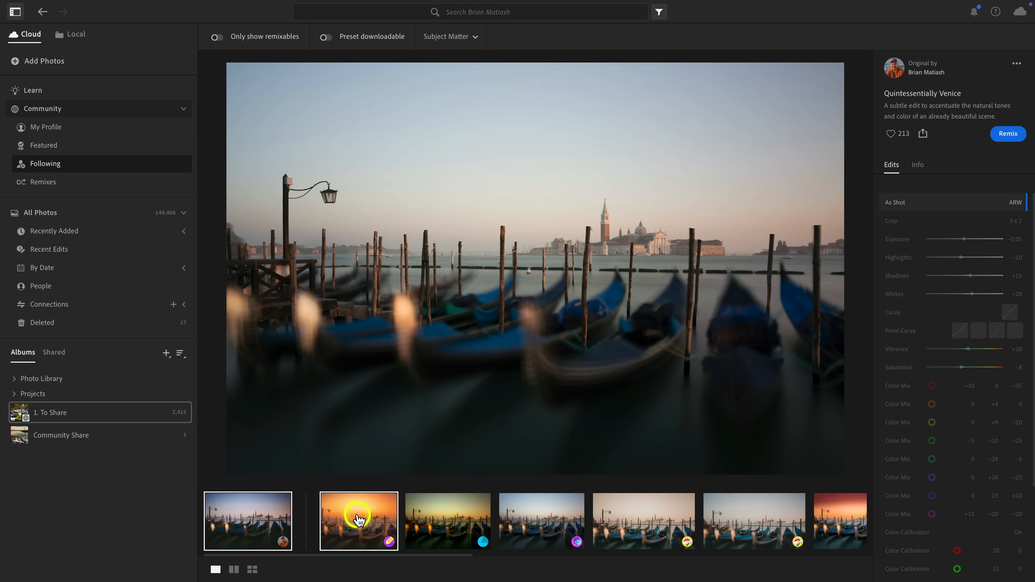
Step through four remixes of the Venice photo, ending on Belck ED's soft, muted version.
{"action": "left_click", "coordinate": [447, 521]}
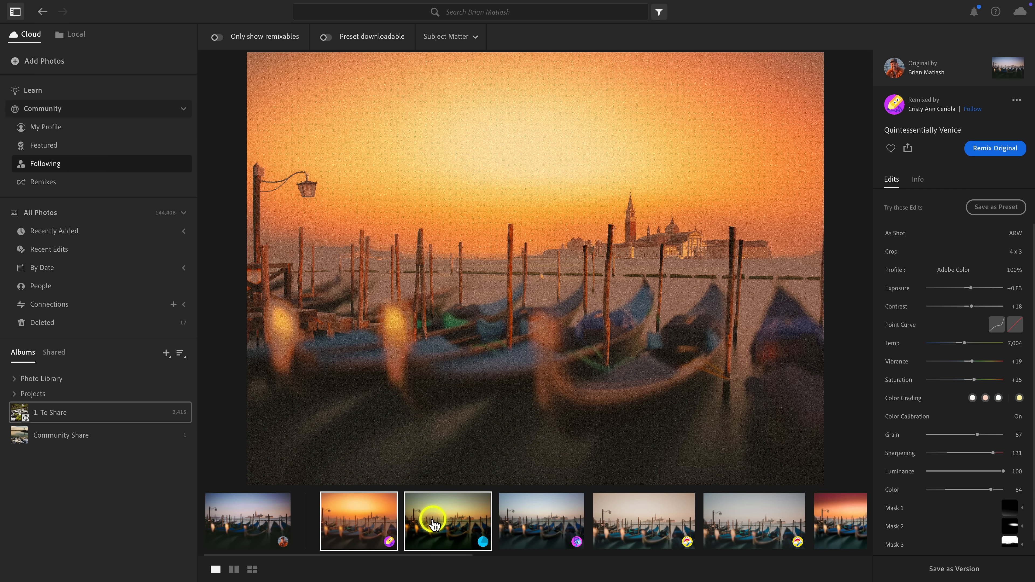
{"action": "left_click", "coordinate": [541, 521]}
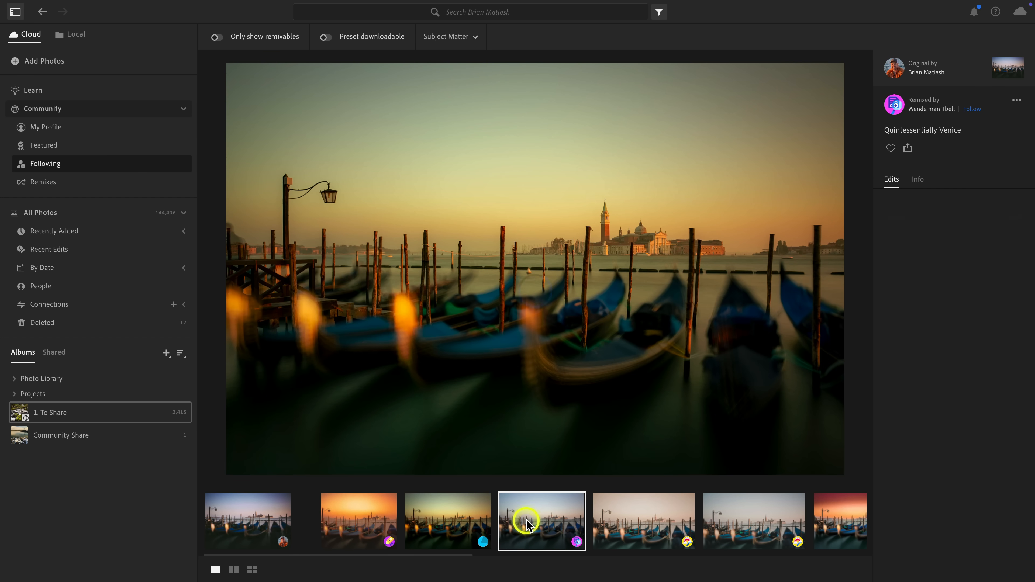
{"action": "left_click", "coordinate": [643, 521]}
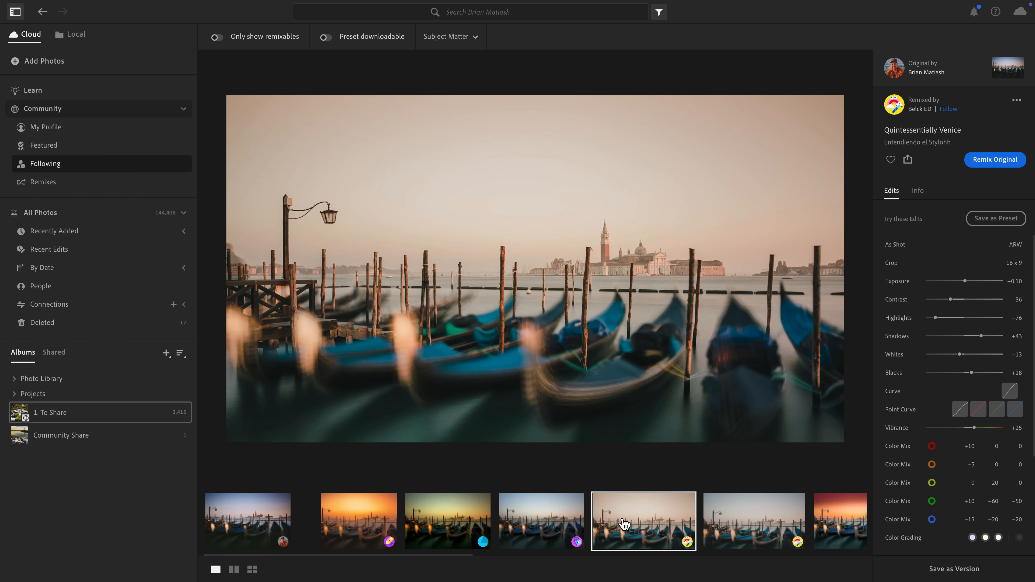
{"action": "left_click", "coordinate": [753, 521]}
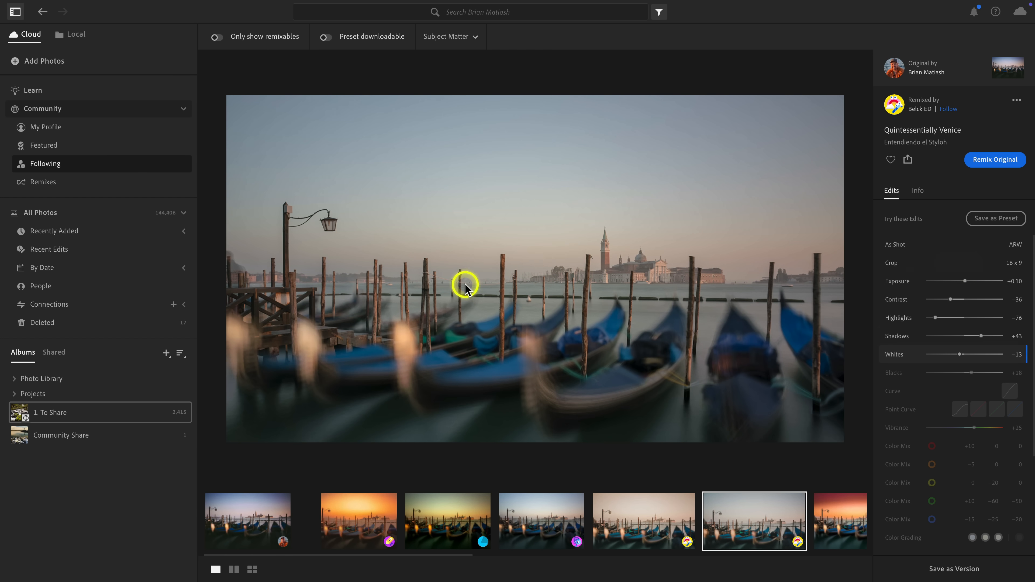
{"action": "mouse_move", "coordinate": [714, 282]}
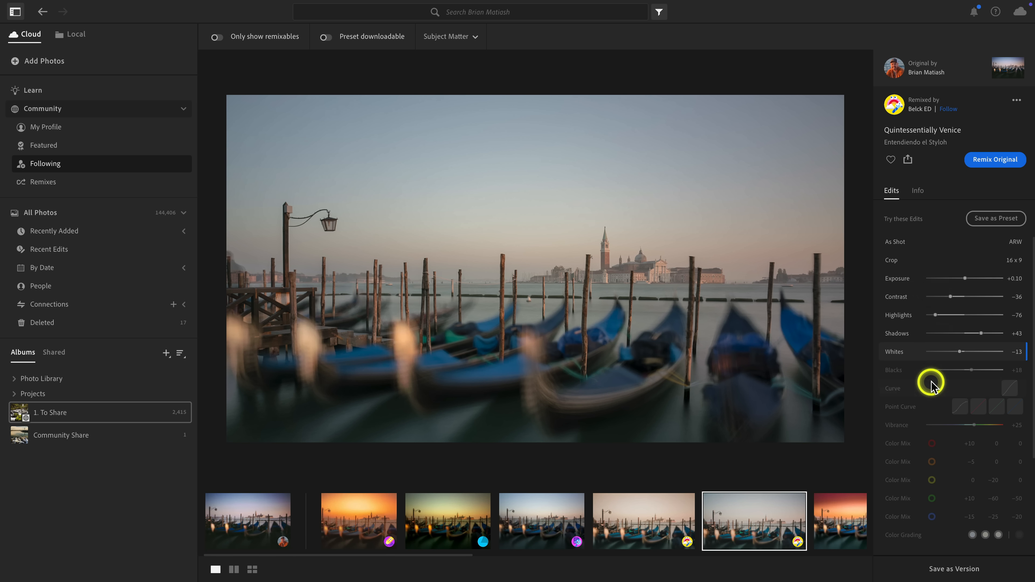
{"action": "scroll", "scroll_direction": "down", "scroll_amount": 3}
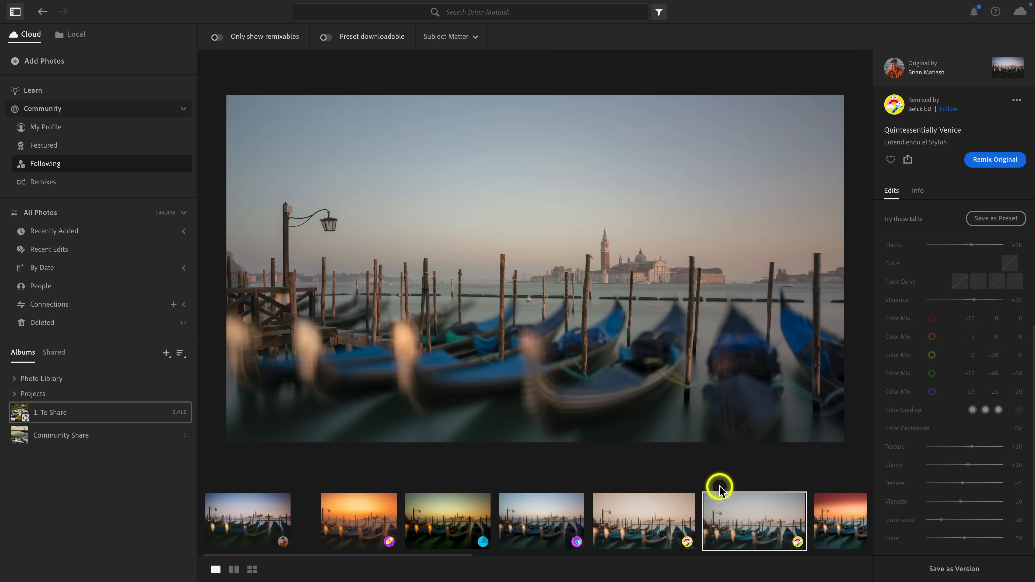
{"action": "mouse_move", "coordinate": [614, 353]}
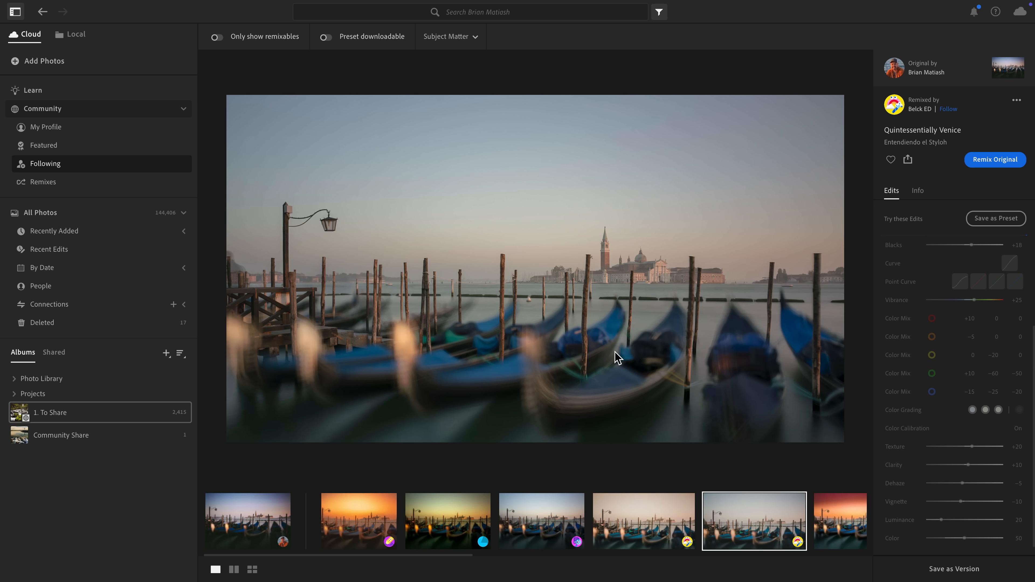
Open the snowy lighthouse photo in the Community Share album, compare with its original, and start sharing it.
{"action": "left_click", "coordinate": [171, 425]}
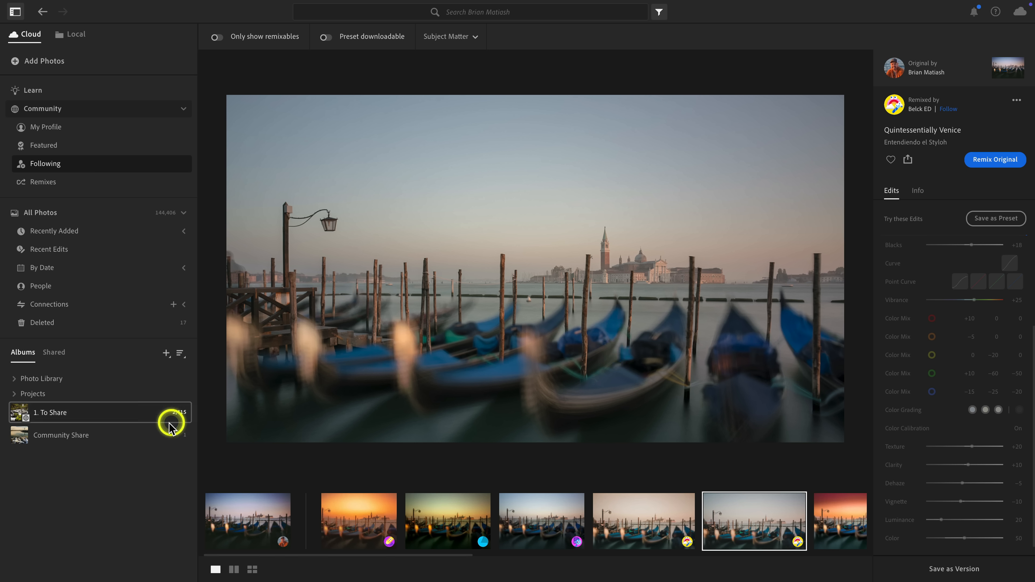
{"action": "left_click", "coordinate": [61, 435]}
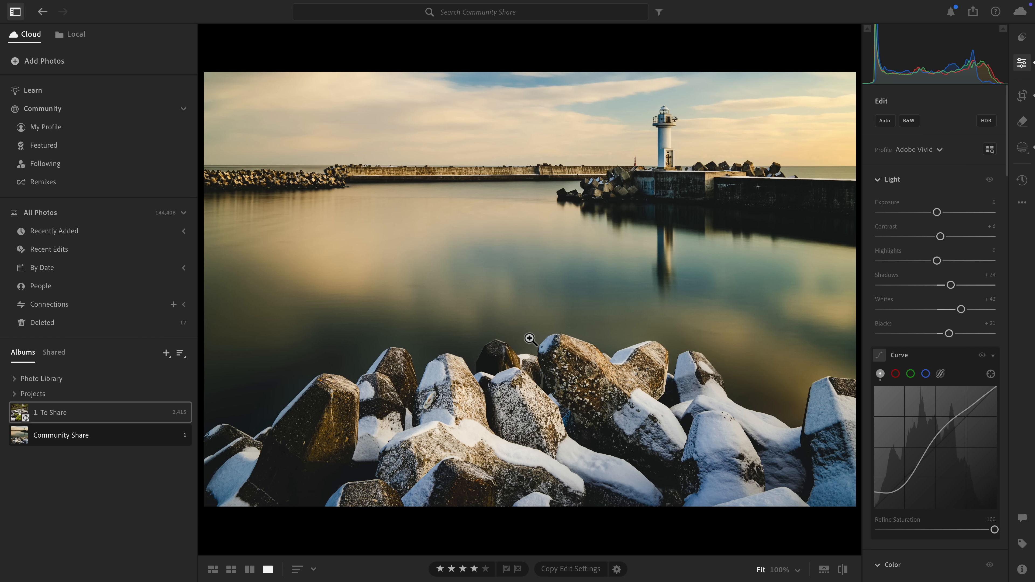
{"action": "left_click", "coordinate": [582, 303]}
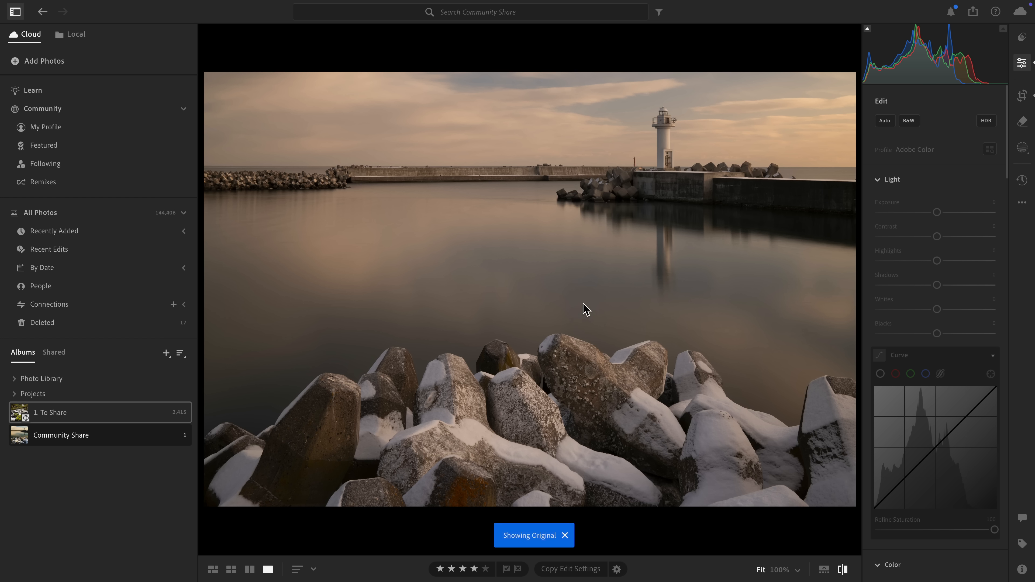
{"action": "left_click", "coordinate": [564, 535]}
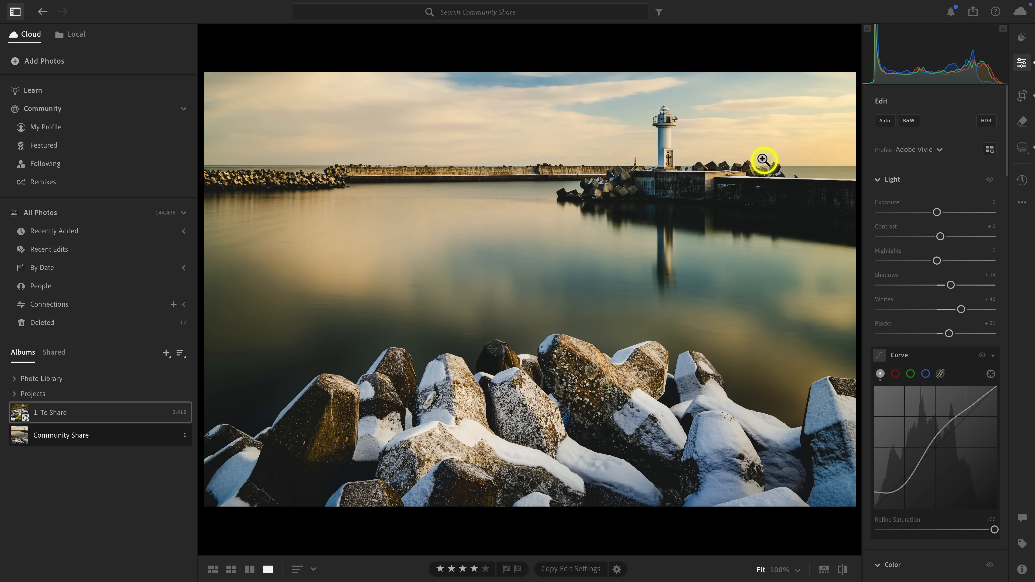
{"action": "left_click", "coordinate": [973, 12]}
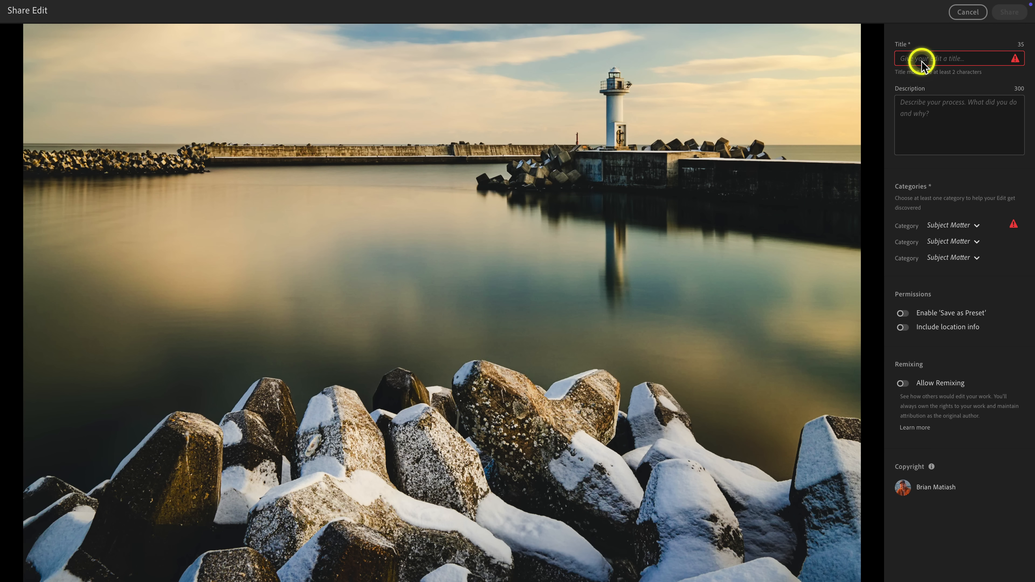
Enter the title 'Hokkaido Lighthouse' and a description about going extra punchy in contrast and color on this shot.
{"action": "type", "text": "Hokkaido Lighthouse"}
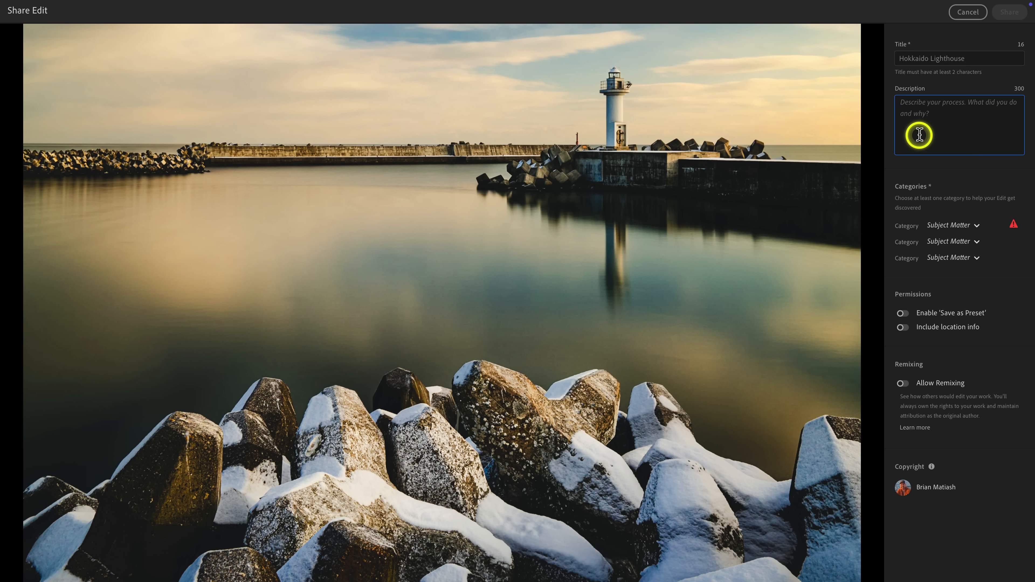
{"action": "type", "text": "I decided to go"}
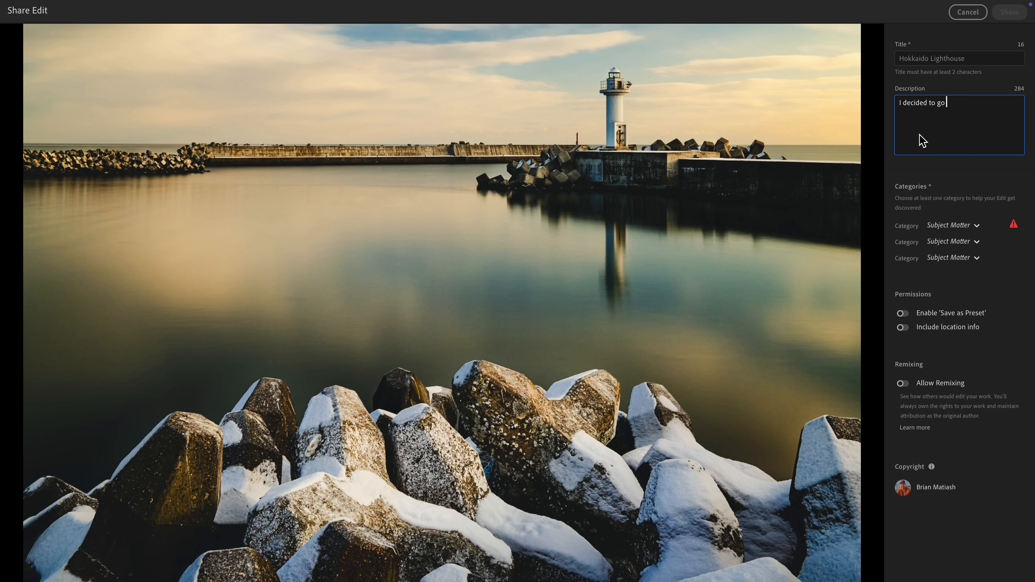
{"action": "type", "text": "extra punchy with the contrast and color for"}
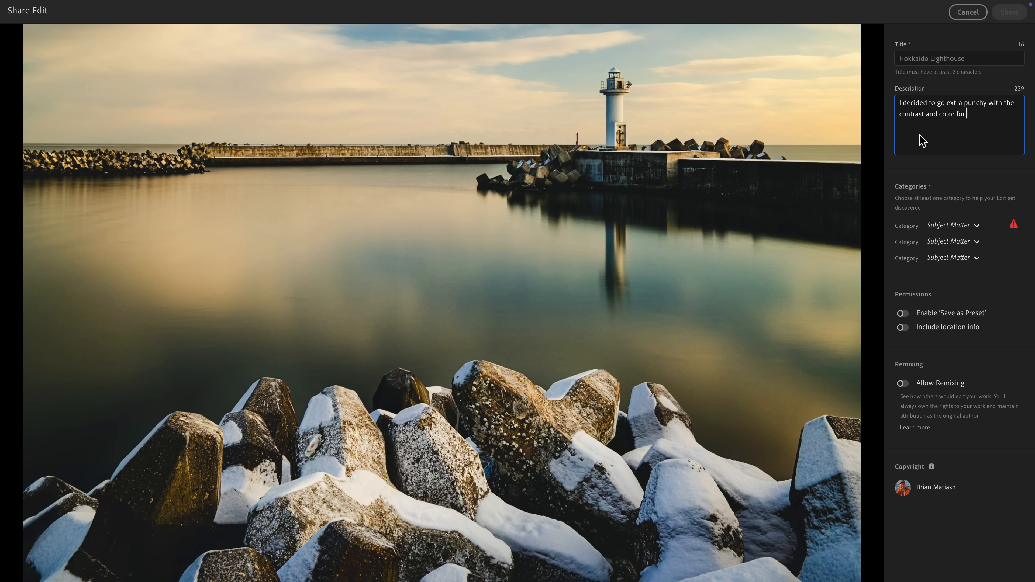
{"action": "type", "text": "this shot."}
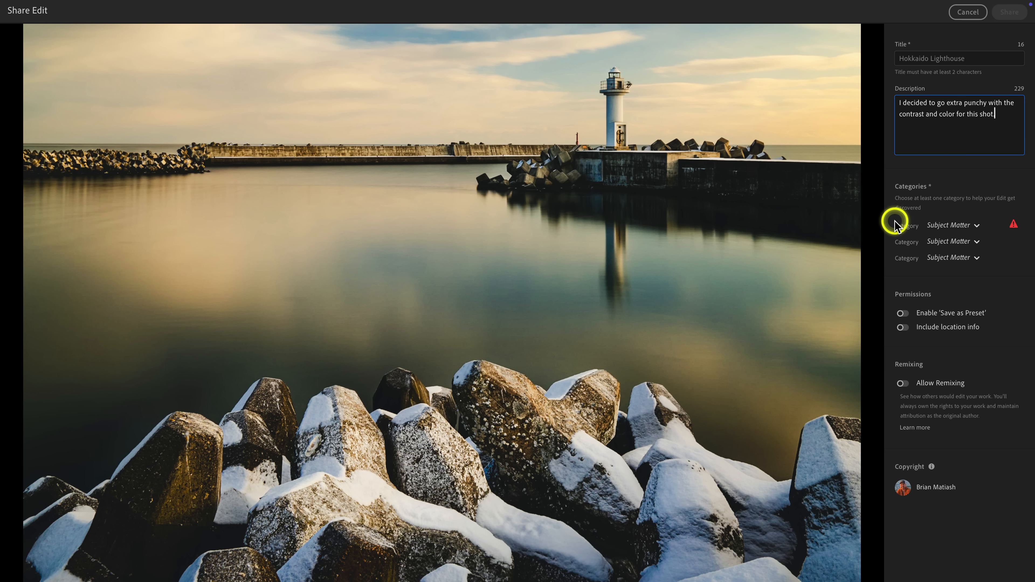
{"action": "mouse_move", "coordinate": [897, 259]}
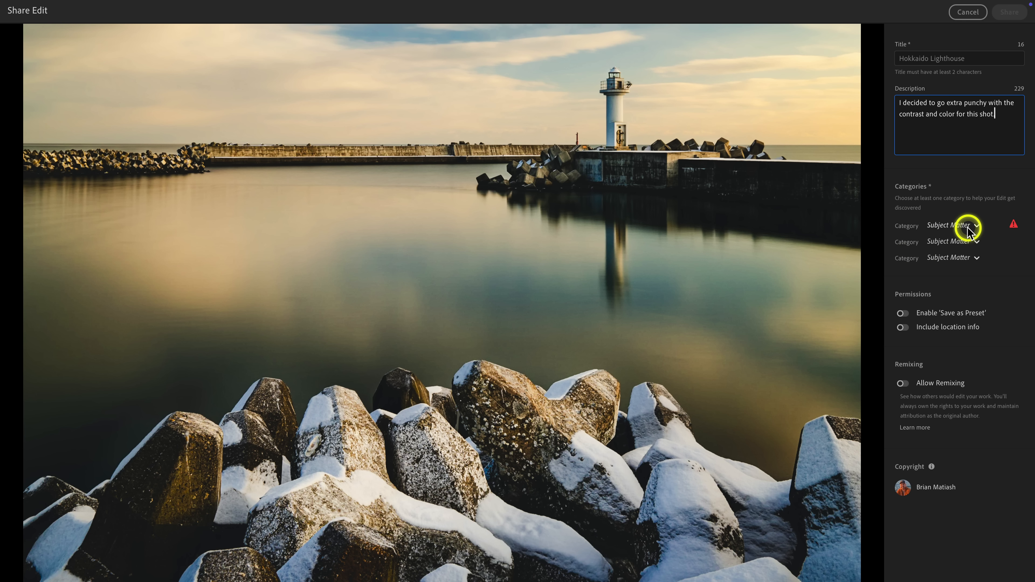
Set the three categories to Travel, Landscape and Architecture, then recheck the third list.
{"action": "left_click", "coordinate": [953, 225]}
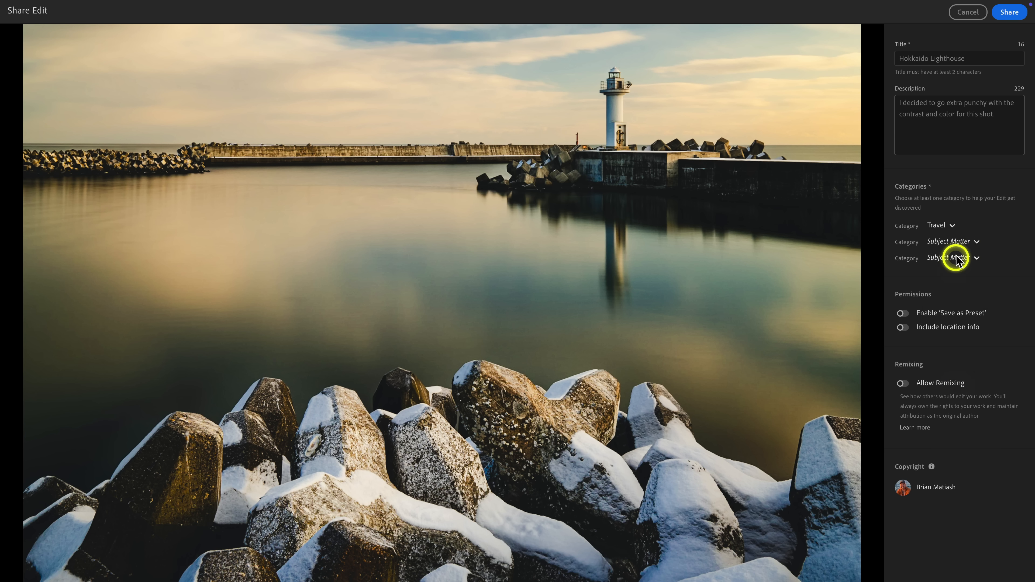
{"action": "left_click", "coordinate": [951, 257]}
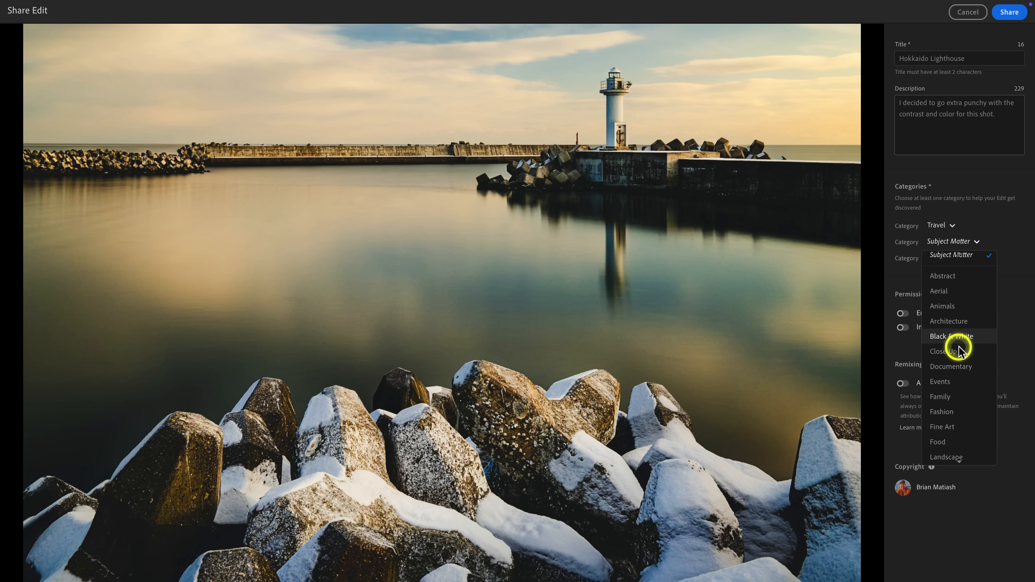
{"action": "left_click", "coordinate": [946, 456]}
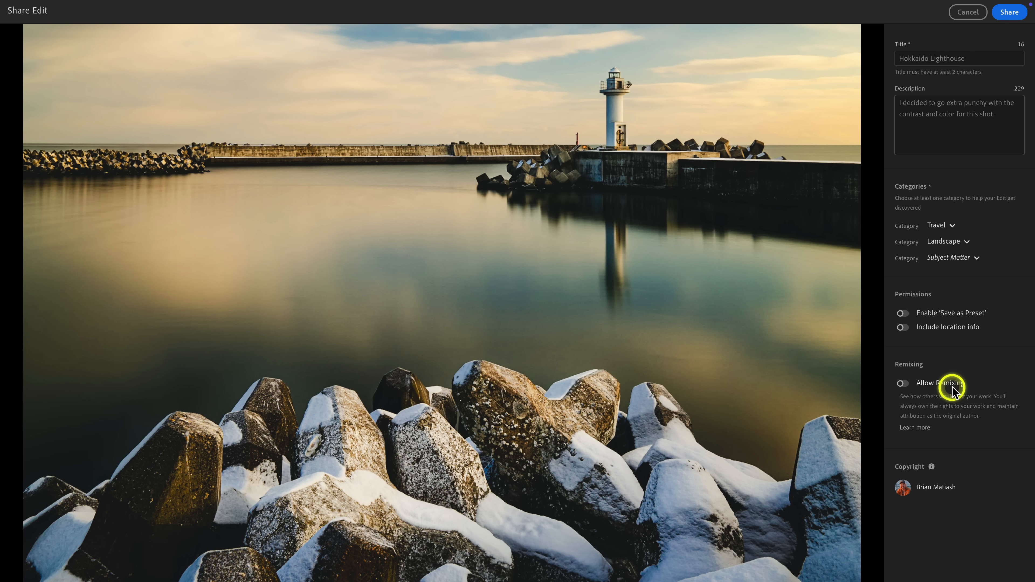
{"action": "left_click", "coordinate": [952, 258]}
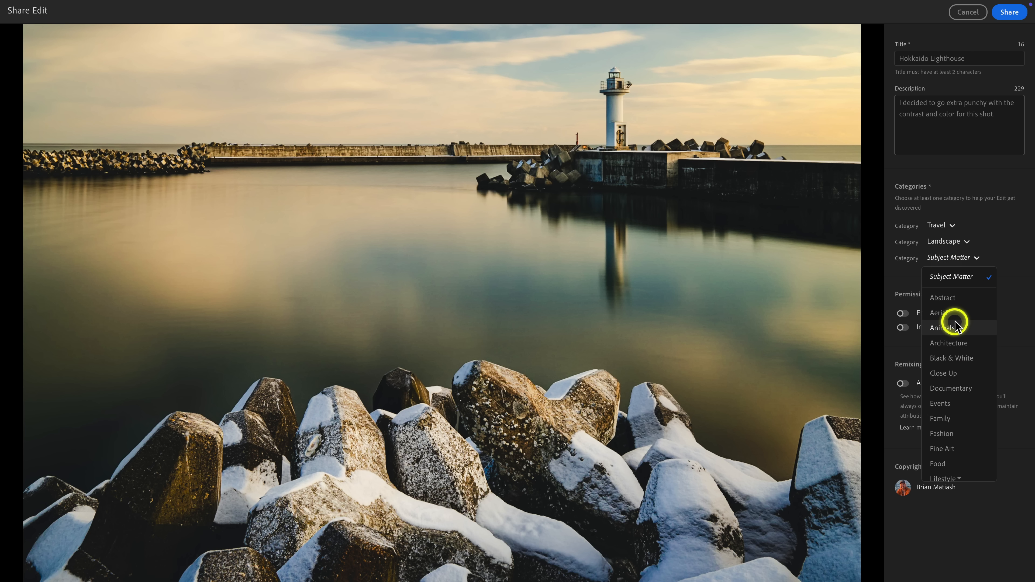
{"action": "left_click", "coordinate": [949, 343]}
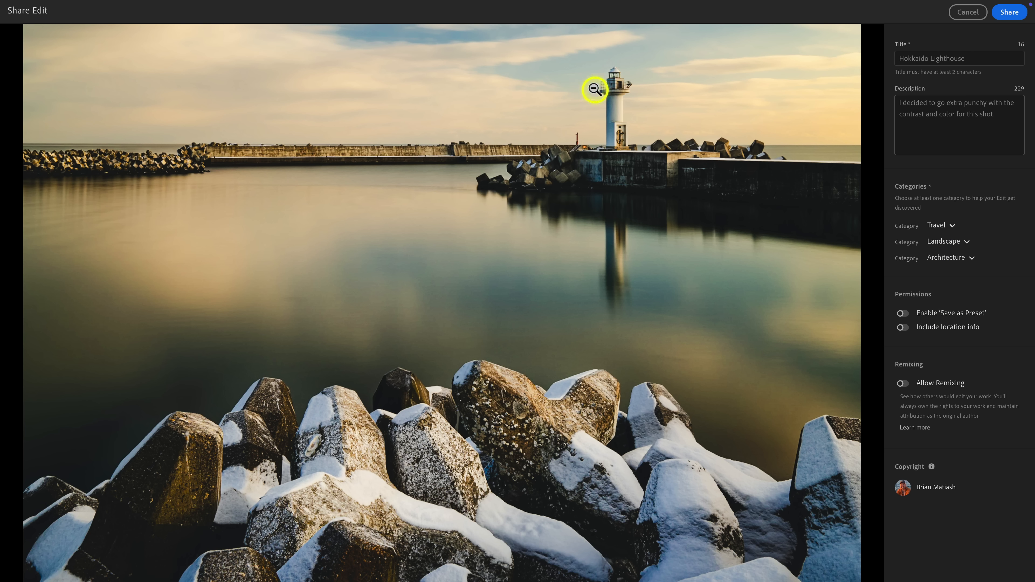
{"action": "left_click", "coordinate": [950, 258]}
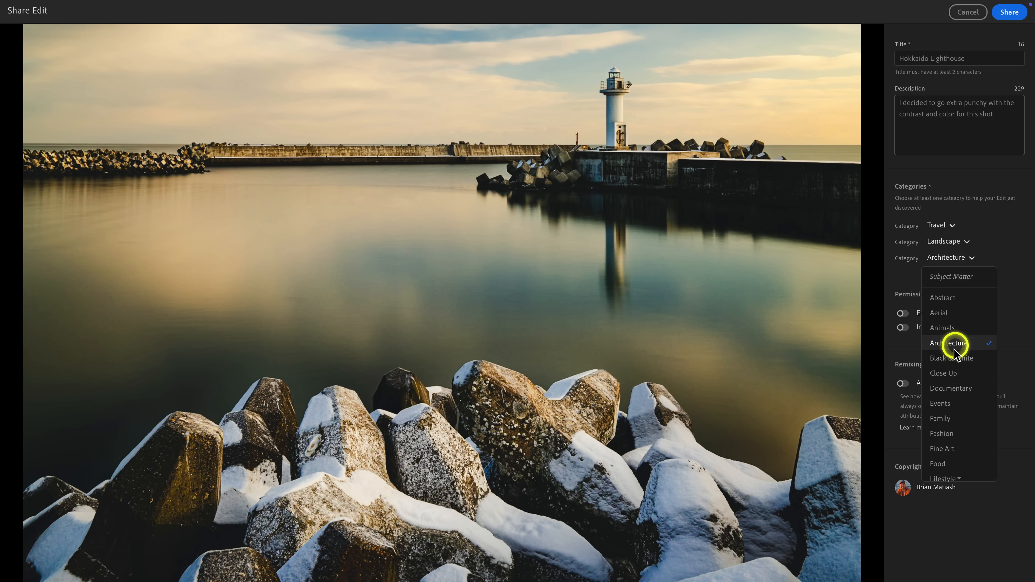
{"action": "scroll", "scroll_direction": "down", "scroll_amount": 3}
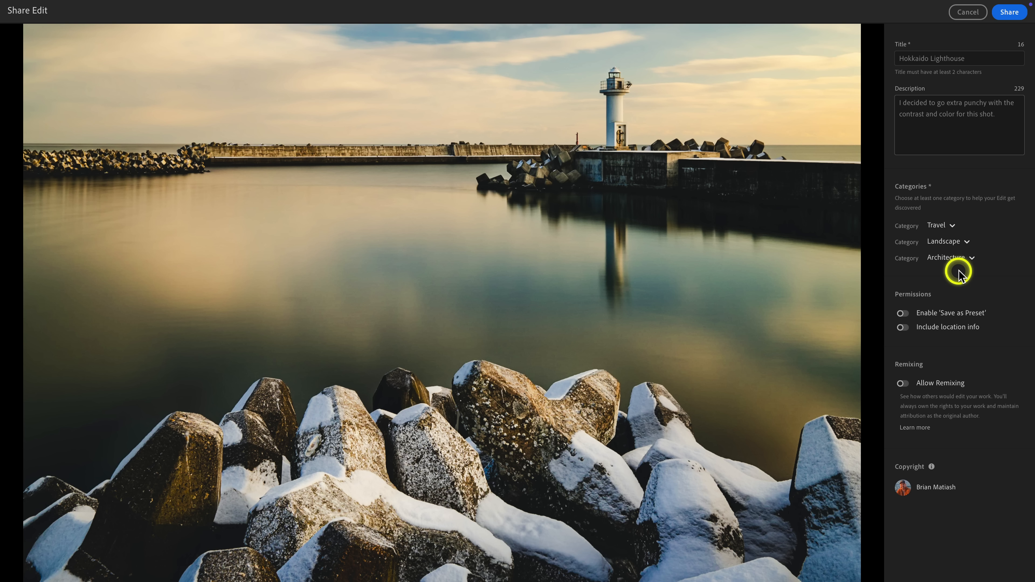
{"action": "mouse_move", "coordinate": [966, 319]}
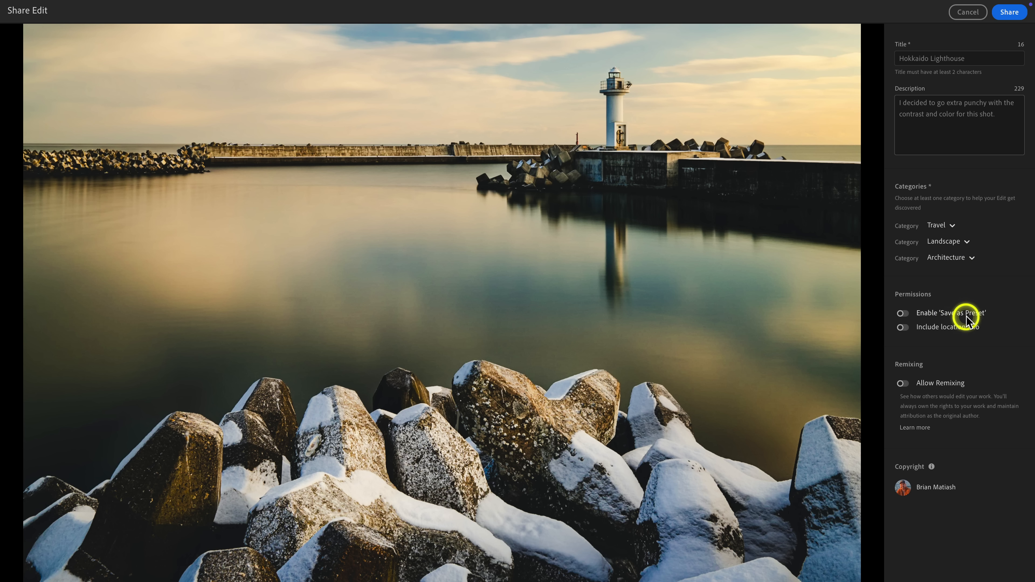
{"action": "mouse_move", "coordinate": [988, 295]}
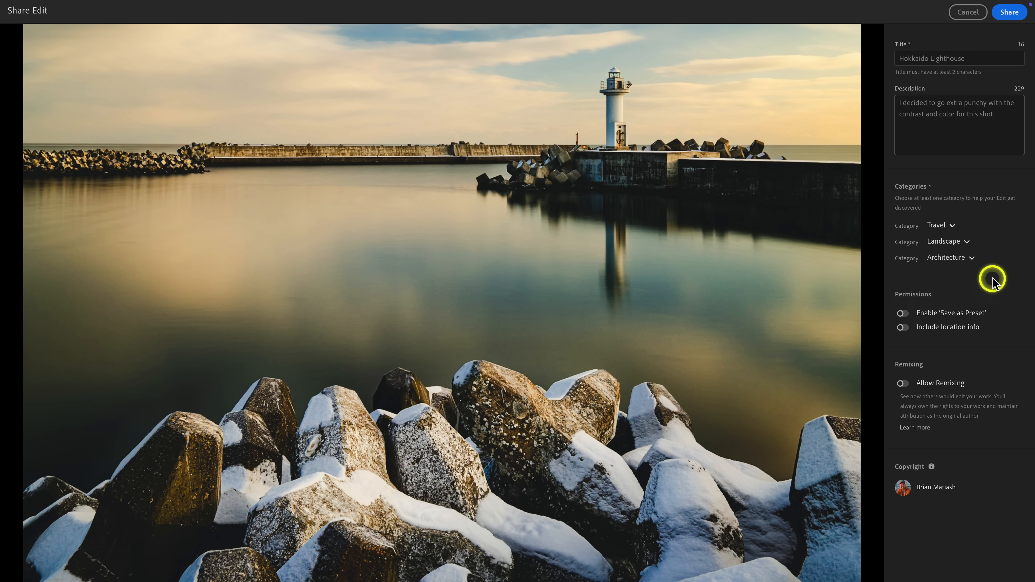
{"action": "mouse_move", "coordinate": [917, 350]}
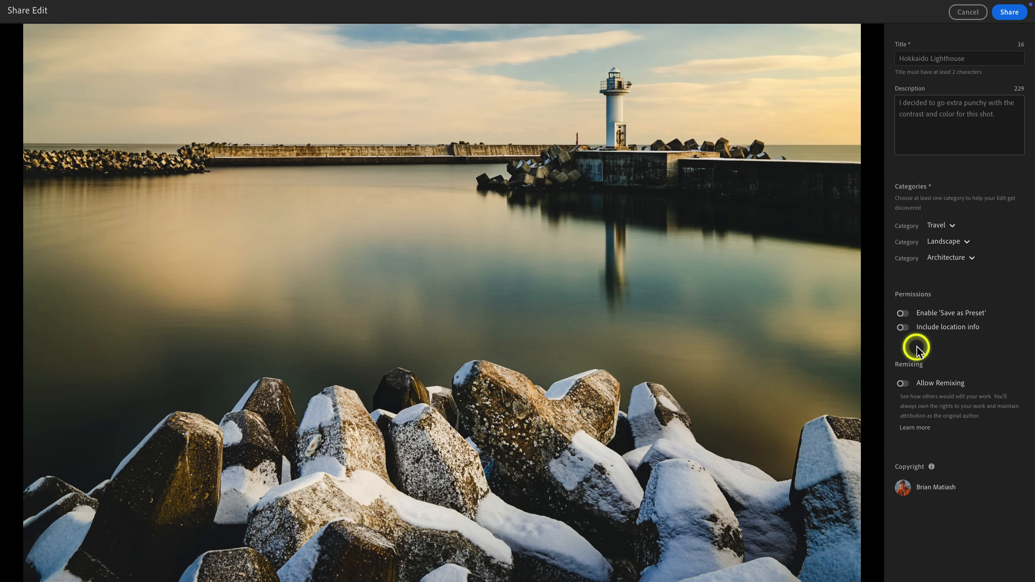
{"action": "mouse_move", "coordinate": [980, 351]}
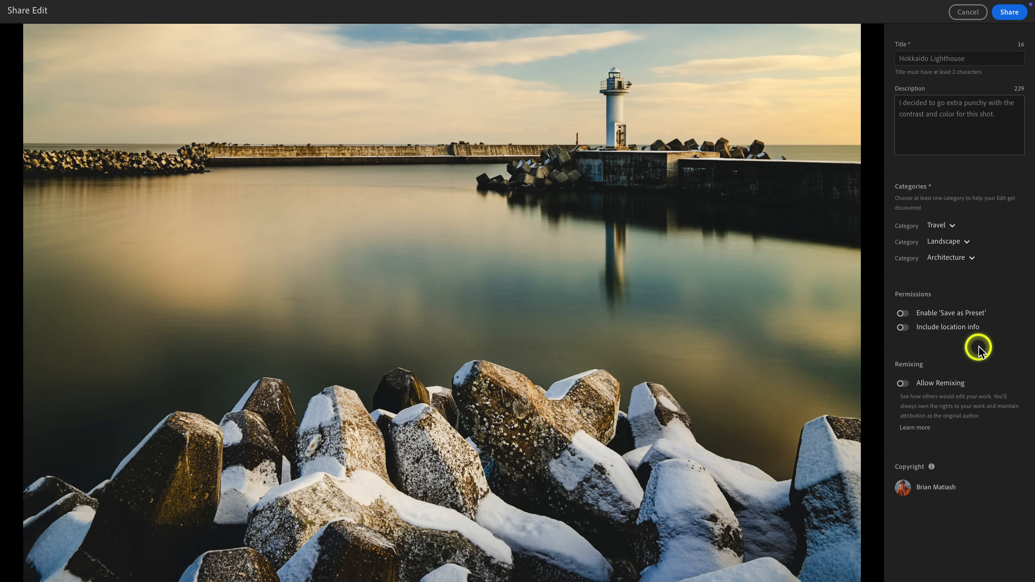
{"action": "mouse_move", "coordinate": [971, 346]}
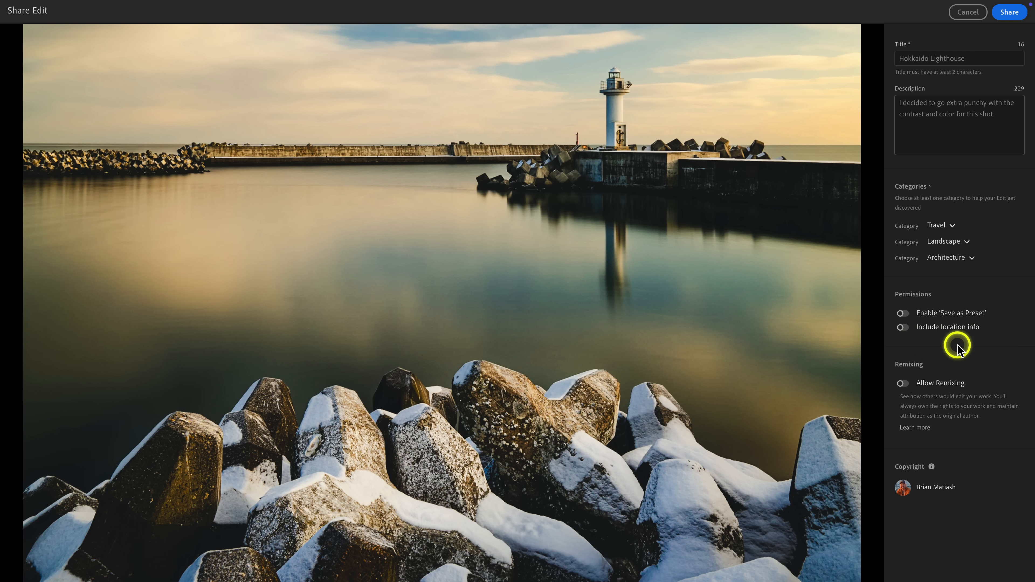
{"action": "mouse_move", "coordinate": [954, 409]}
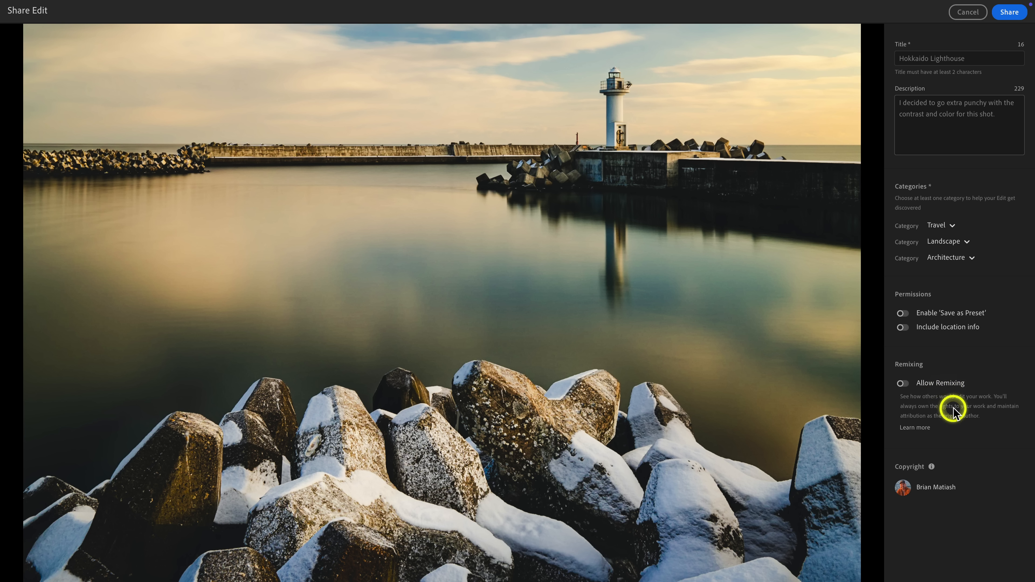
Enable Allow Remixing and Save as Preset, then share the edit to Community.
{"action": "left_click", "coordinate": [903, 383]}
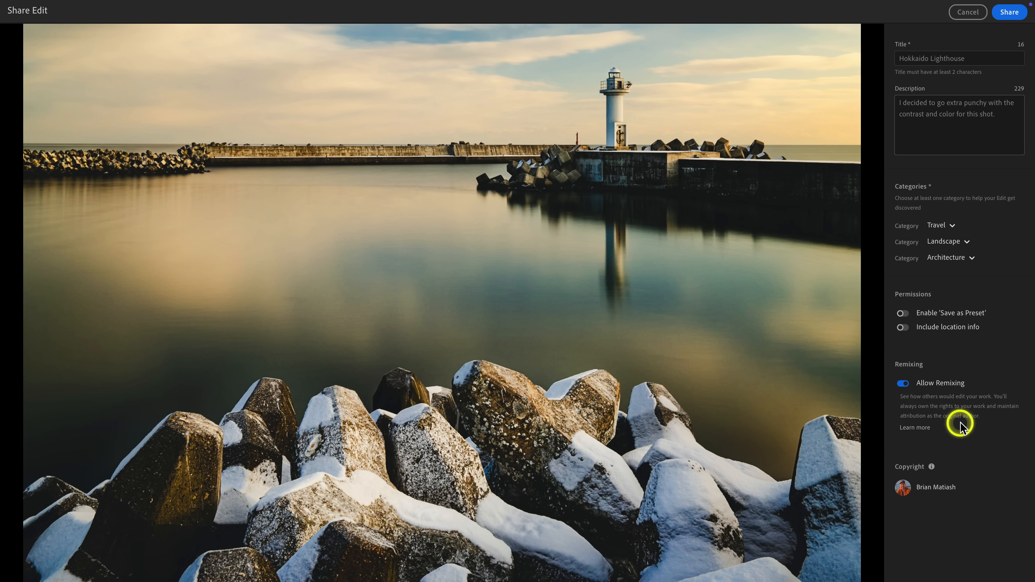
{"action": "mouse_move", "coordinate": [923, 332]}
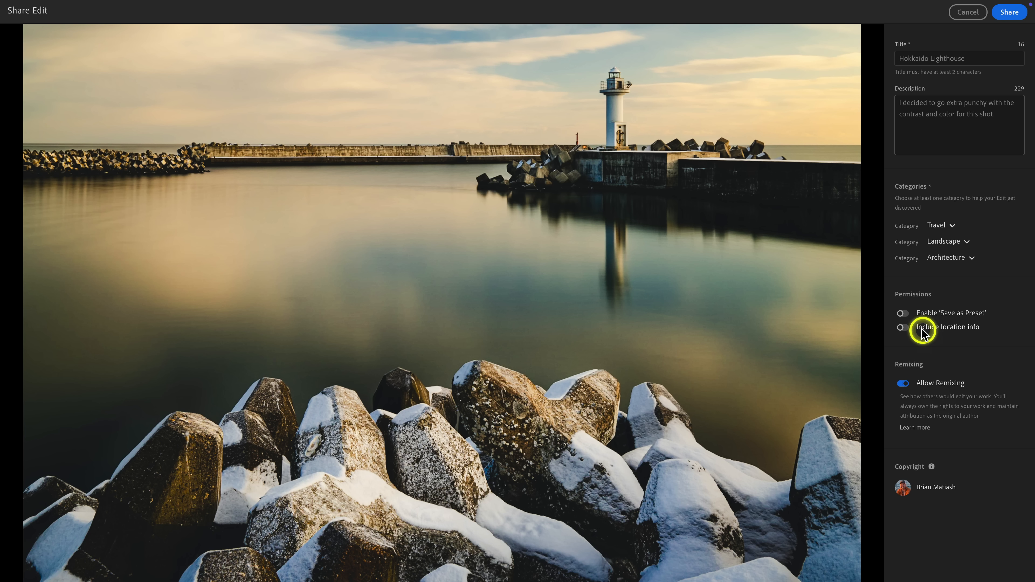
{"action": "left_click", "coordinate": [902, 313]}
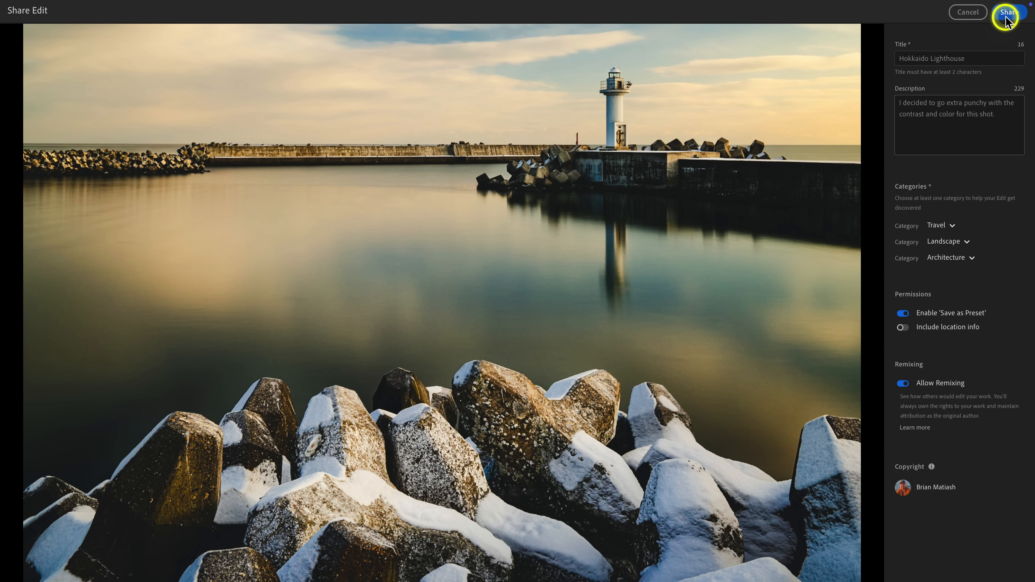
{"action": "left_click", "coordinate": [1006, 11]}
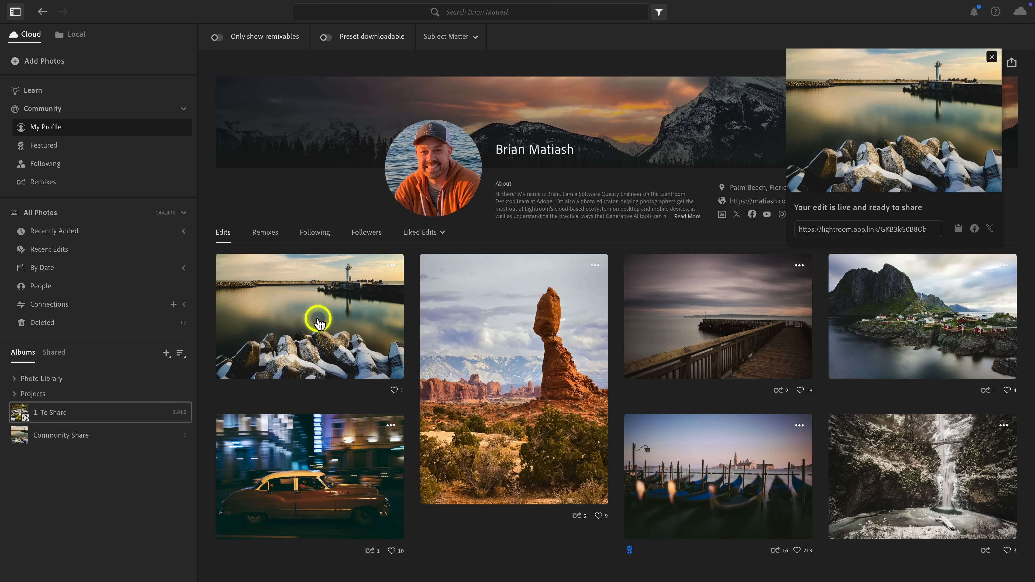
Open the shared lighthouse edit from My Profile and close the share confirmation.
{"action": "left_click", "coordinate": [309, 317]}
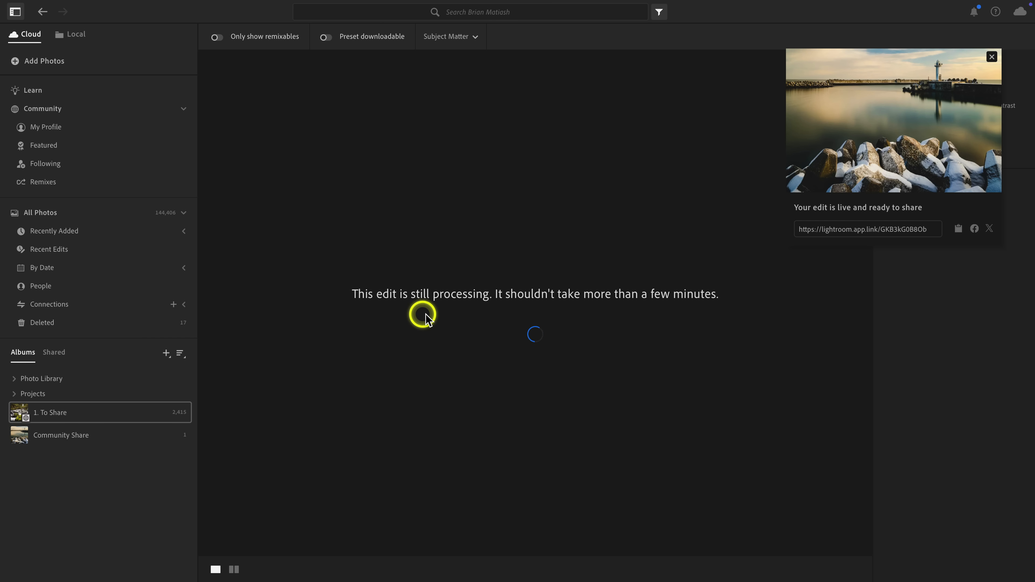
{"action": "mouse_move", "coordinate": [951, 466]}
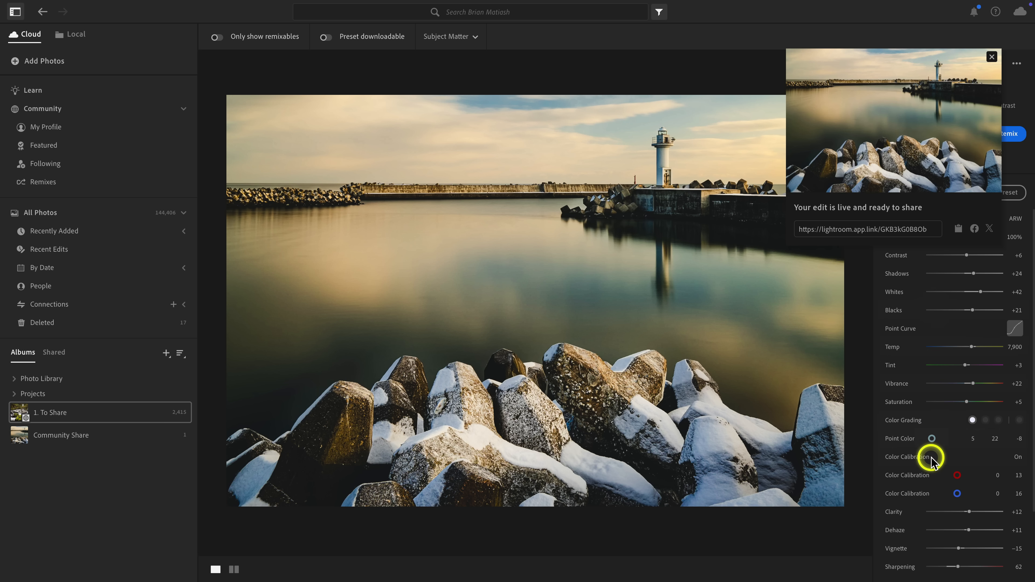
{"action": "mouse_move", "coordinate": [847, 223]}
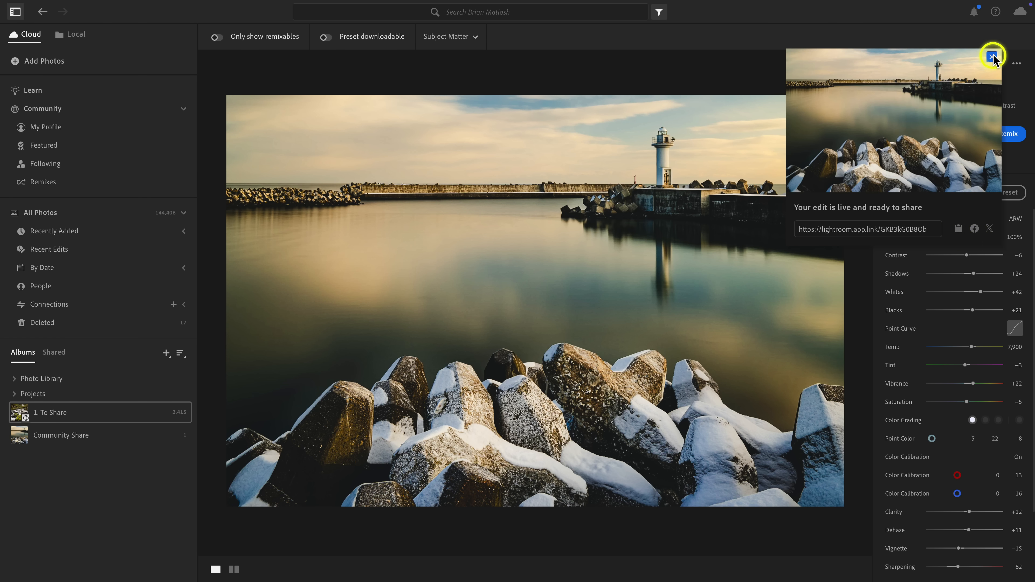
{"action": "left_click", "coordinate": [993, 55]}
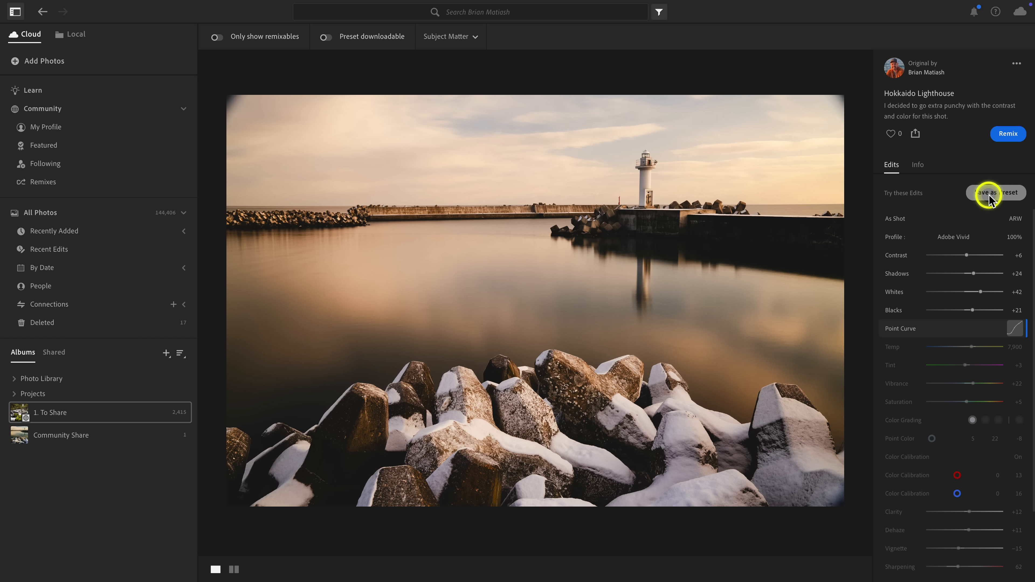
{"action": "mouse_move", "coordinate": [943, 363]}
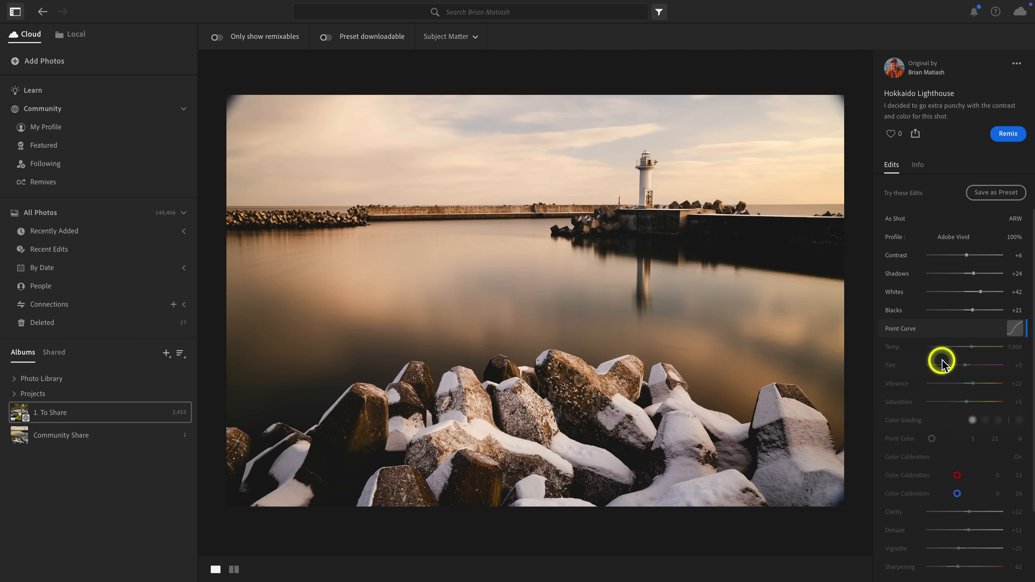
{"action": "mouse_move", "coordinate": [998, 148]}
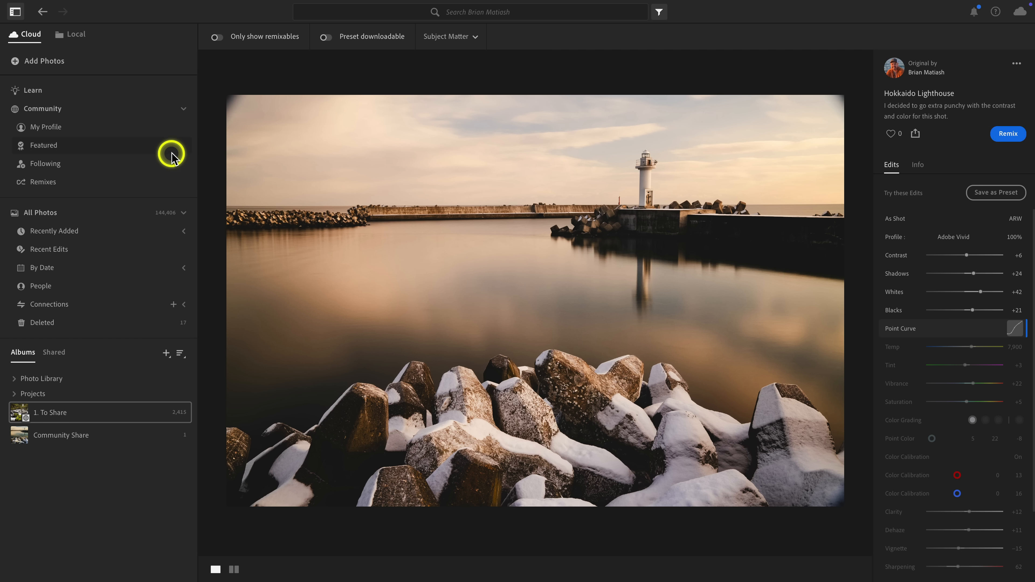
Switch the Community view to the Following feed of followed photographers.
{"action": "left_click", "coordinate": [45, 162]}
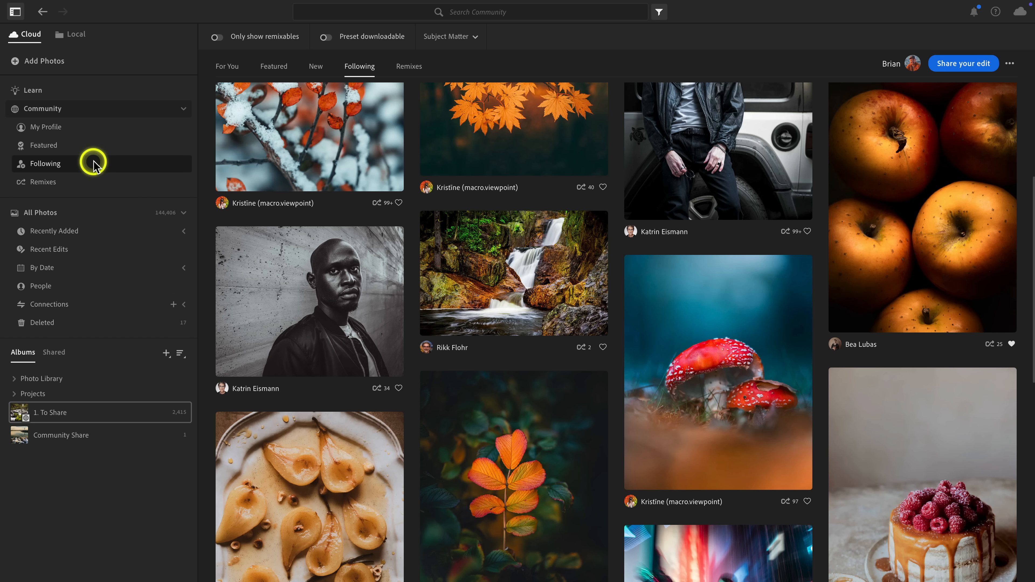
{"action": "mouse_move", "coordinate": [522, 269]}
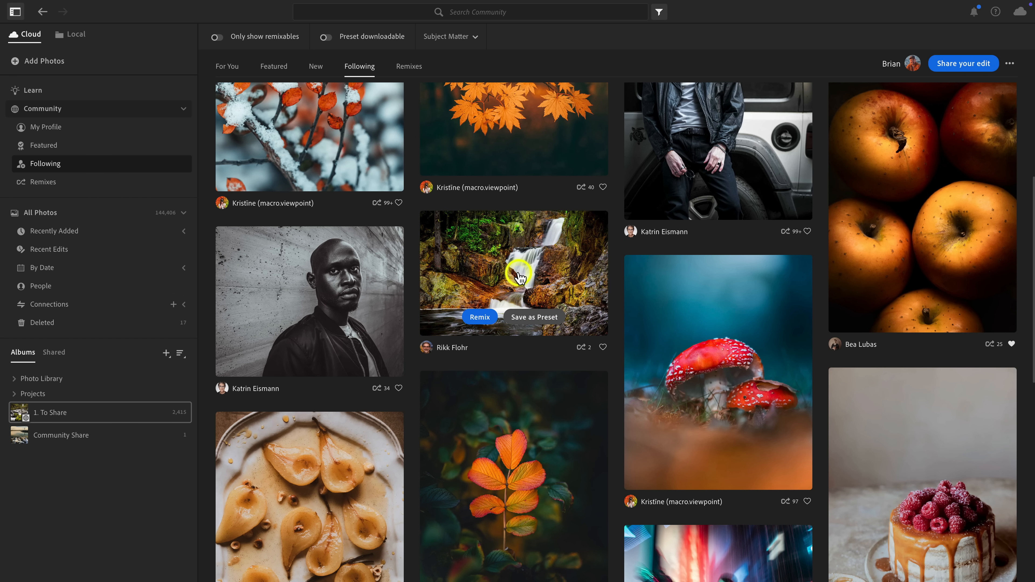
{"action": "mouse_move", "coordinate": [497, 294]}
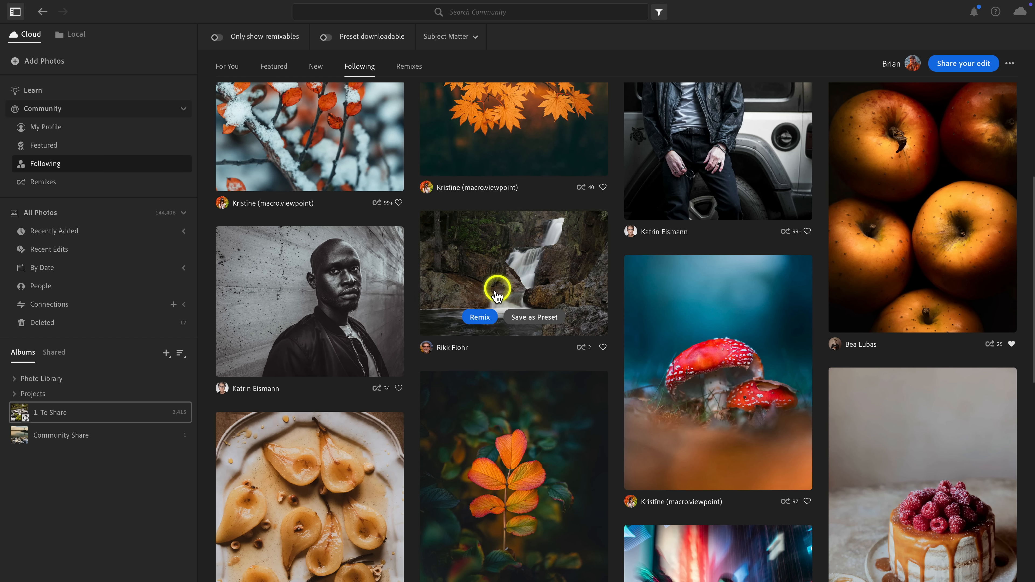
Begin a remix of Rikk Flohr's waterfall photo from the Following feed.
{"action": "left_click", "coordinate": [479, 317]}
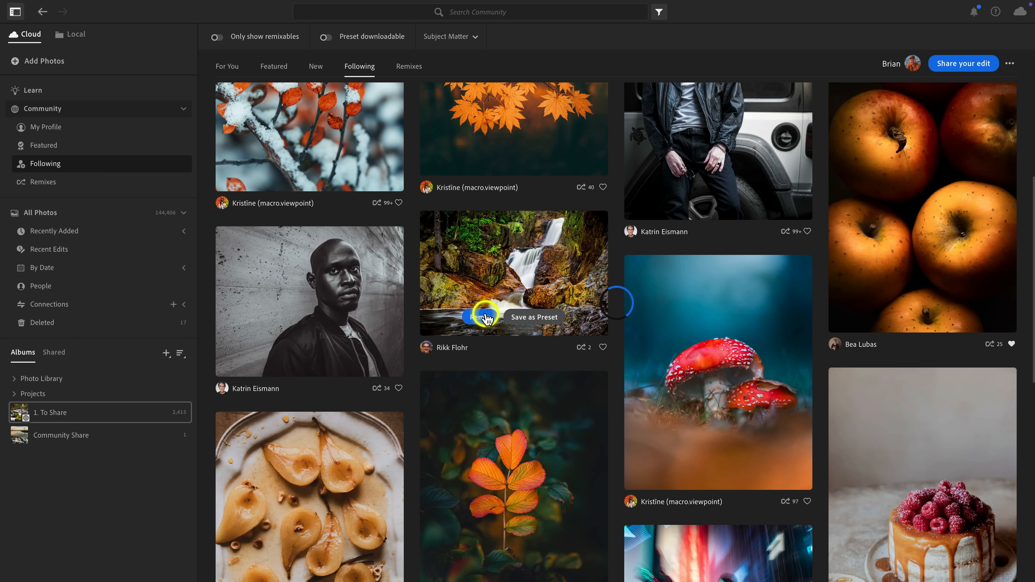
In Light, raise Exposure to +0.69 and Blacks to +16, lower Highlights to -40 and lift Shadows to +19.
{"action": "left_click", "coordinate": [477, 317]}
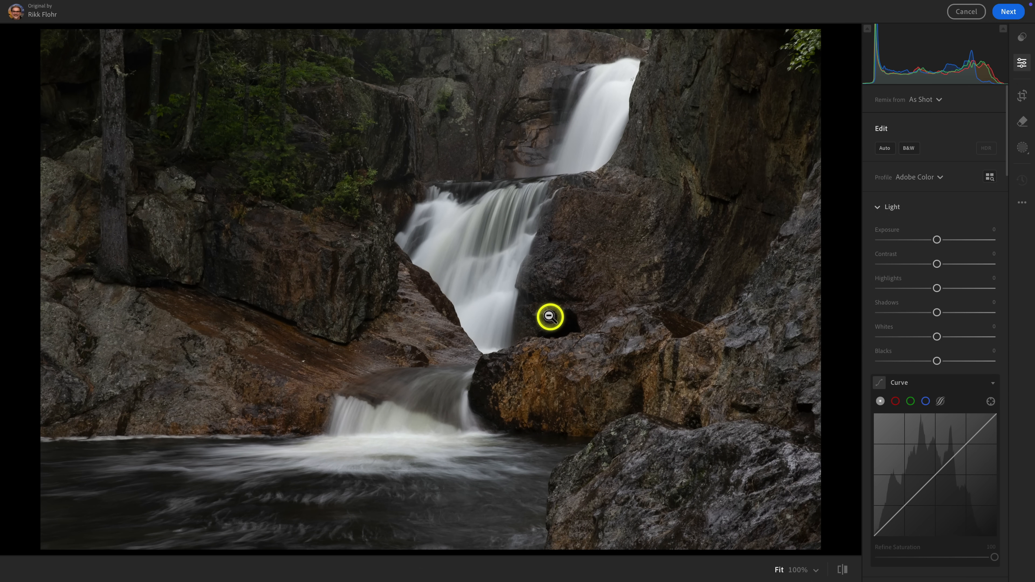
{"action": "scroll", "scroll_direction": "down", "scroll_amount": 3}
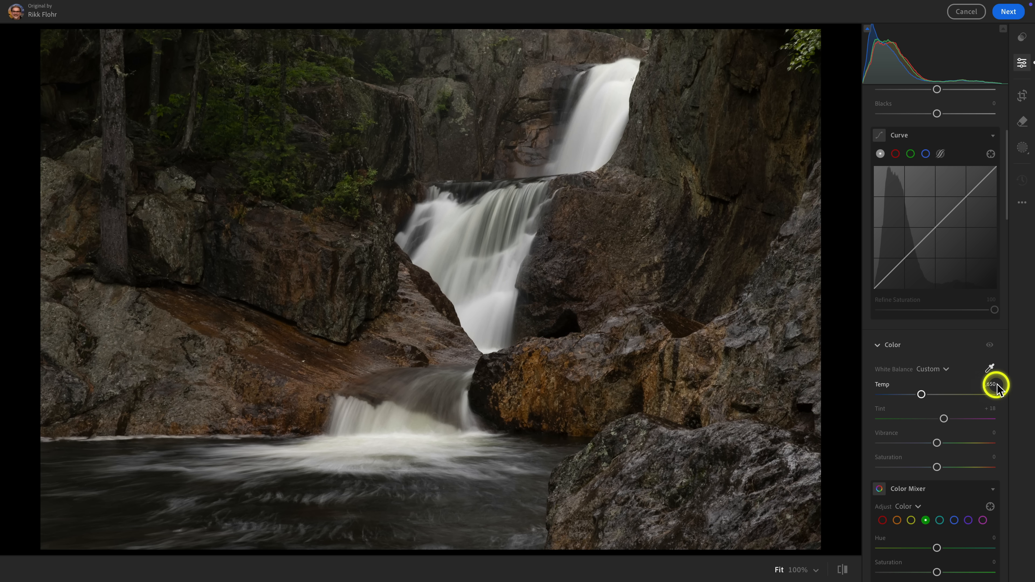
{"action": "scroll", "scroll_direction": "up", "scroll_amount": 3}
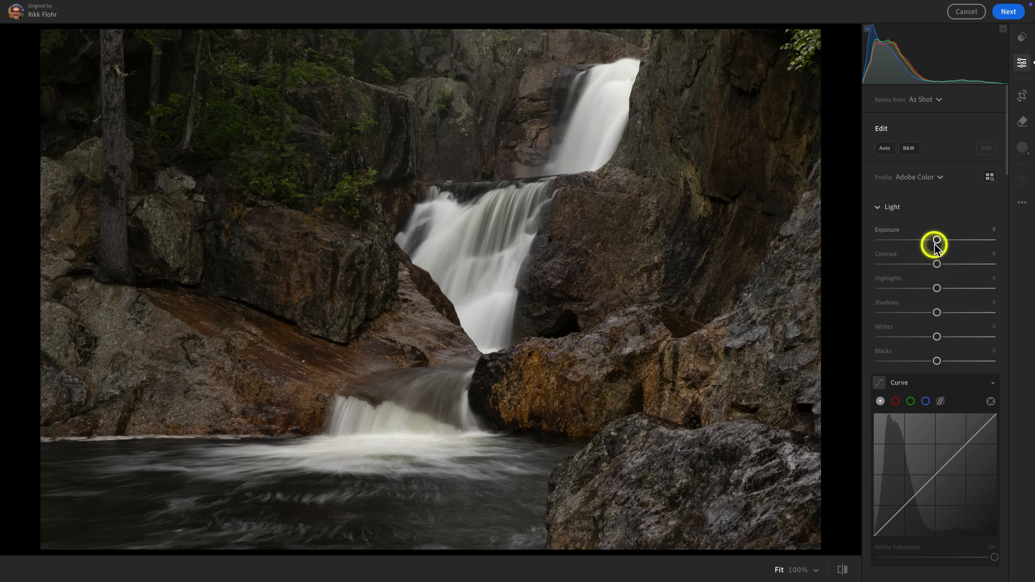
{"action": "left_click_drag", "start_coordinate": [935, 240], "coordinate": [944, 239]}
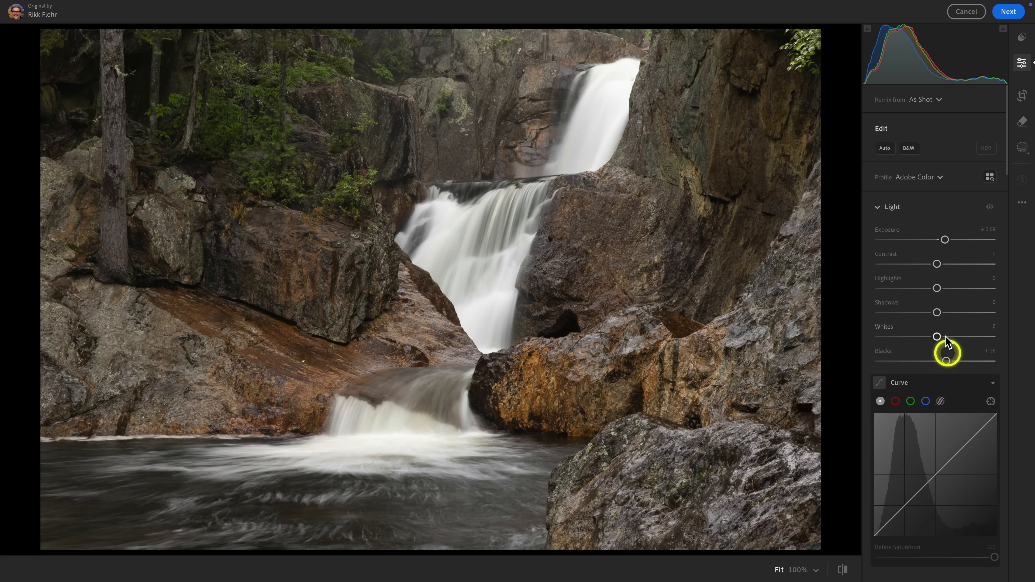
{"action": "left_click_drag", "start_coordinate": [936, 288], "coordinate": [926, 289]}
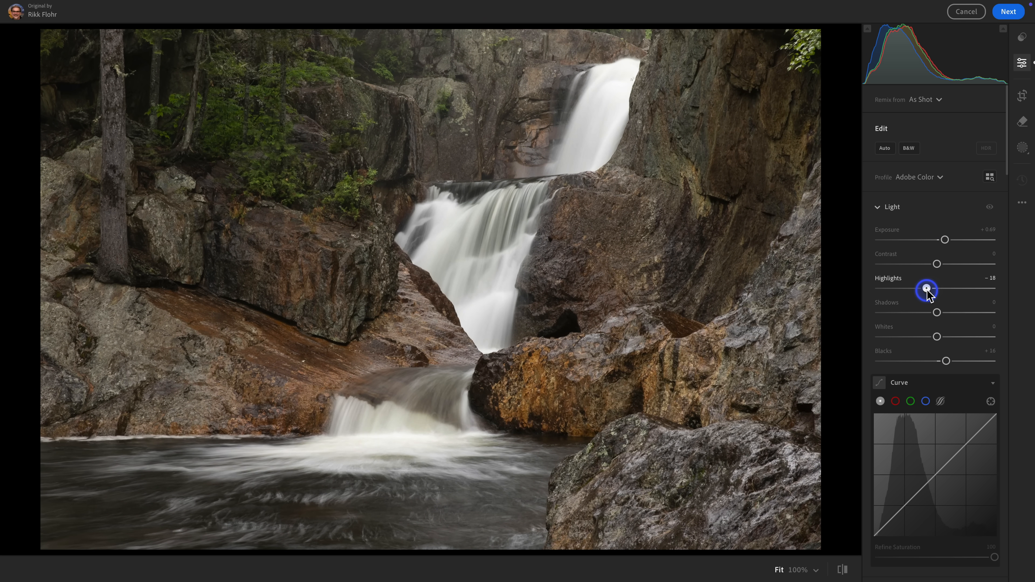
{"action": "left_click_drag", "start_coordinate": [926, 289], "coordinate": [913, 288]}
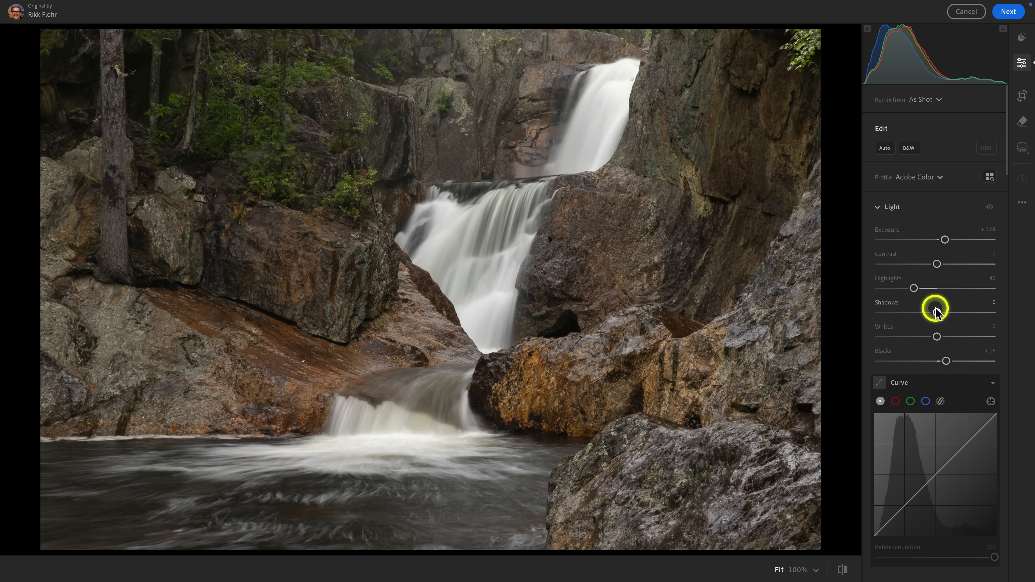
{"action": "left_click_drag", "start_coordinate": [937, 312], "coordinate": [949, 312]}
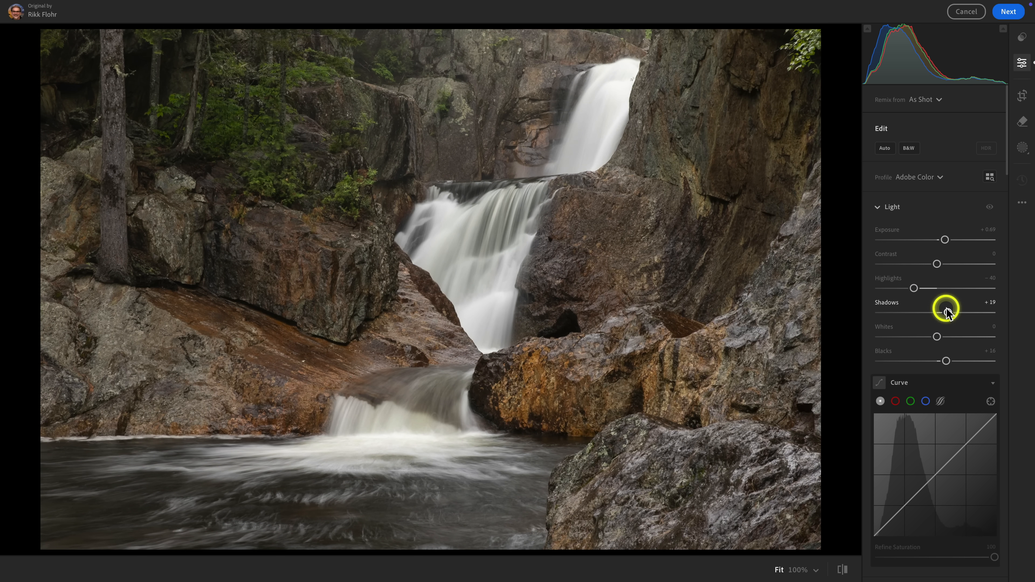
{"action": "left_click", "coordinate": [938, 177]}
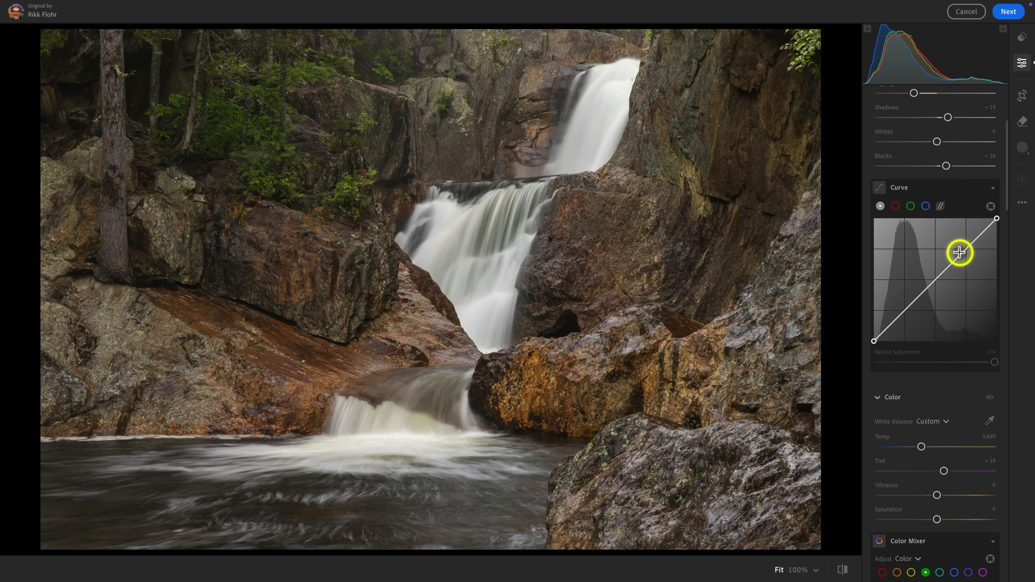
Shape a contrast tone curve with highlight, shadow and midtone points and a lifted black point.
{"action": "left_click_drag", "start_coordinate": [959, 253], "coordinate": [966, 242]}
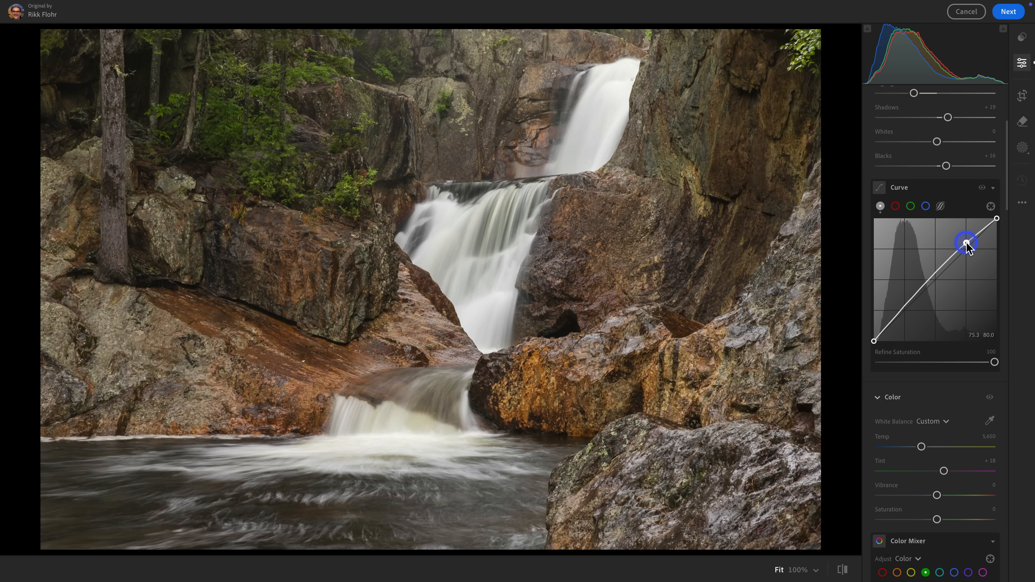
{"action": "left_click_drag", "start_coordinate": [966, 242], "coordinate": [903, 315]}
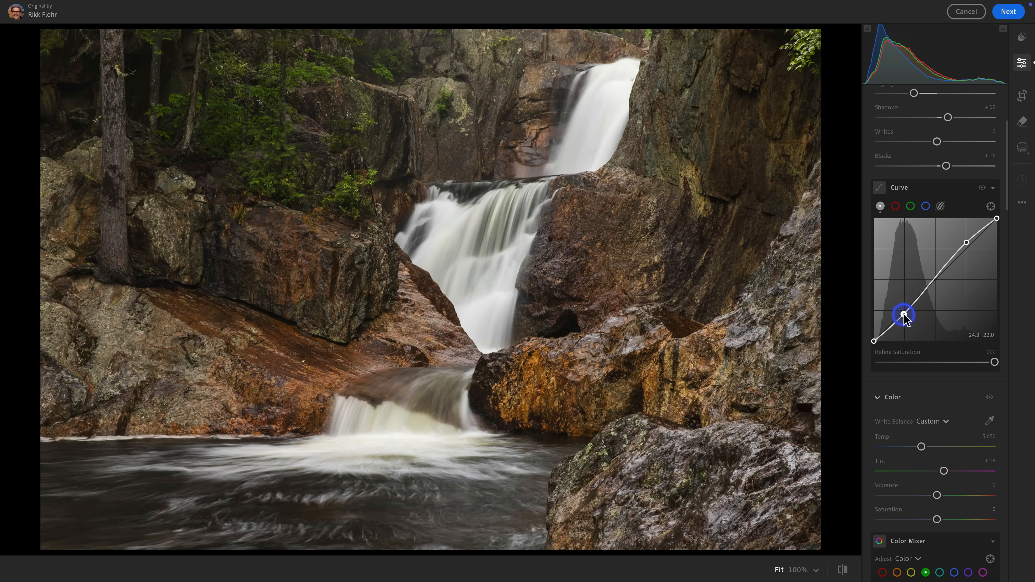
{"action": "left_click_drag", "start_coordinate": [903, 315], "coordinate": [934, 279]}
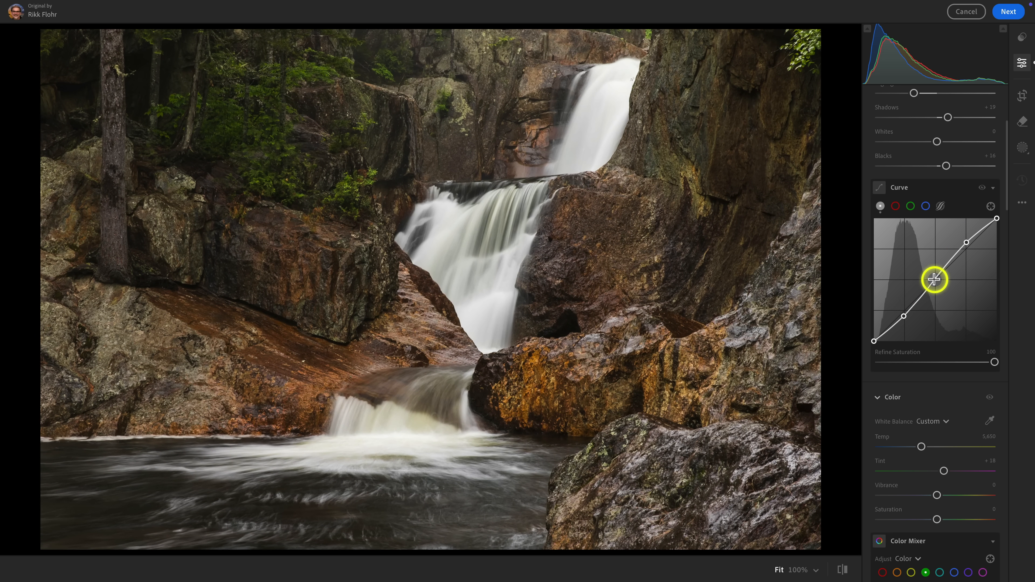
{"action": "left_click_drag", "start_coordinate": [934, 279], "coordinate": [876, 339]}
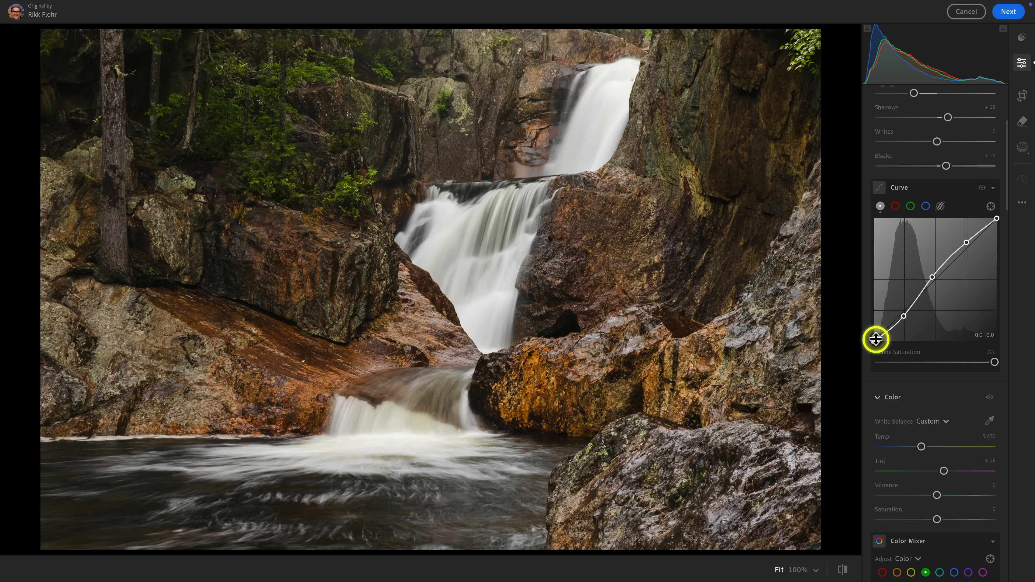
{"action": "left_click_drag", "start_coordinate": [876, 339], "coordinate": [870, 323]}
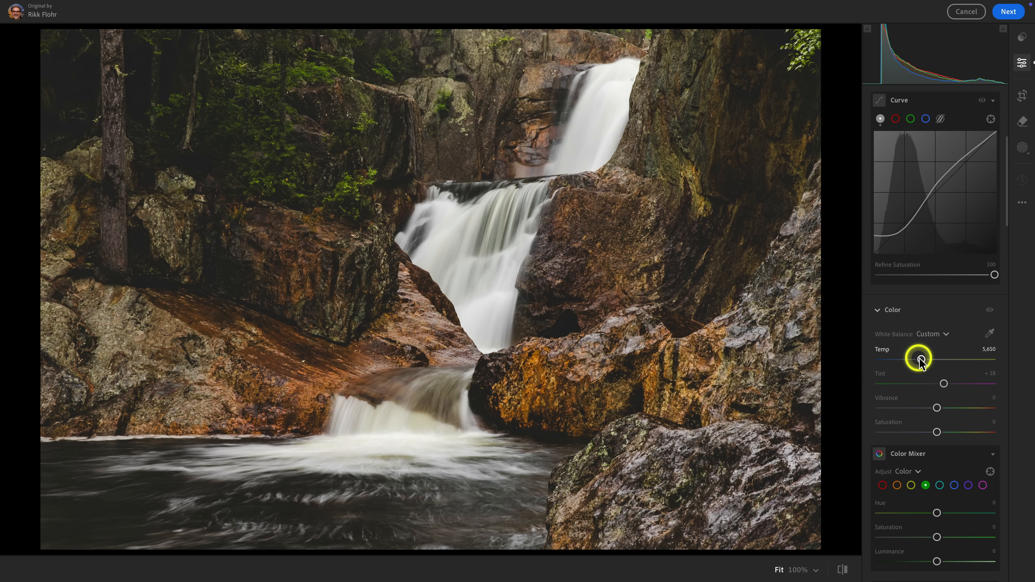
Cool Temp to 5,296, raise Blue Primary Saturation to +23 and add Texture +11.
{"action": "left_click_drag", "start_coordinate": [944, 358], "coordinate": [916, 358]}
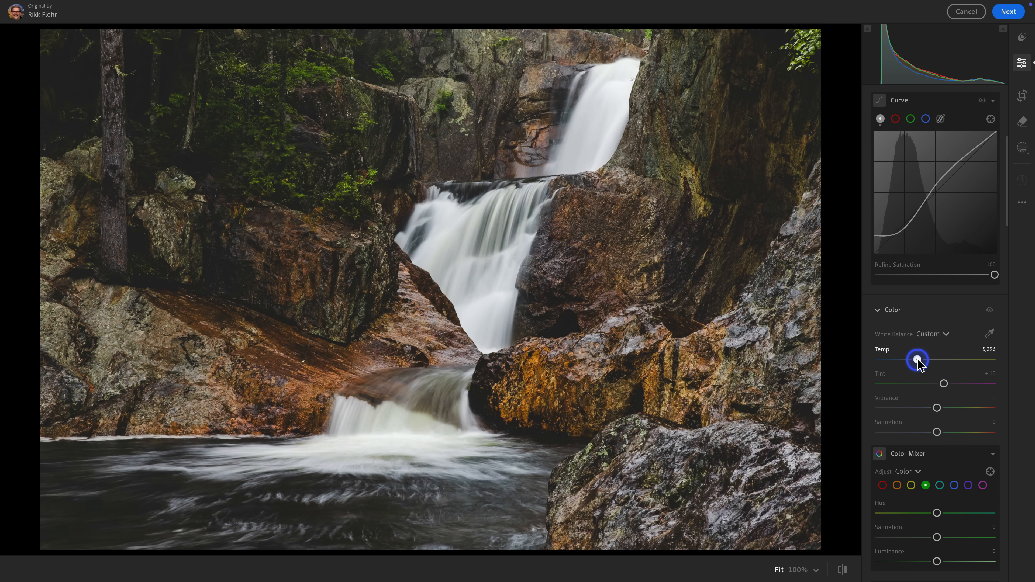
{"action": "scroll", "scroll_direction": "down", "scroll_amount": 3}
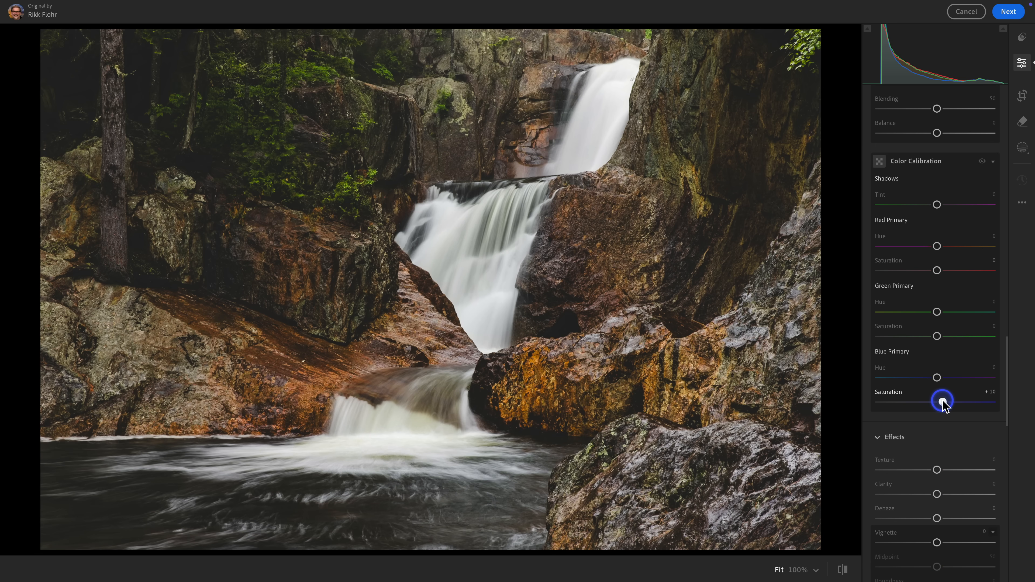
{"action": "left_click_drag", "start_coordinate": [943, 400], "coordinate": [952, 403]}
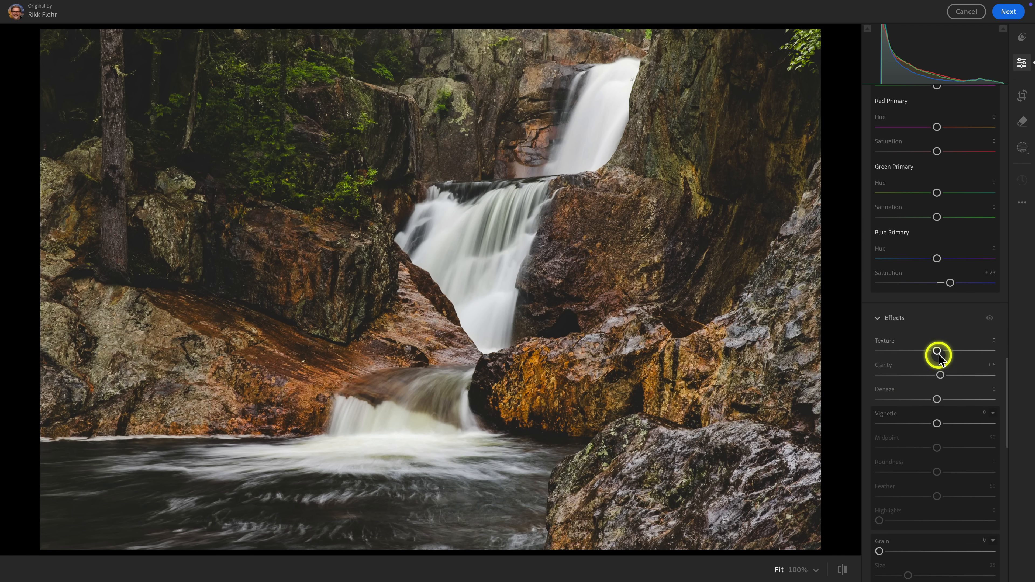
{"action": "left_click_drag", "start_coordinate": [936, 350], "coordinate": [944, 351]}
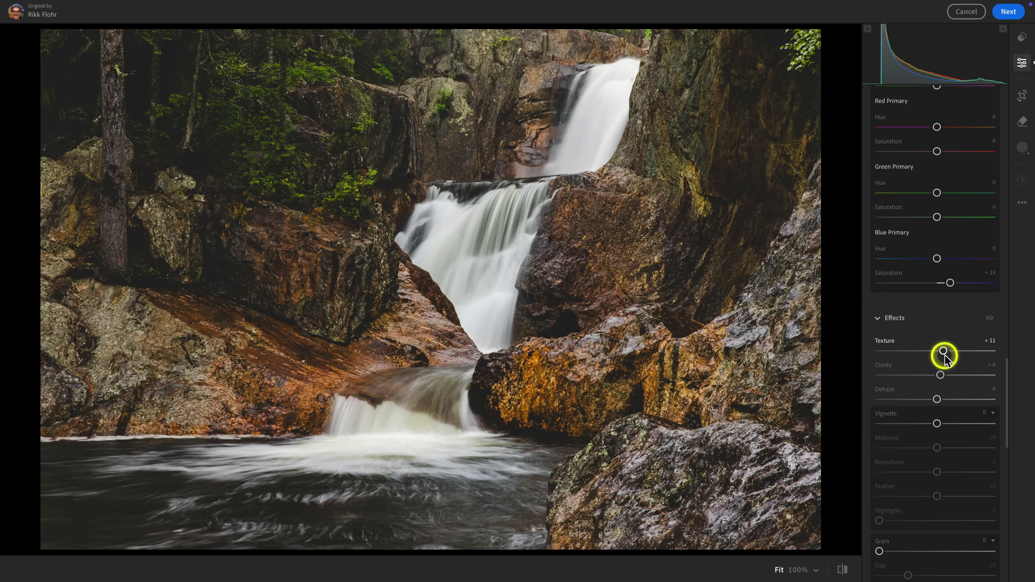
{"action": "mouse_move", "coordinate": [1022, 150]}
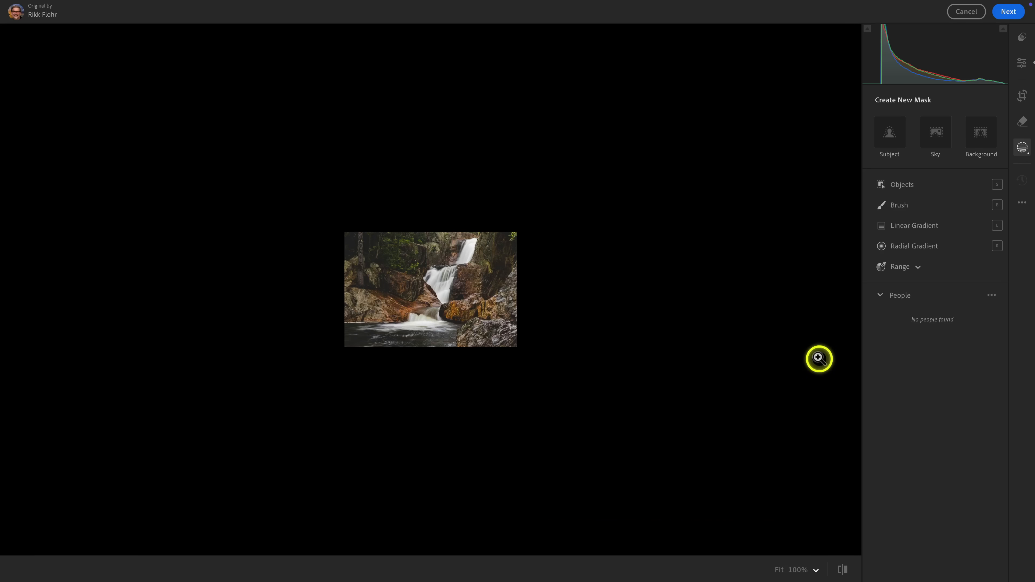
Add a radial gradient mask near the top of the photo and pull its Dehaze down to about -50.
{"action": "left_click", "coordinate": [912, 246]}
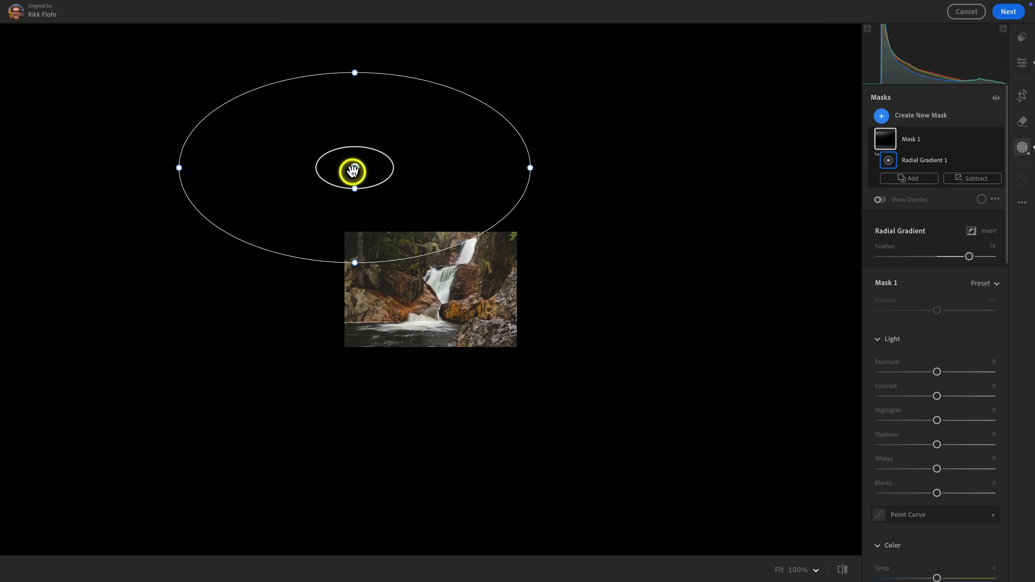
{"action": "left_click_drag", "start_coordinate": [354, 169], "coordinate": [301, 173]}
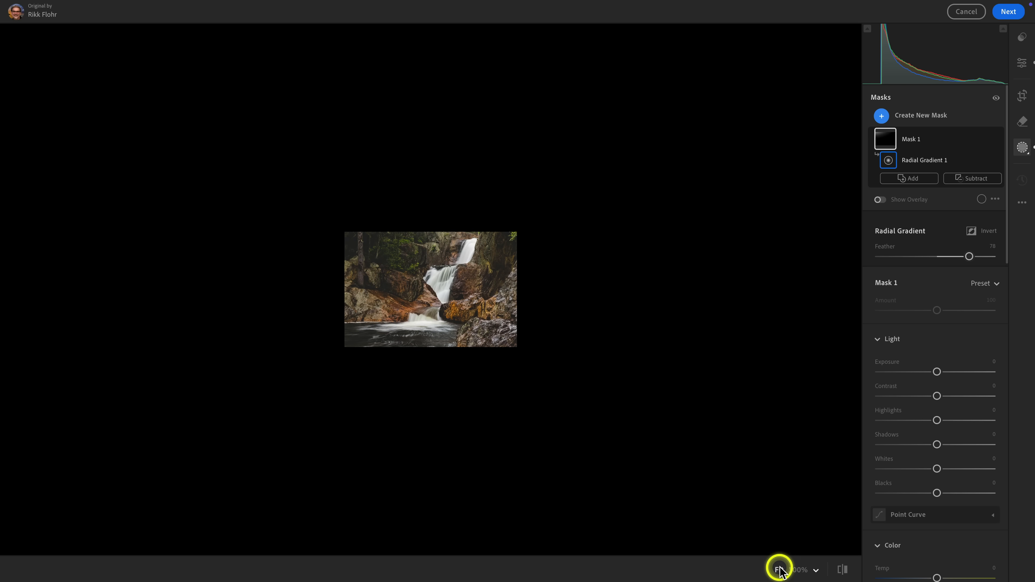
{"action": "left_click", "coordinate": [779, 570]}
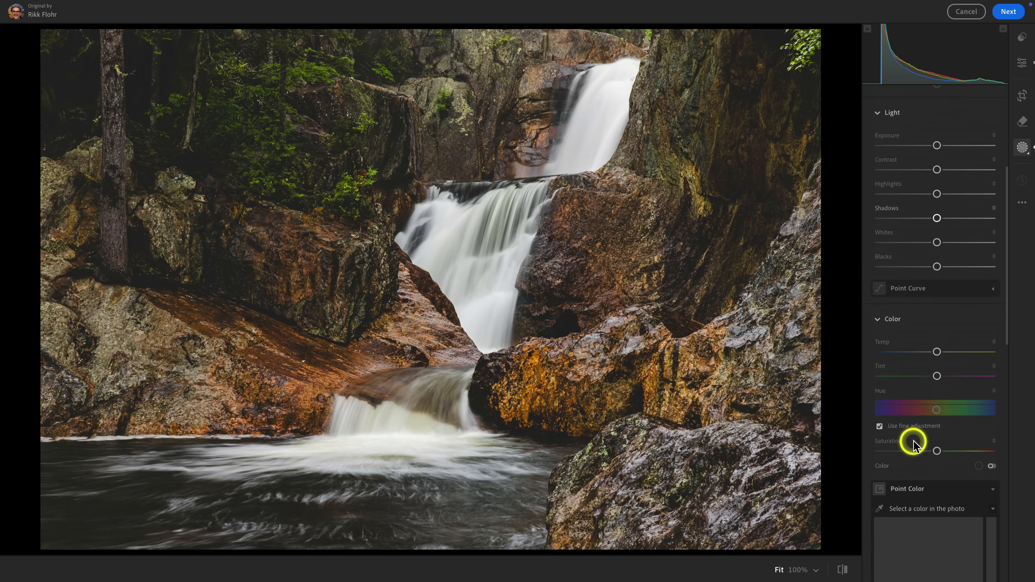
{"action": "scroll", "scroll_direction": "down", "scroll_amount": 3}
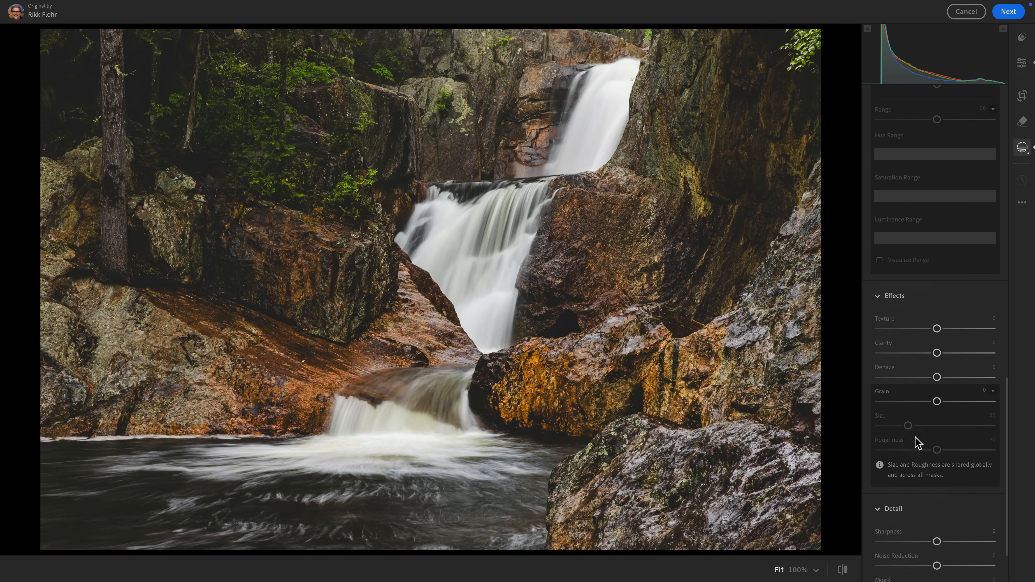
{"action": "left_click_drag", "start_coordinate": [937, 377], "coordinate": [913, 378]}
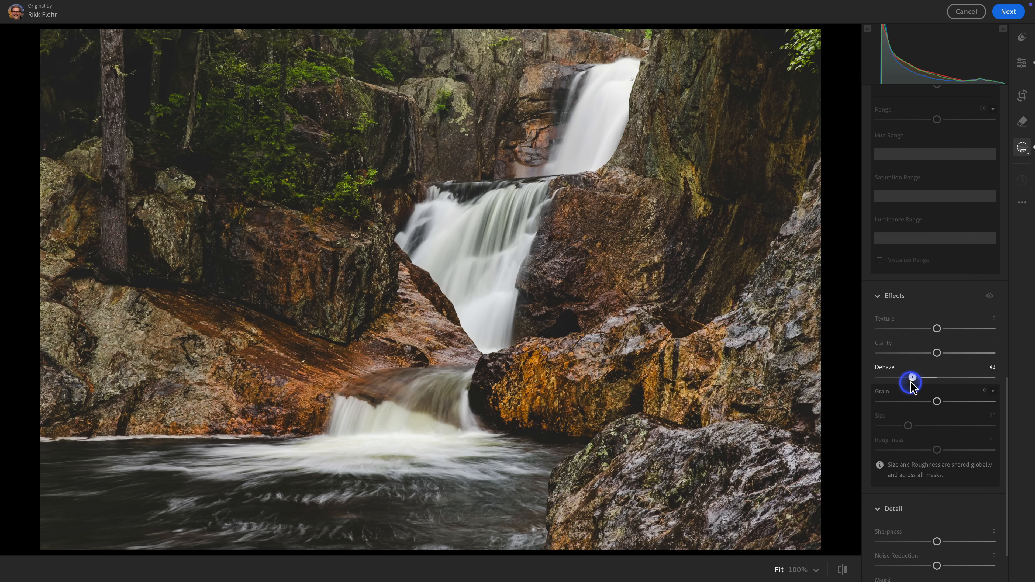
{"action": "left_click_drag", "start_coordinate": [913, 379], "coordinate": [908, 379]}
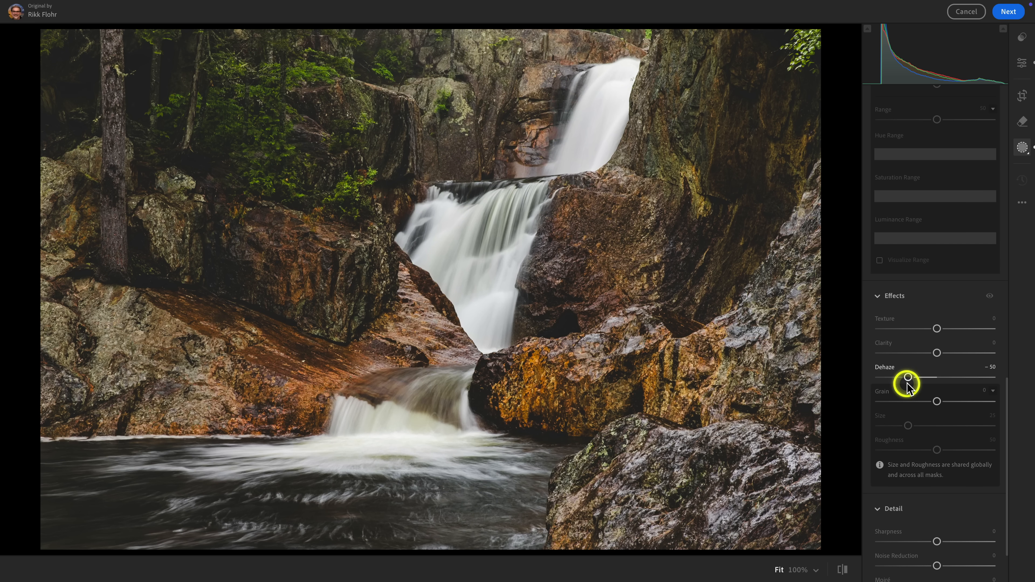
Move the gradient down over the photo's top and push its Dehaze to -54.
{"action": "left_click", "coordinate": [798, 570]}
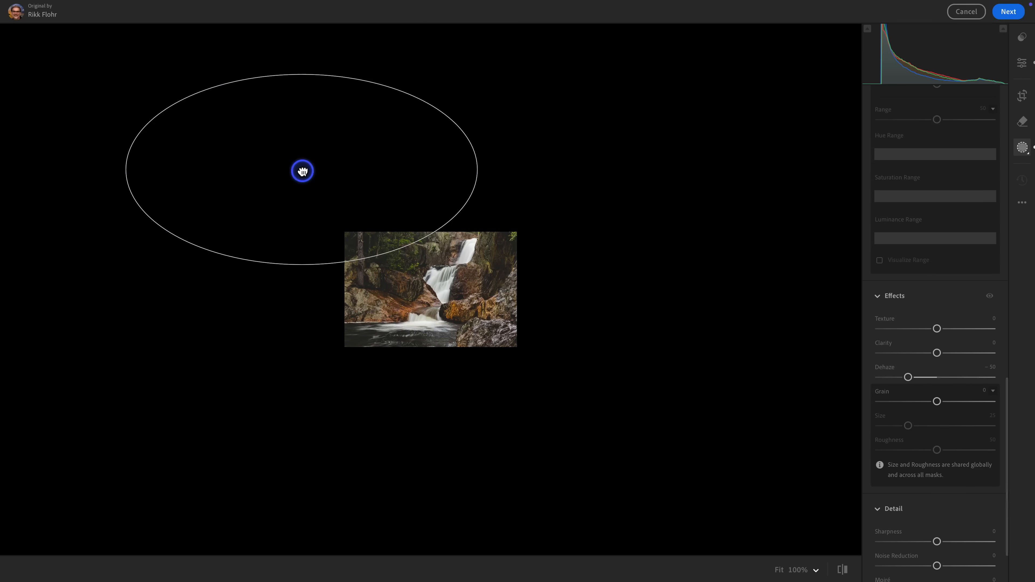
{"action": "left_click_drag", "start_coordinate": [302, 171], "coordinate": [344, 204]}
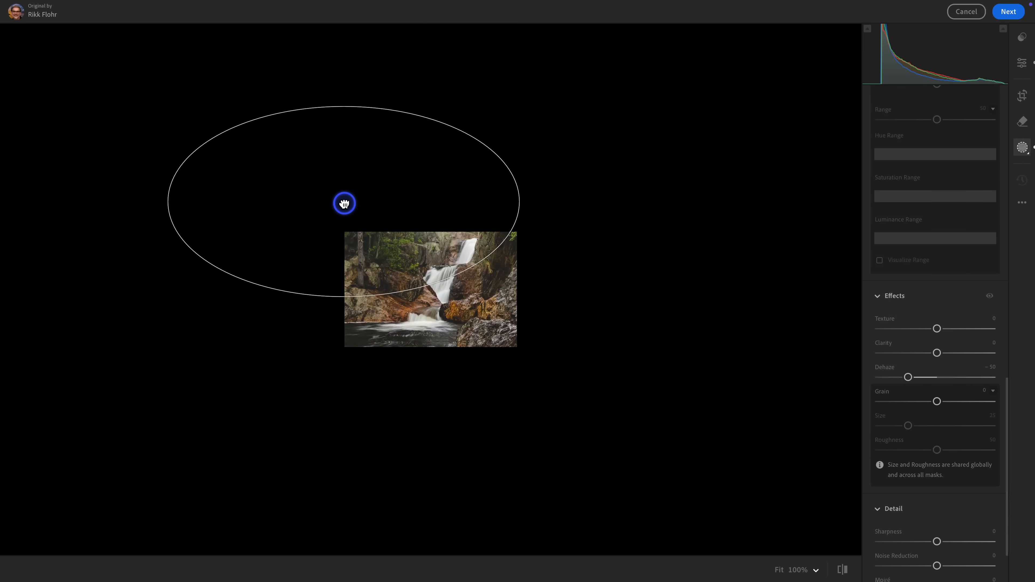
{"action": "left_click", "coordinate": [782, 570]}
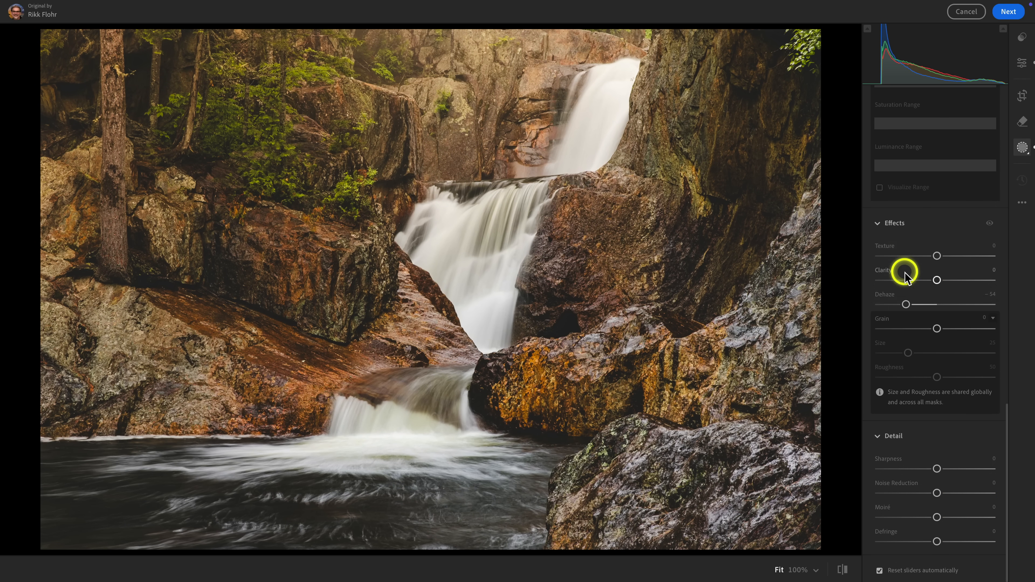
{"action": "left_click_drag", "start_coordinate": [906, 304], "coordinate": [914, 304]}
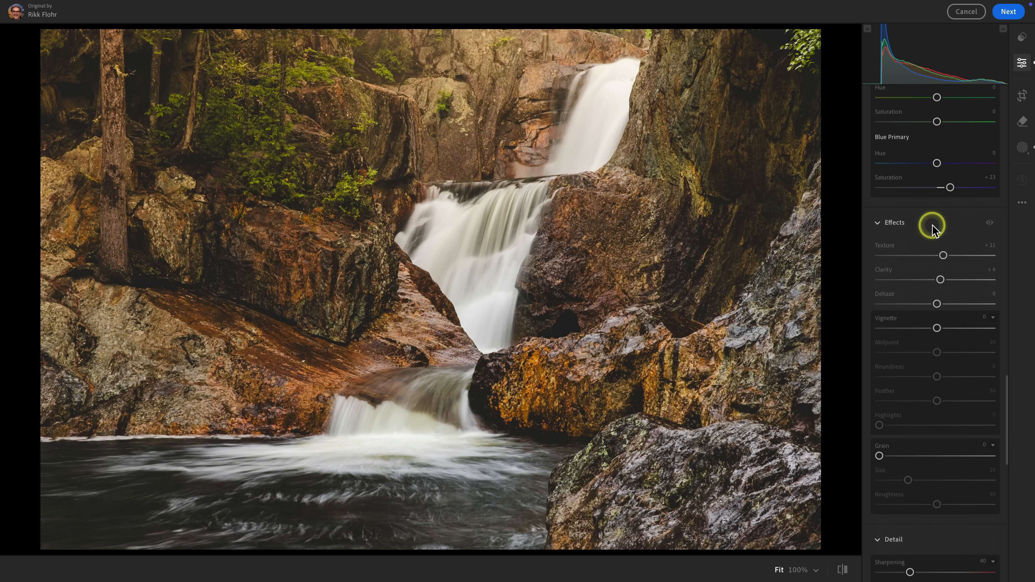
Raise sharpening and add a Vignette of -18 with Midpoint 12, Roundness +45 and Feather 96.
{"action": "scroll", "scroll_direction": "down", "scroll_amount": 3}
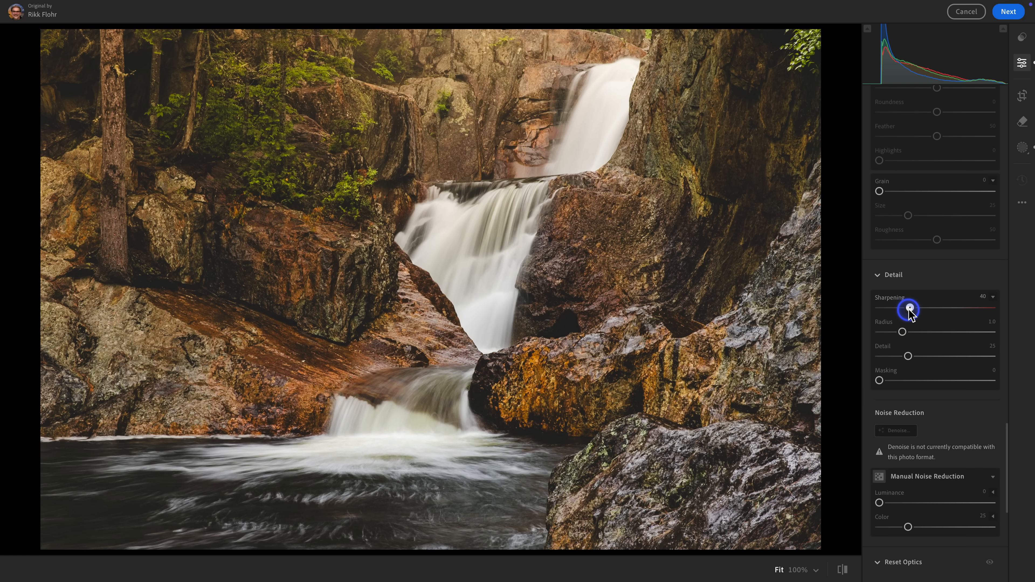
{"action": "left_click_drag", "start_coordinate": [907, 309], "coordinate": [928, 308]}
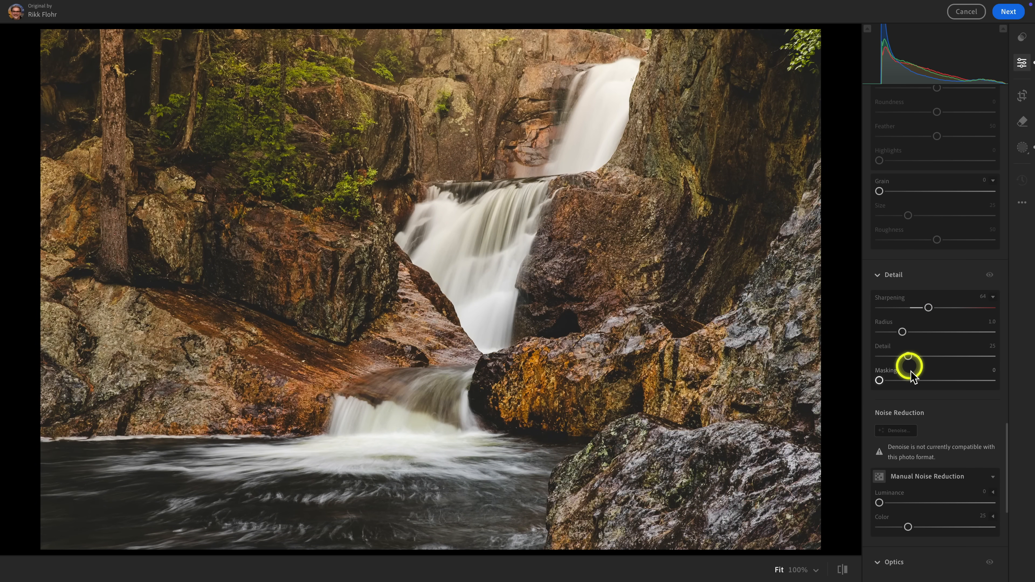
{"action": "left_click_drag", "start_coordinate": [880, 380], "coordinate": [959, 381]}
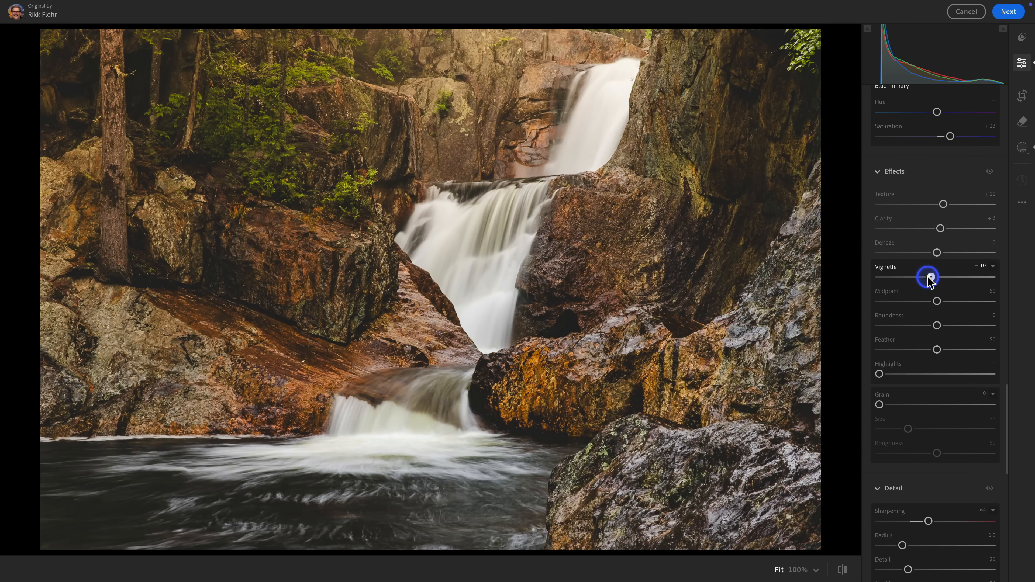
{"action": "left_click_drag", "start_coordinate": [936, 301], "coordinate": [911, 301]}
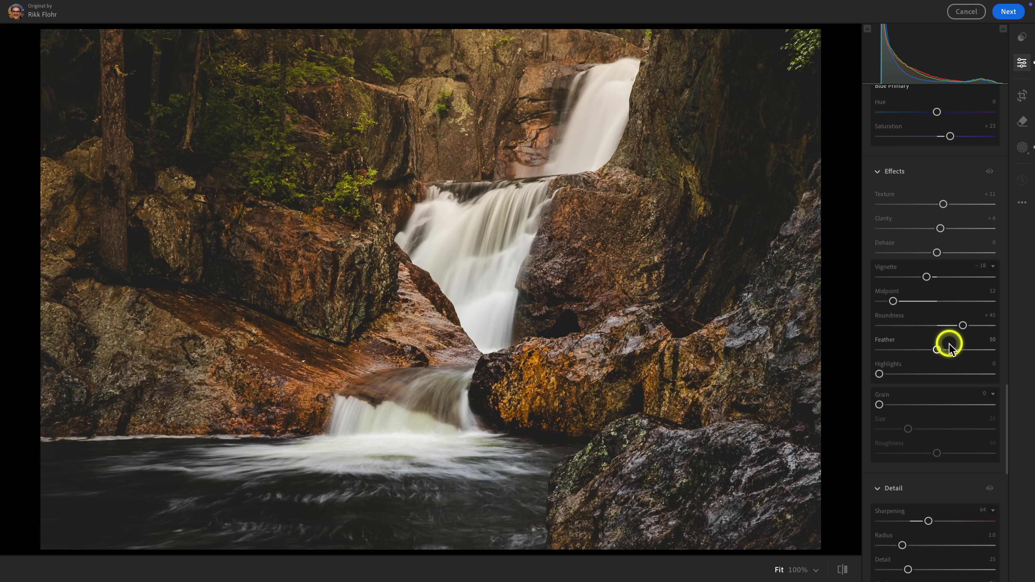
{"action": "left_click_drag", "start_coordinate": [936, 350], "coordinate": [990, 350]}
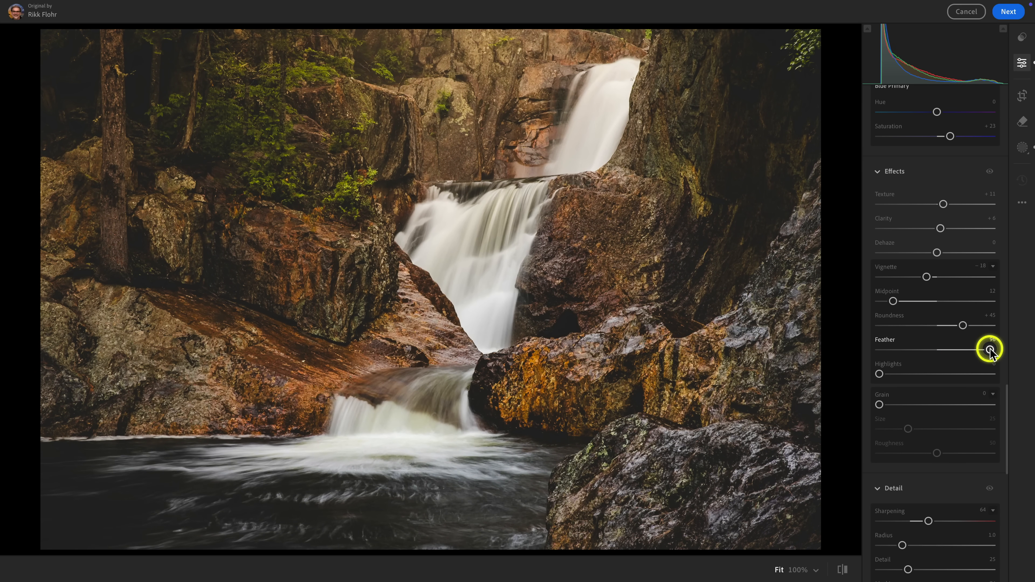
{"action": "left_click", "coordinate": [841, 569]}
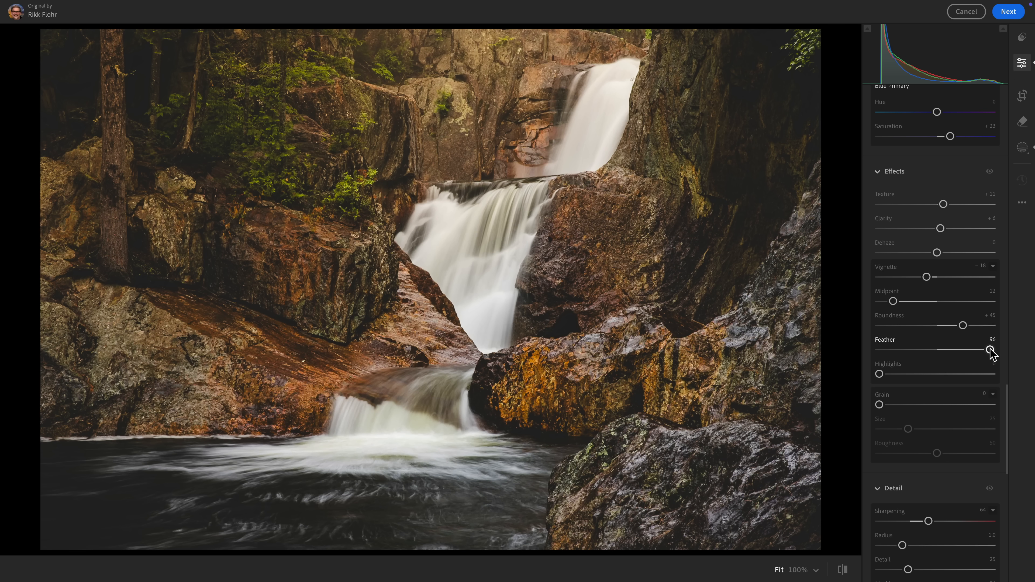
Post the remix with the comment 'I loved this photo, Rikk! thank… letting me rem…' thanking the photographer.
{"action": "left_click", "coordinate": [1008, 11]}
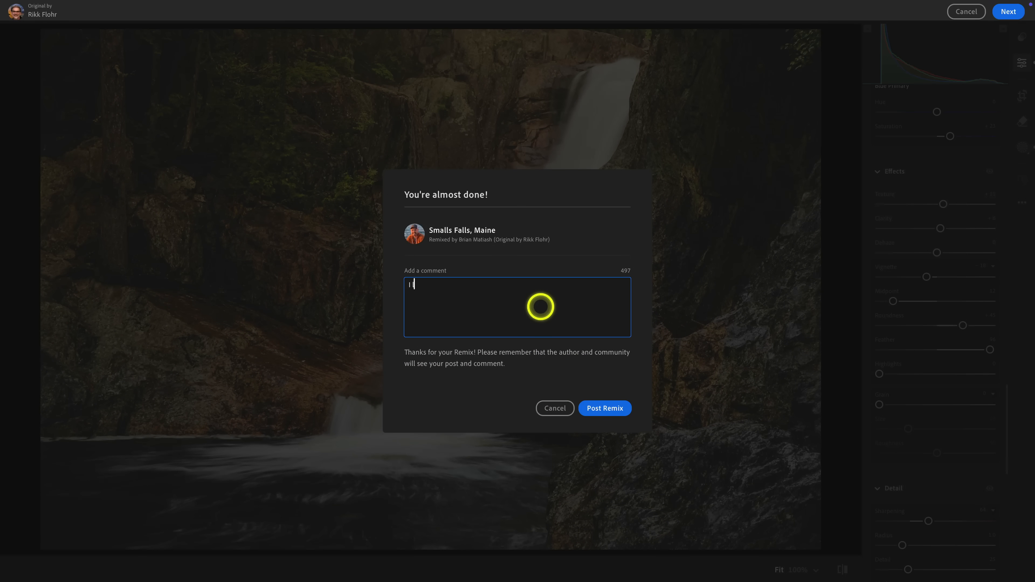
{"action": "type", "text": "I loved this photo"}
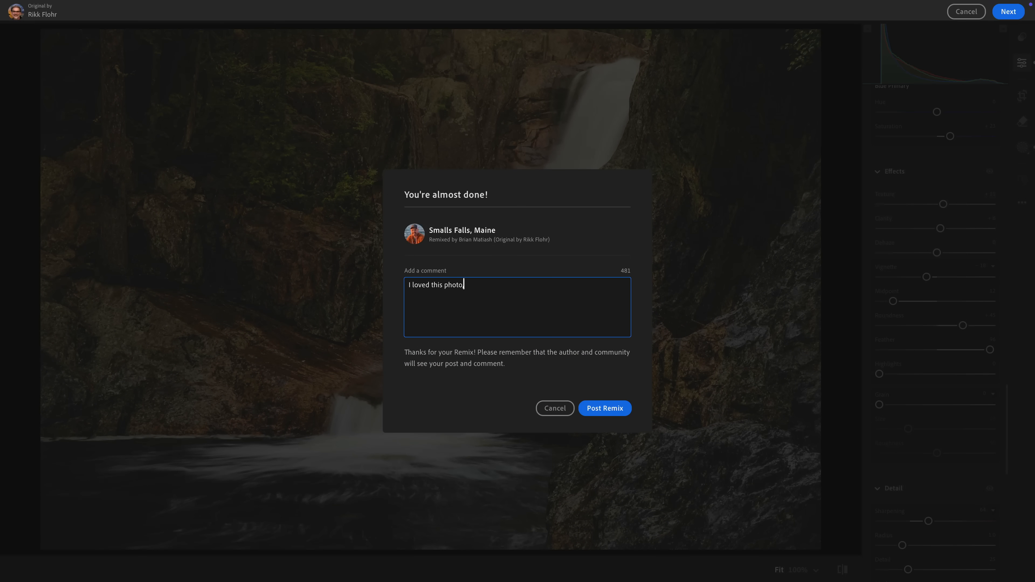
{"action": "type", "text": ", Rikk! thanks for"}
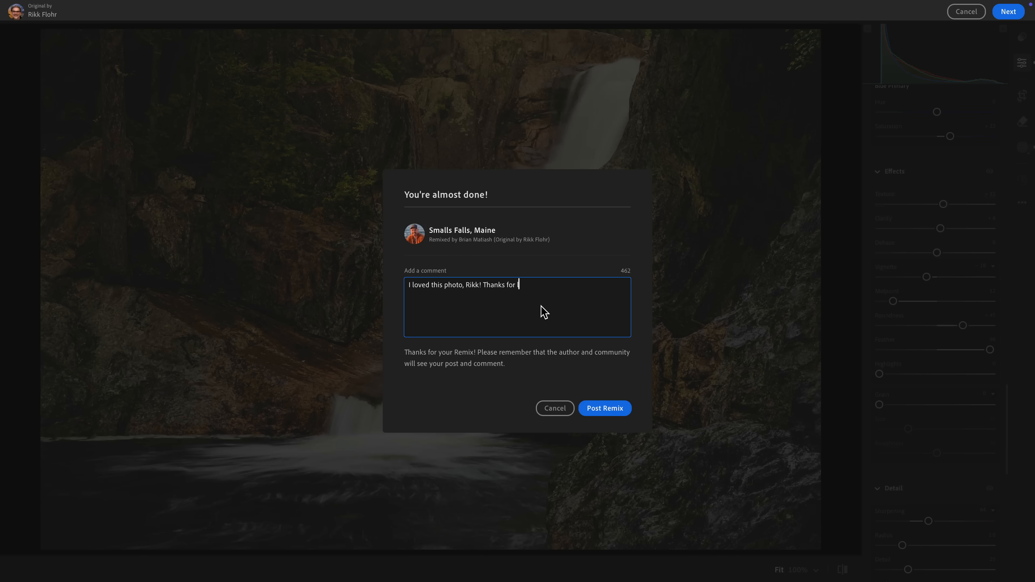
{"action": "type", "text": "letting me remix it!"}
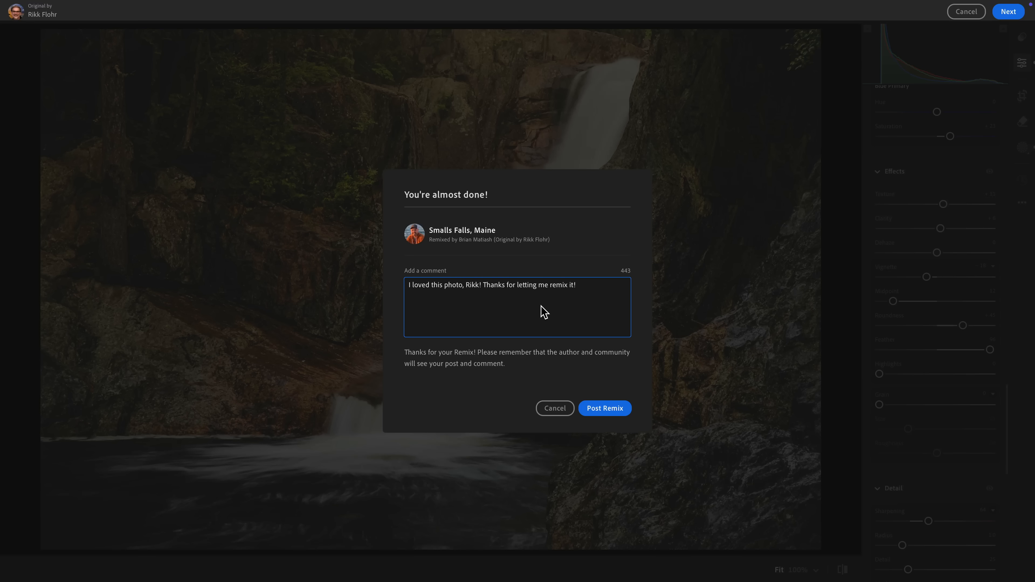
{"action": "left_click", "coordinate": [604, 408]}
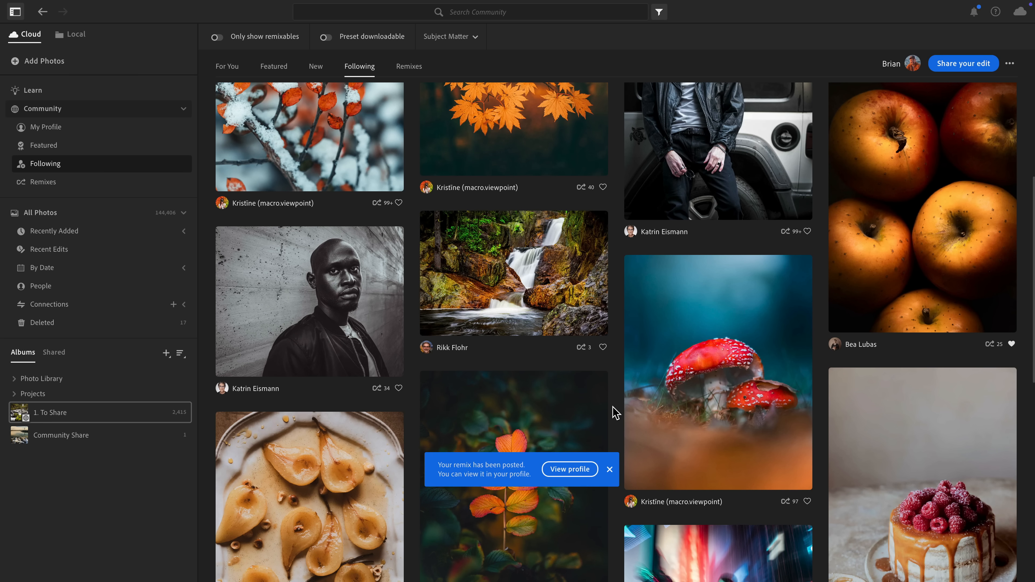
View my profile from the posted notice and show its Remixes list.
{"action": "left_click", "coordinate": [570, 468]}
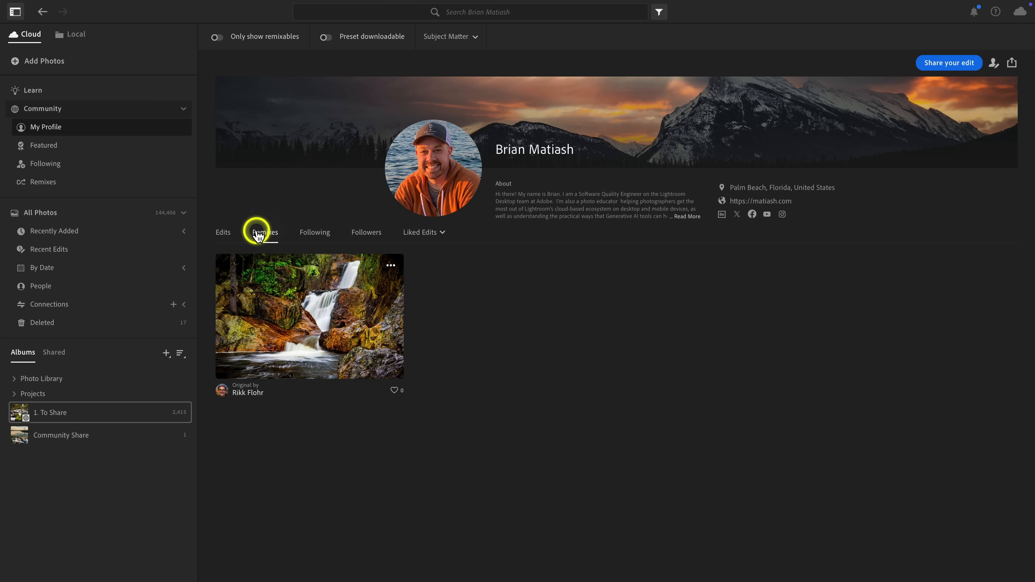
{"action": "left_click", "coordinate": [264, 232]}
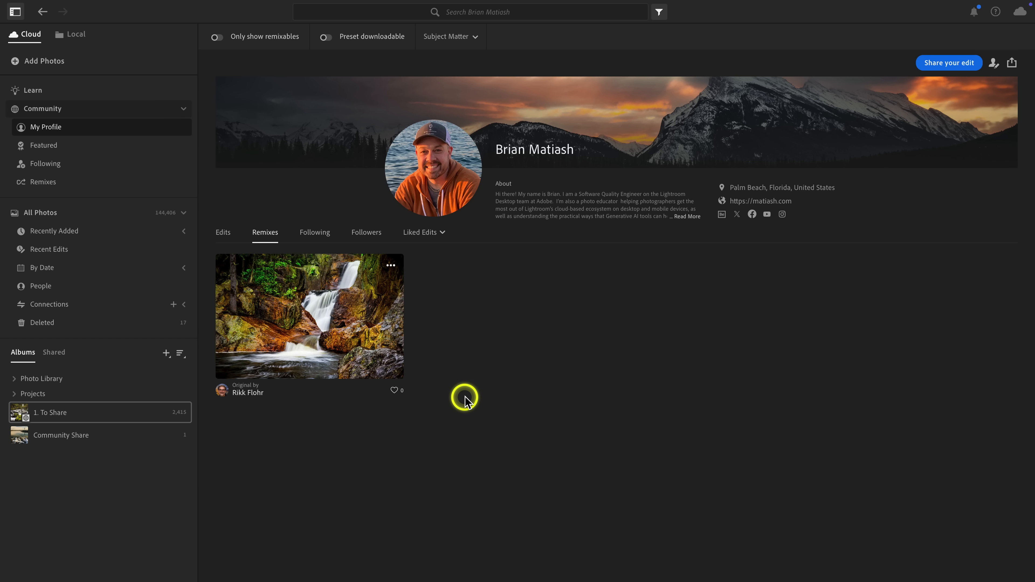
{"action": "mouse_move", "coordinate": [508, 322]}
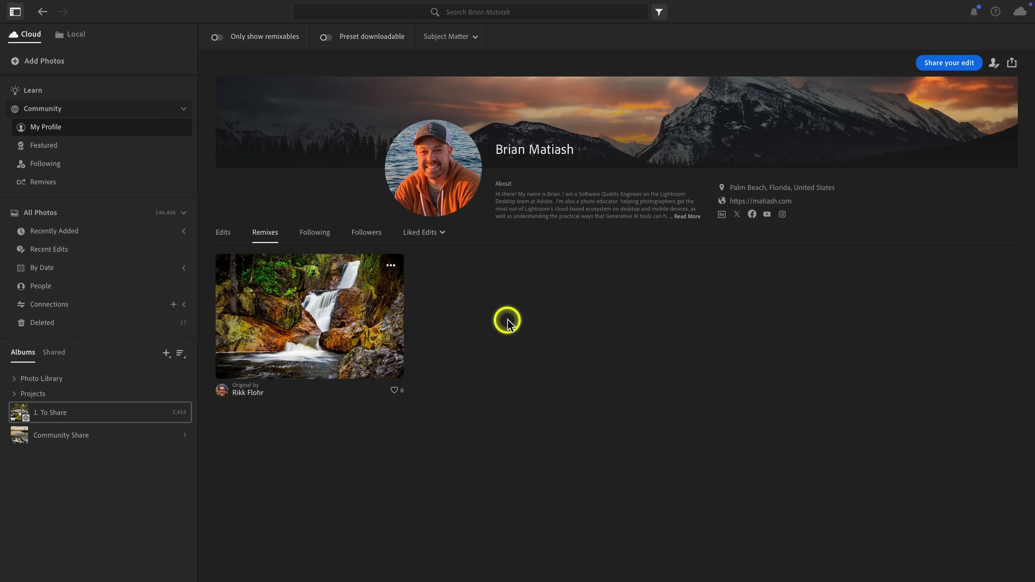
{"action": "mouse_move", "coordinate": [4, 112]}
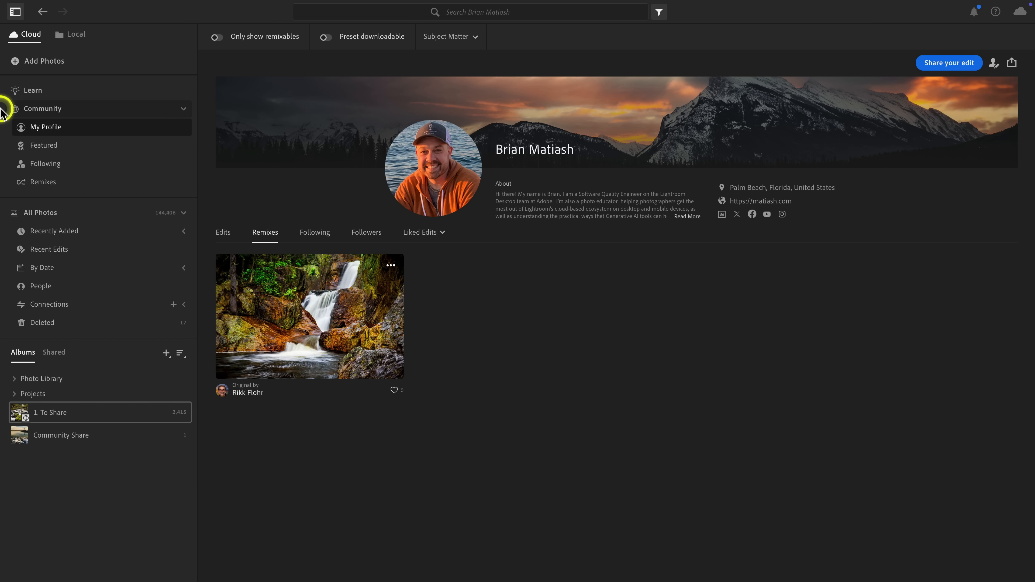
Return to the Community For You feed and scroll down to the Featured edits.
{"action": "left_click", "coordinate": [42, 109]}
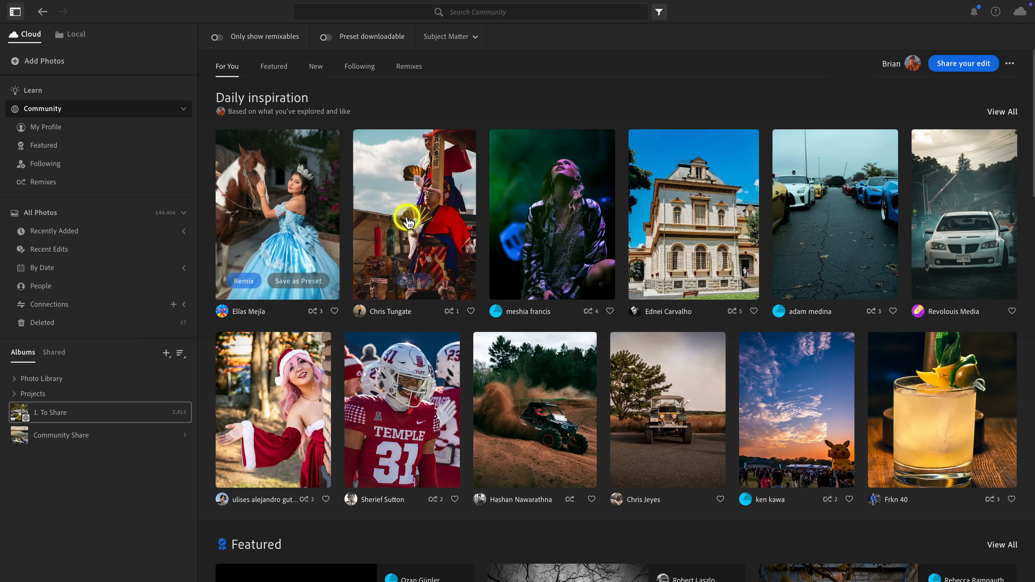
{"action": "scroll", "scroll_direction": "down", "scroll_amount": 3}
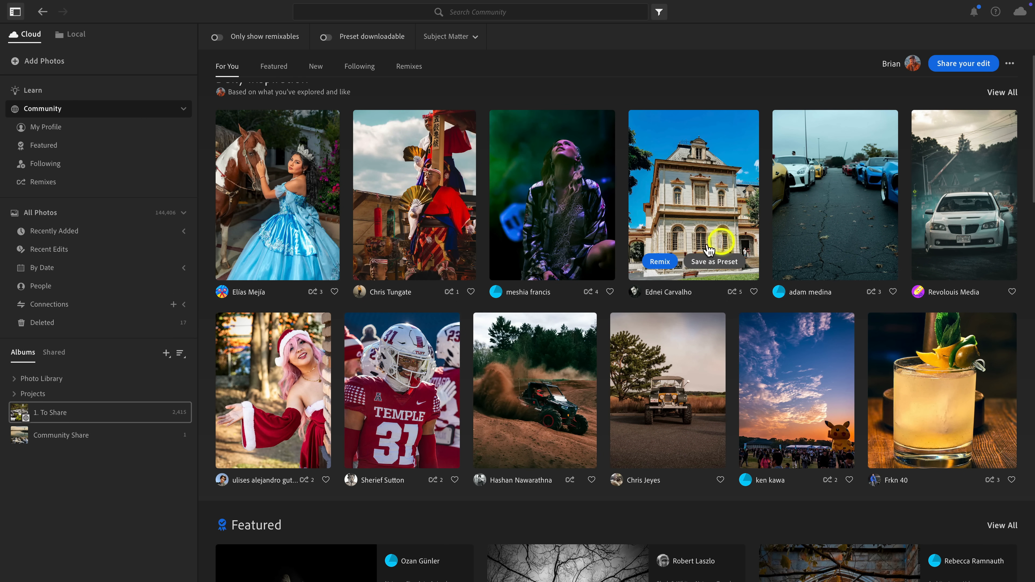
{"action": "mouse_move", "coordinate": [718, 97]}
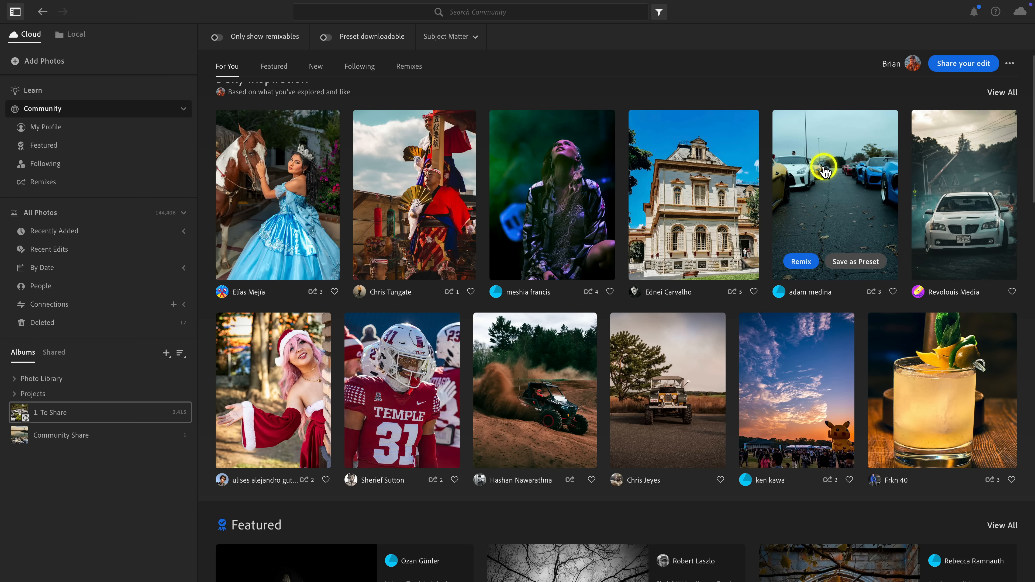
{"action": "scroll", "scroll_direction": "down", "scroll_amount": 3}
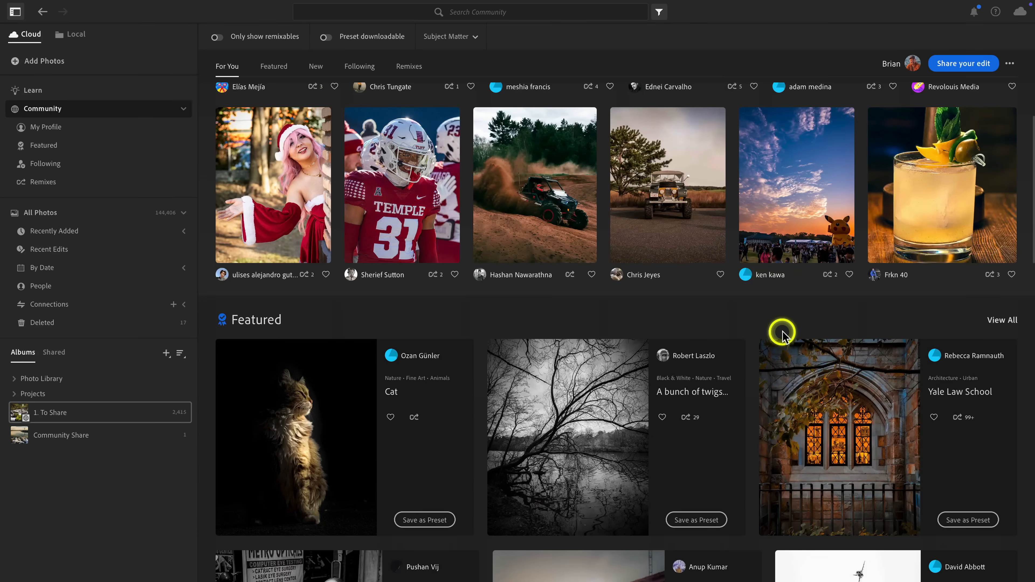
{"action": "mouse_move", "coordinate": [738, 328]}
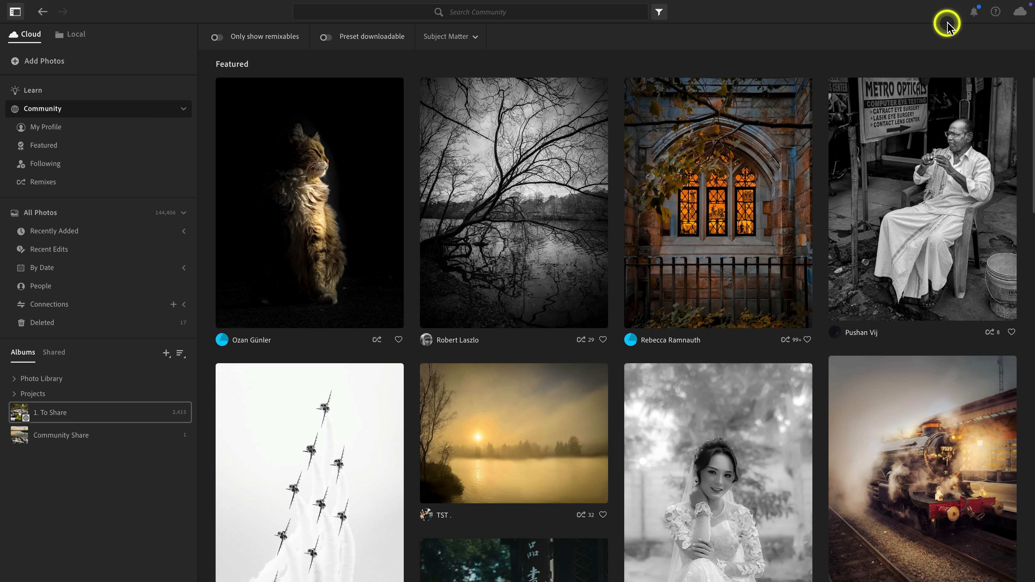
Show the notifications list from the bell in the top bar.
{"action": "left_click", "coordinate": [974, 12]}
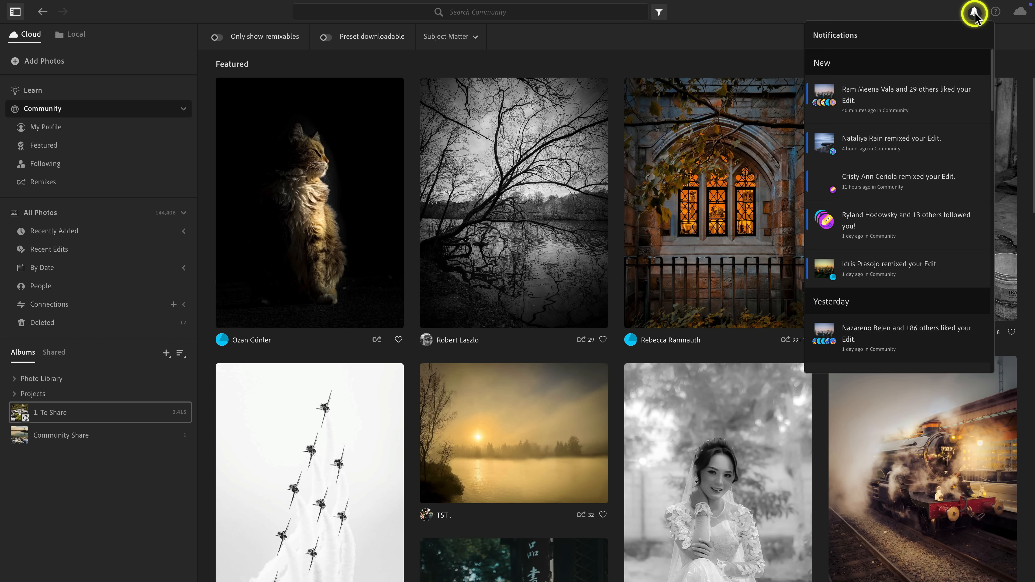
{"action": "mouse_move", "coordinate": [974, 12]}
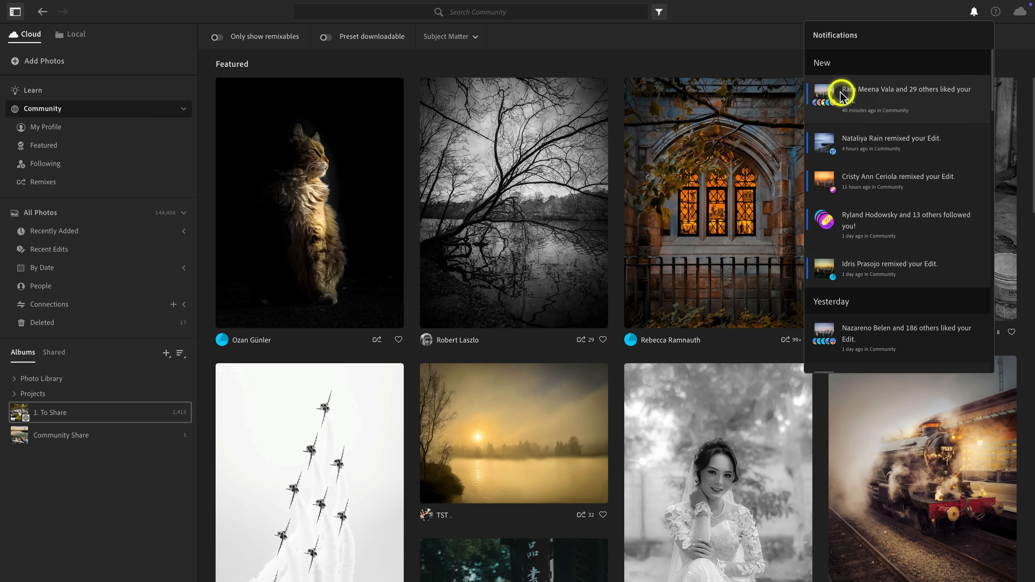
{"action": "mouse_move", "coordinate": [927, 103]}
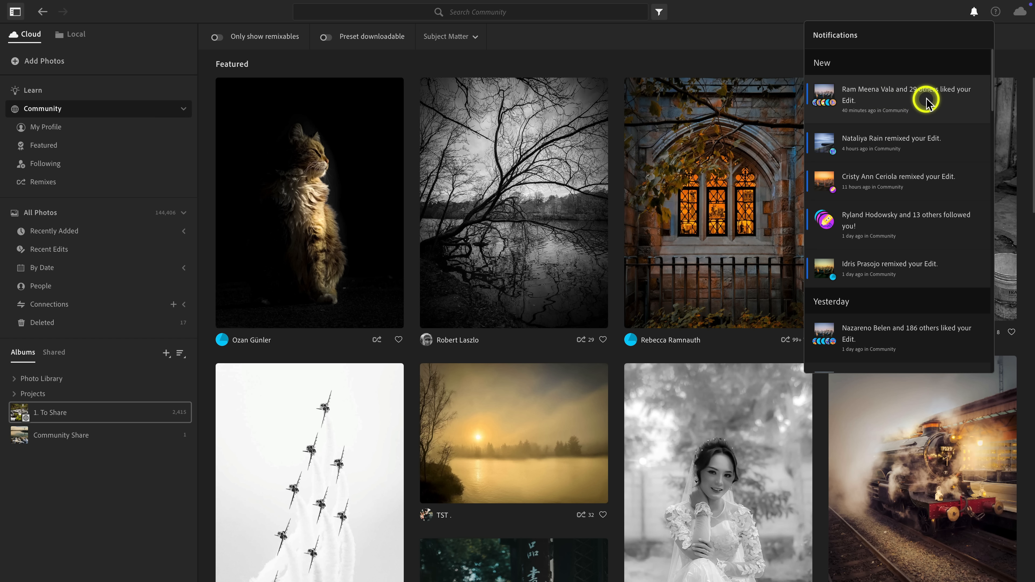
{"action": "mouse_move", "coordinate": [950, 144]}
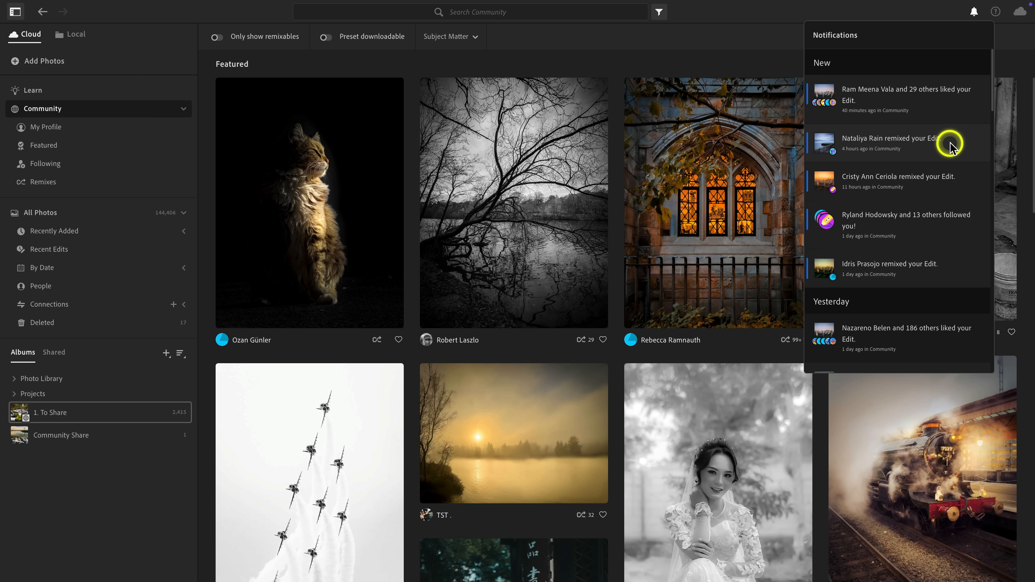
{"action": "mouse_move", "coordinate": [826, 153]}
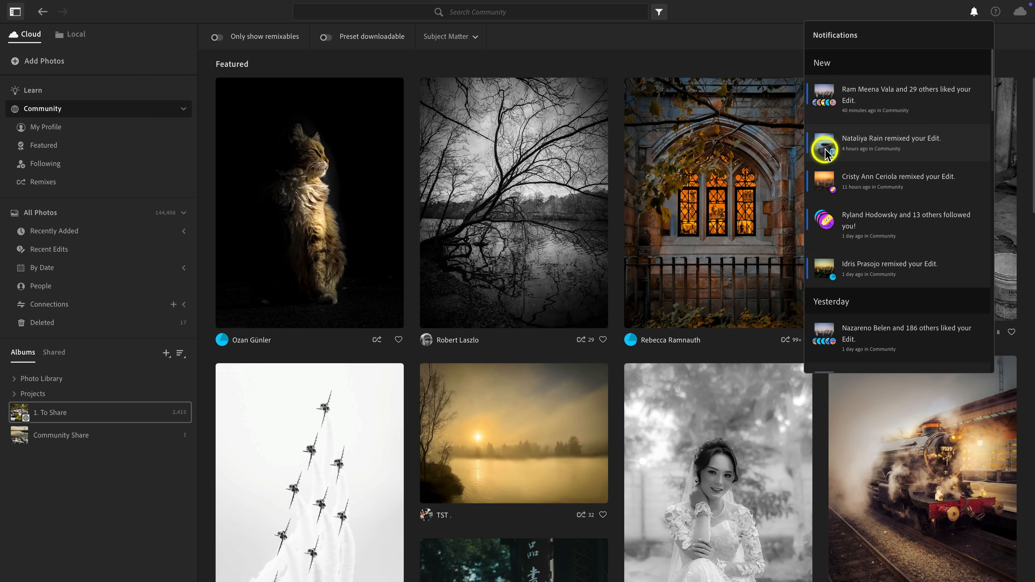
View Nataliya Rain's A Moody Pier remix from its notification and follow her, confirming in the dialog.
{"action": "left_click", "coordinate": [897, 143]}
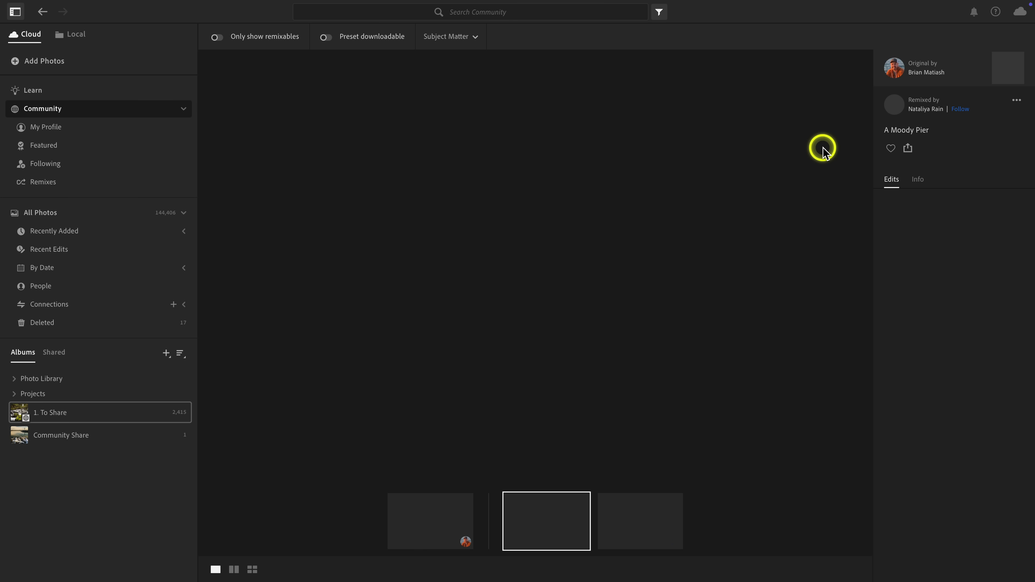
{"action": "left_click", "coordinate": [546, 521]}
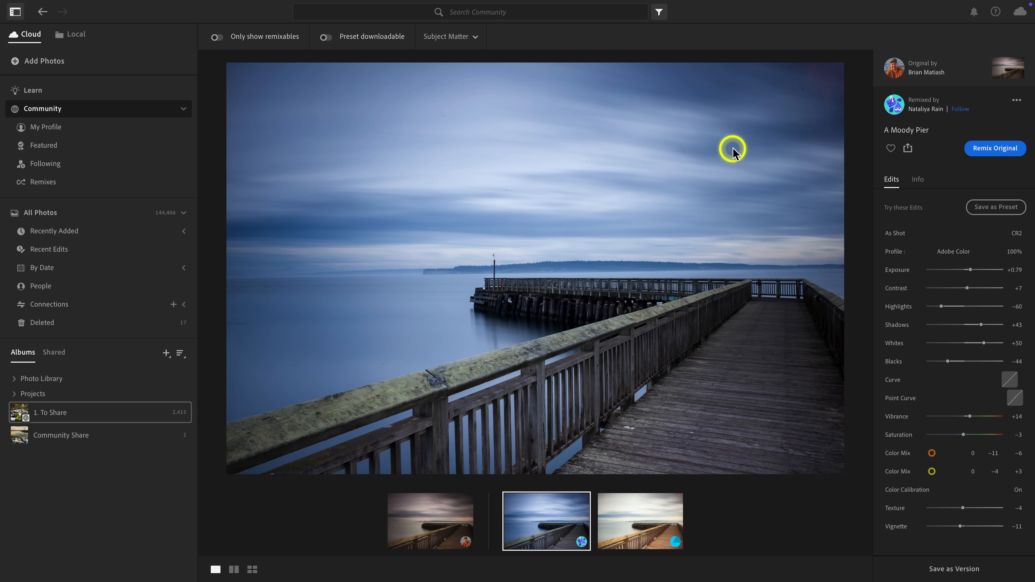
{"action": "mouse_move", "coordinate": [937, 123]}
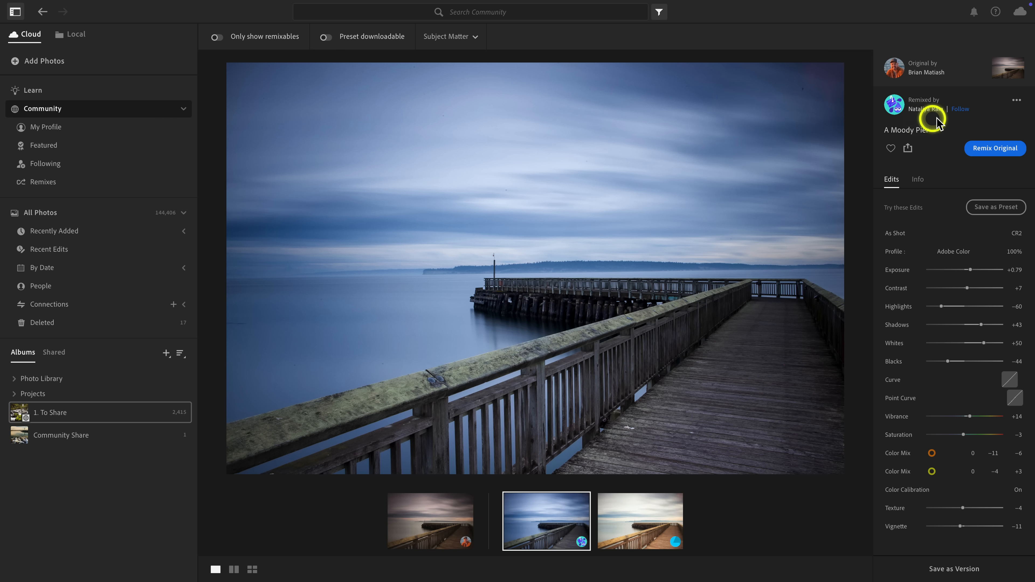
{"action": "left_click", "coordinate": [961, 108]}
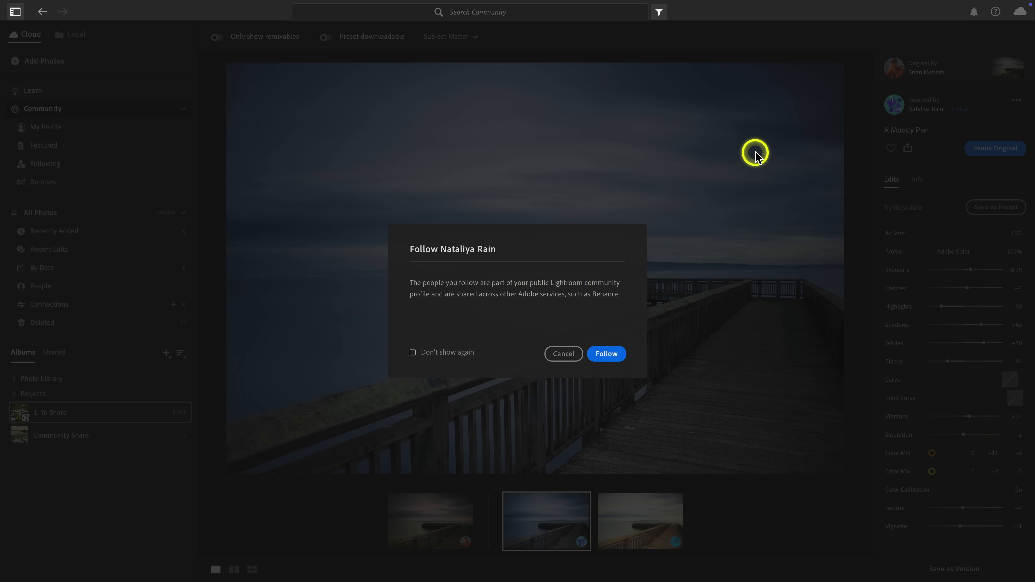
{"action": "left_click", "coordinate": [606, 353]}
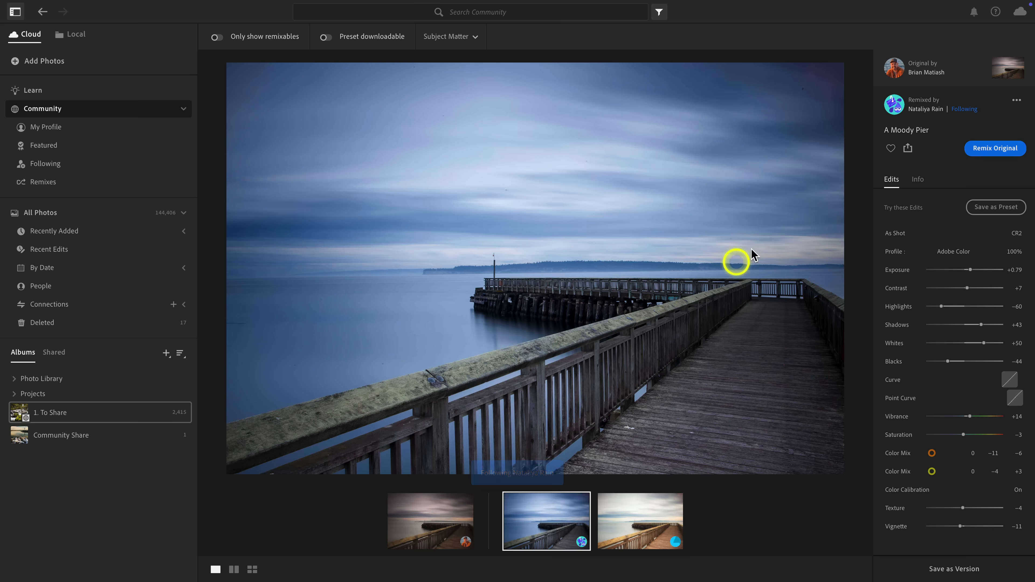